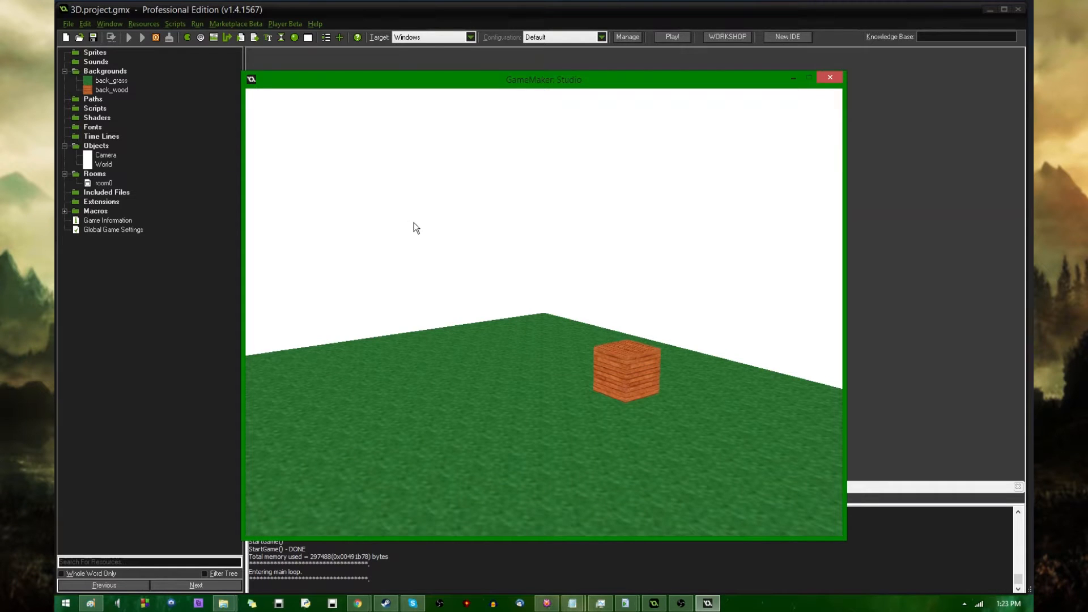
mouse_move(398, 230)
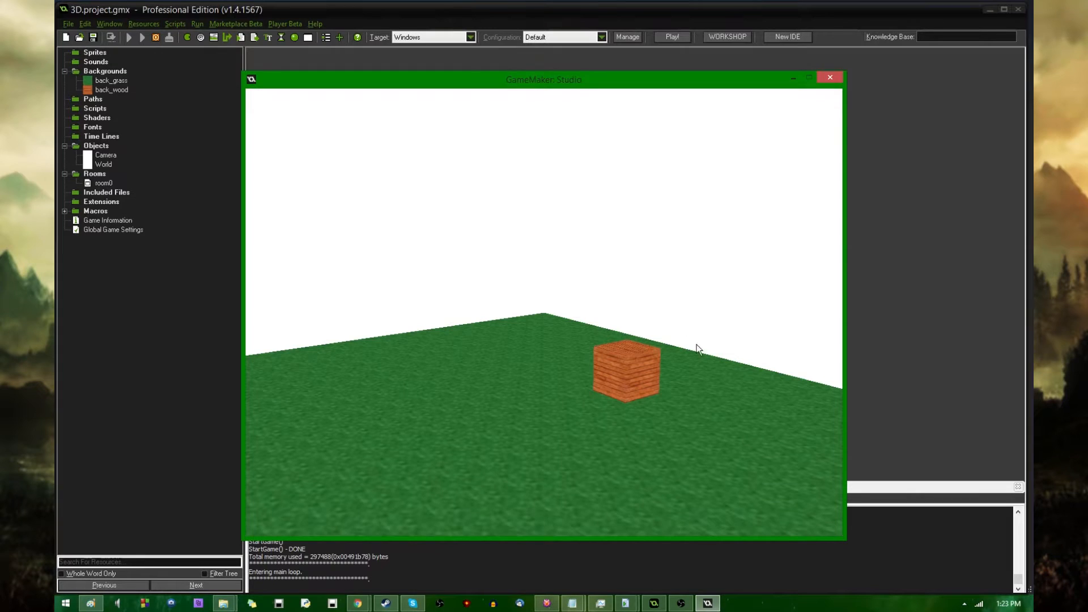
mouse_move(641, 375)
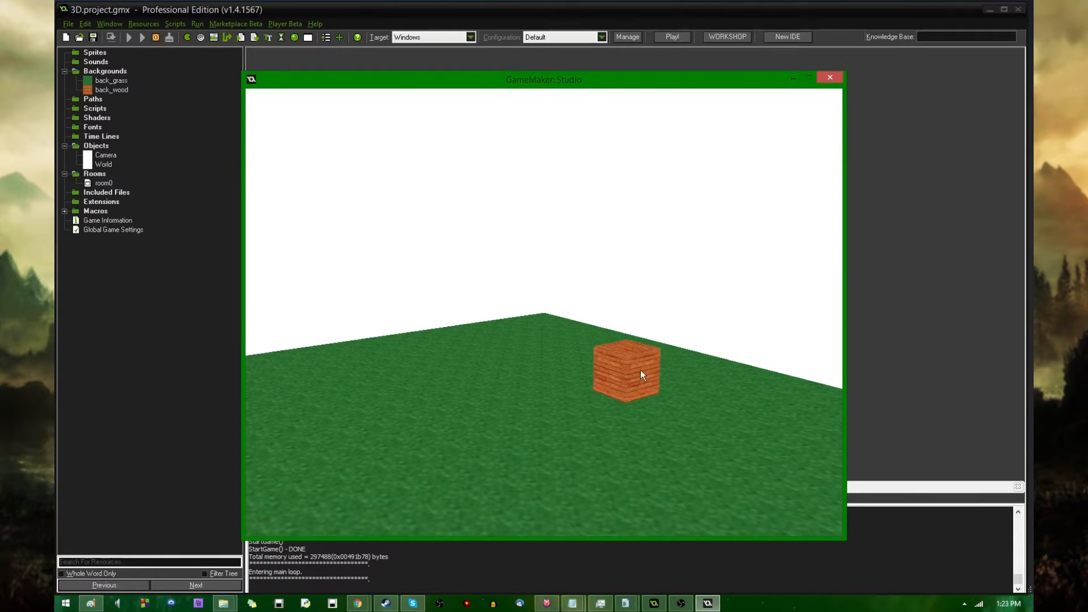
mouse_move(607, 462)
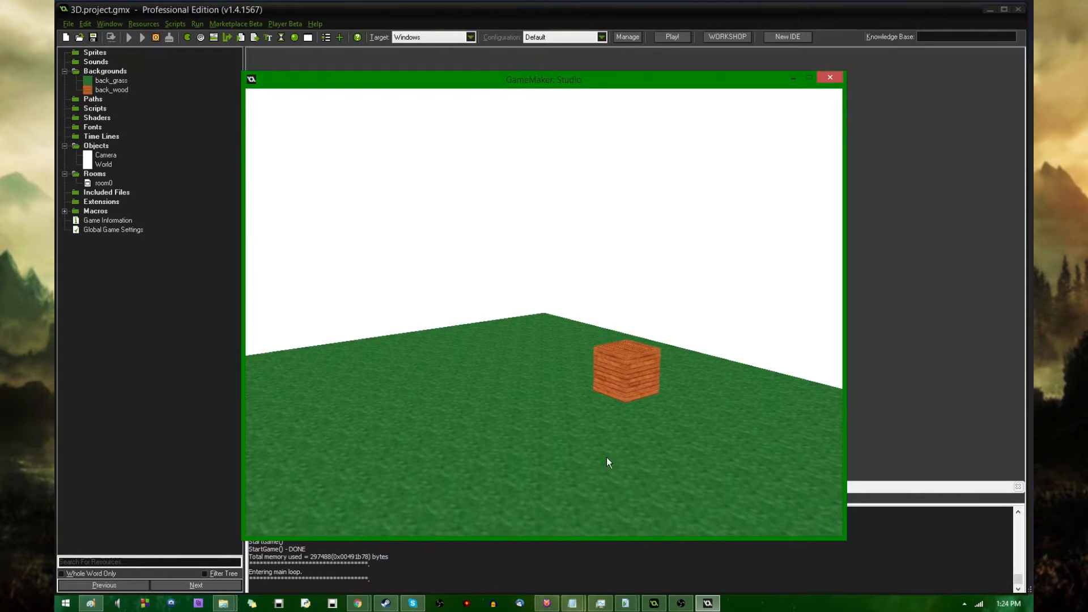
mouse_move(641, 362)
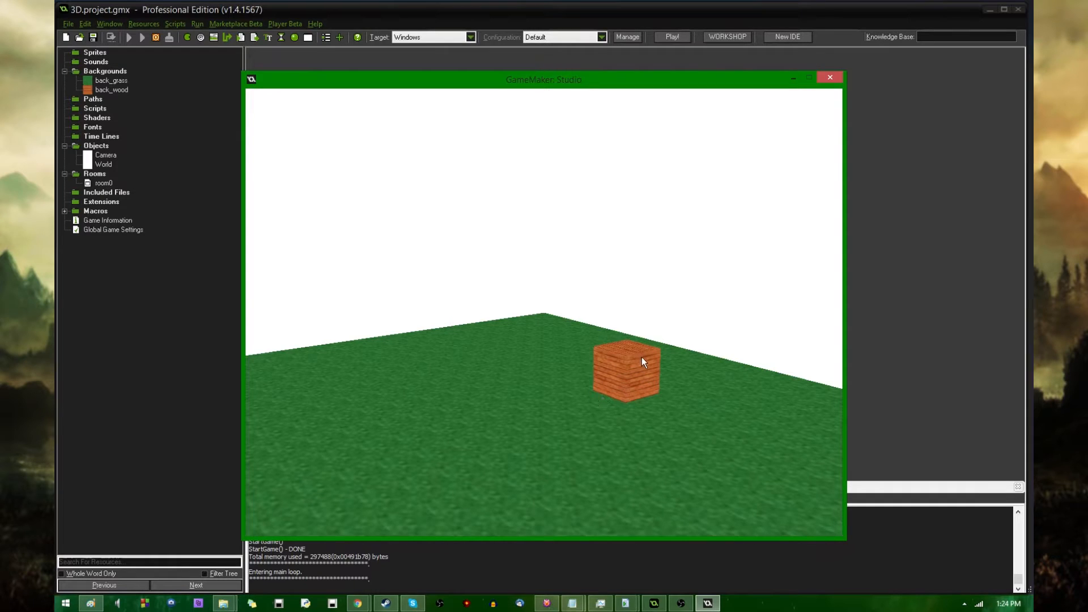
mouse_move(824, 92)
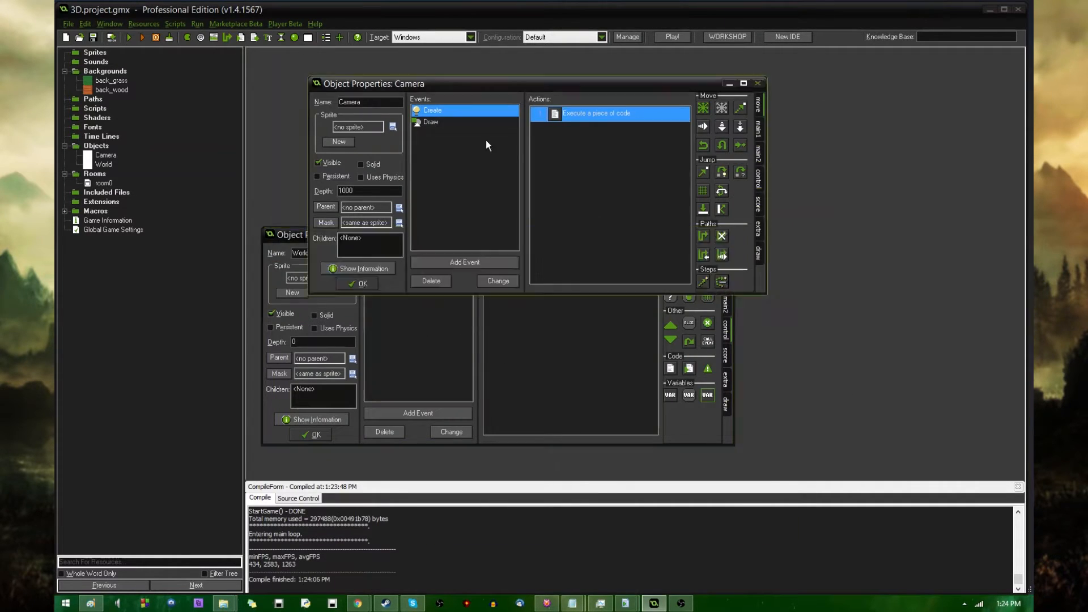
Add pitch=0; direction=0; and z=0; below d3d_start() in the Camera's Create code
click(431, 122)
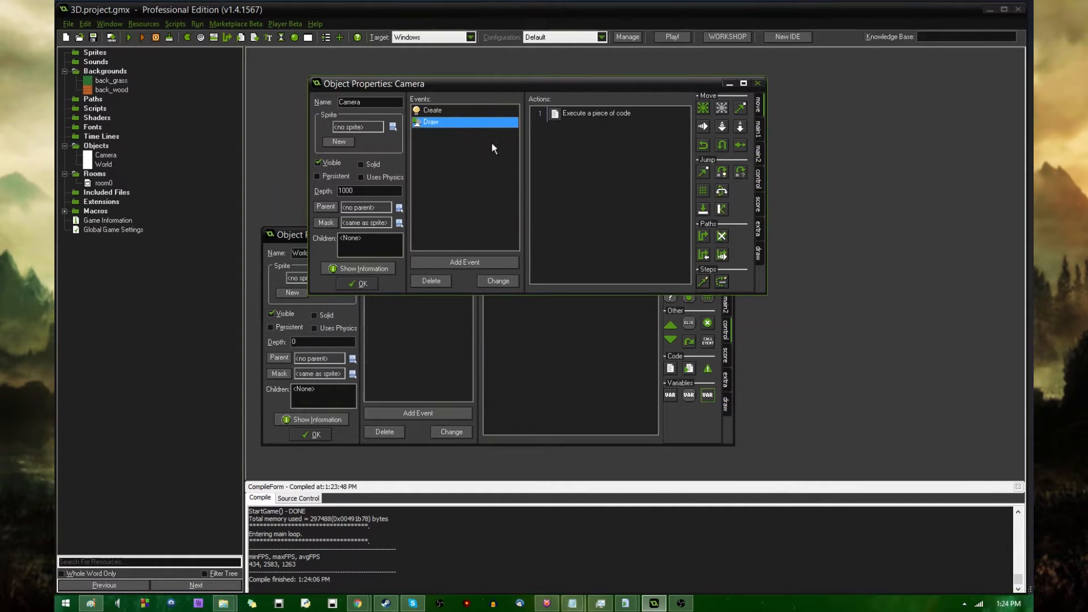
double_click(432, 109)
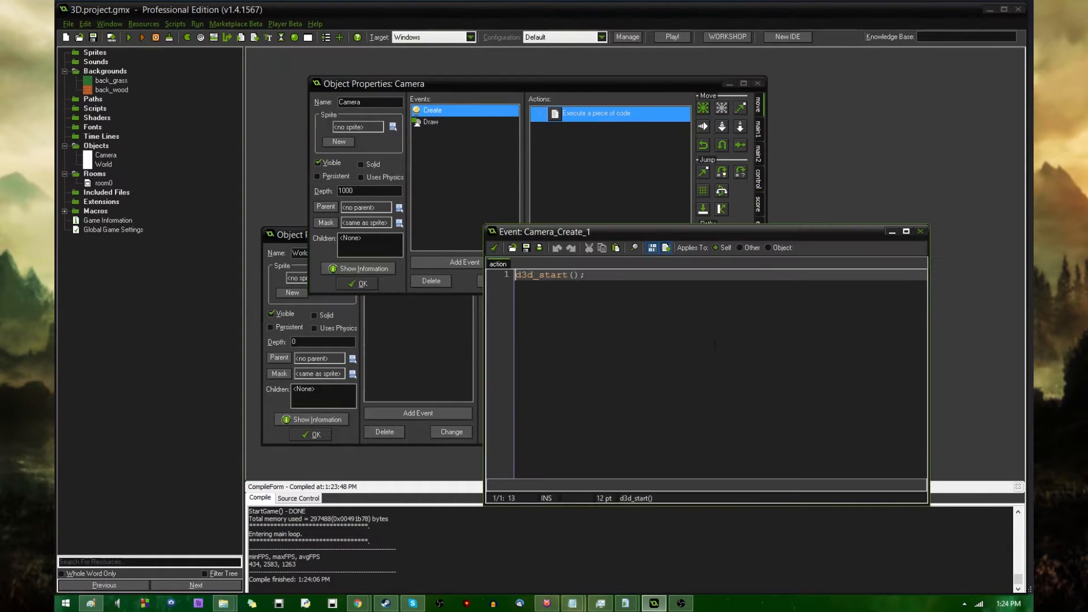
key(Return)
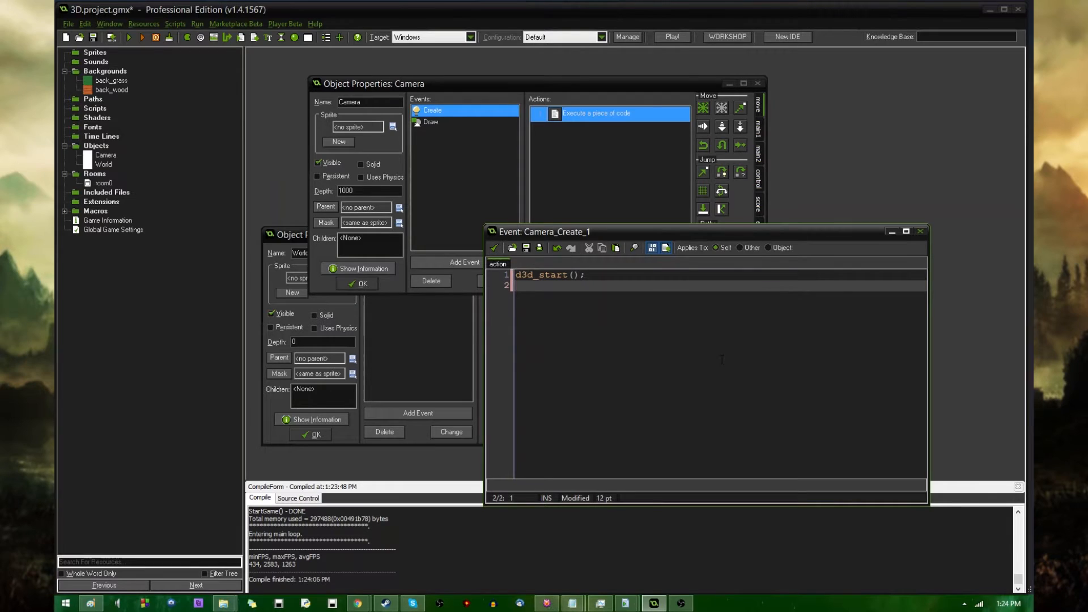
text(pitch=0)
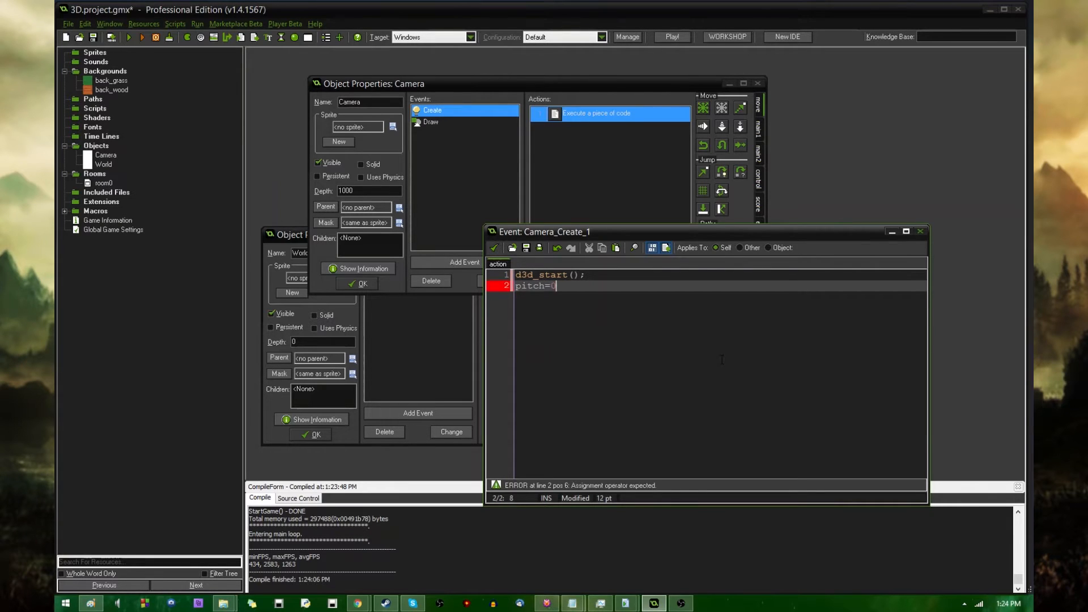
text(;)
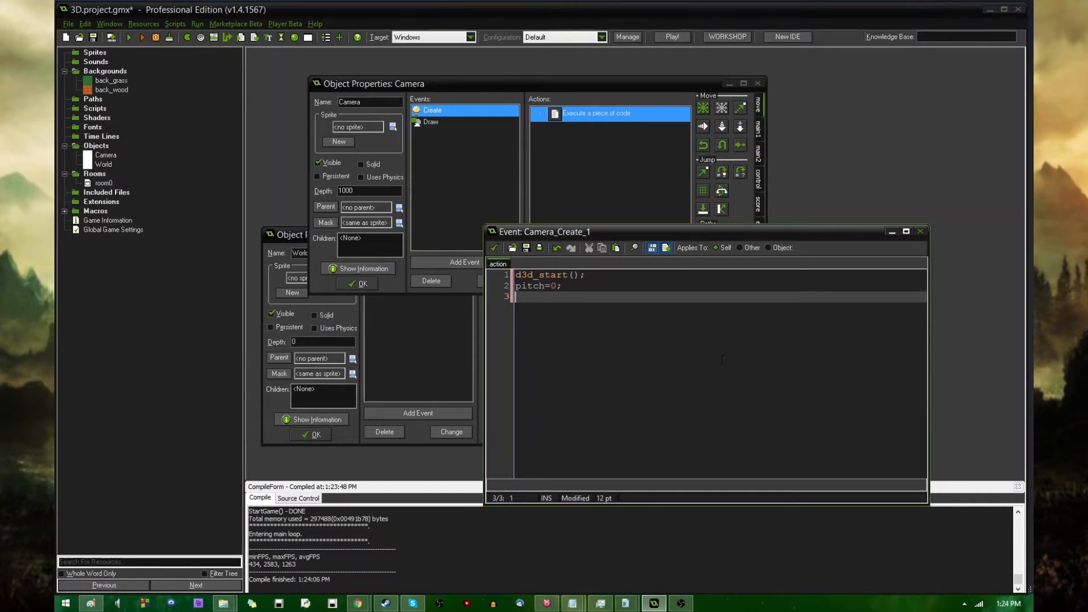
text(direction=0;)
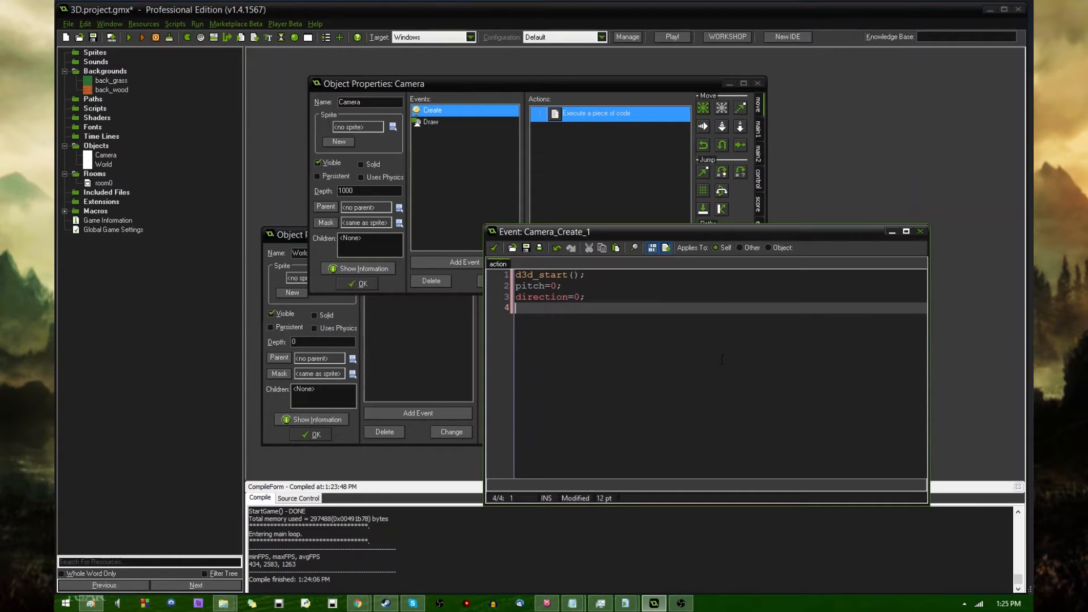
text(z=0;)
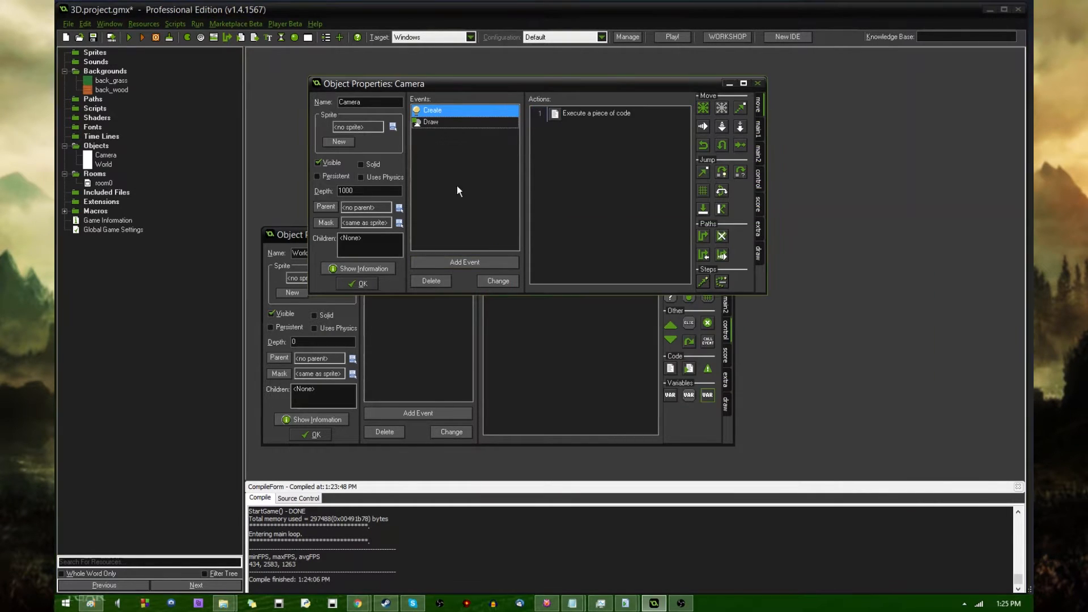
Add a regular Step event to the Camera object and launch a test run
right_click(458, 191)
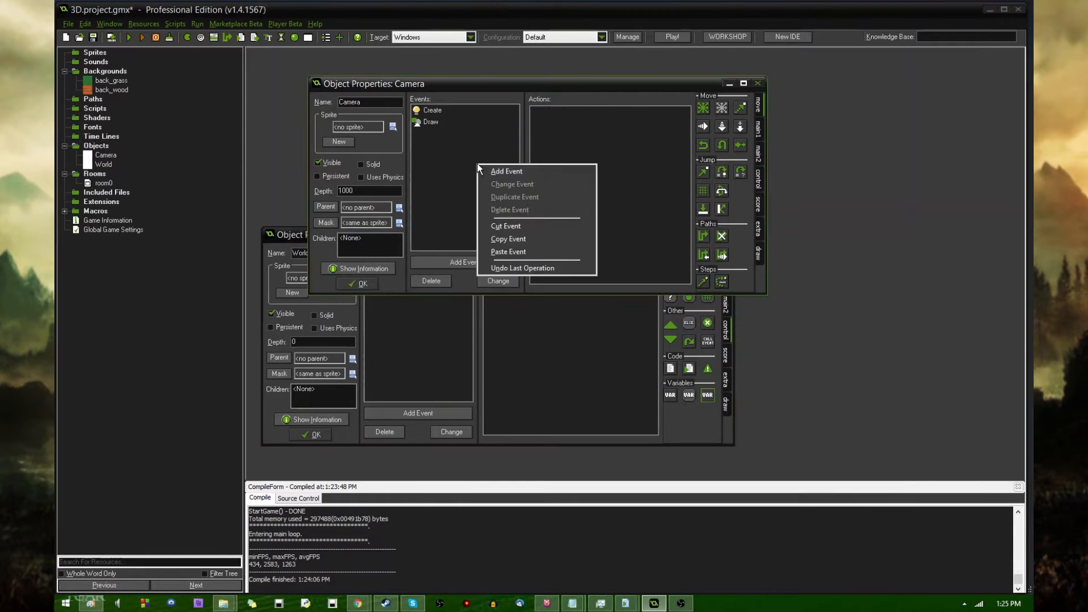
click(506, 172)
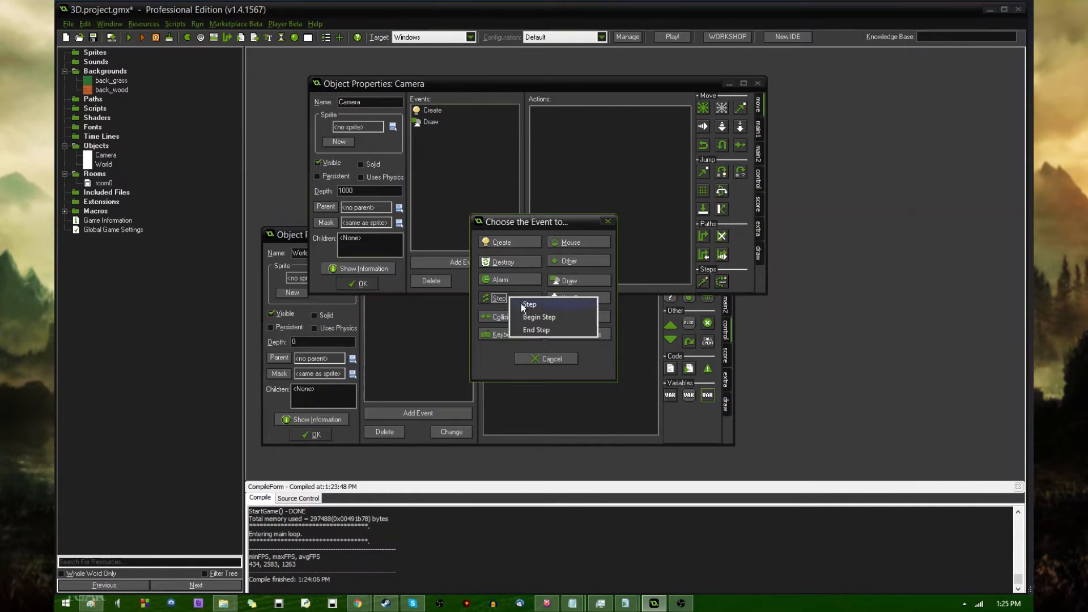
click(529, 303)
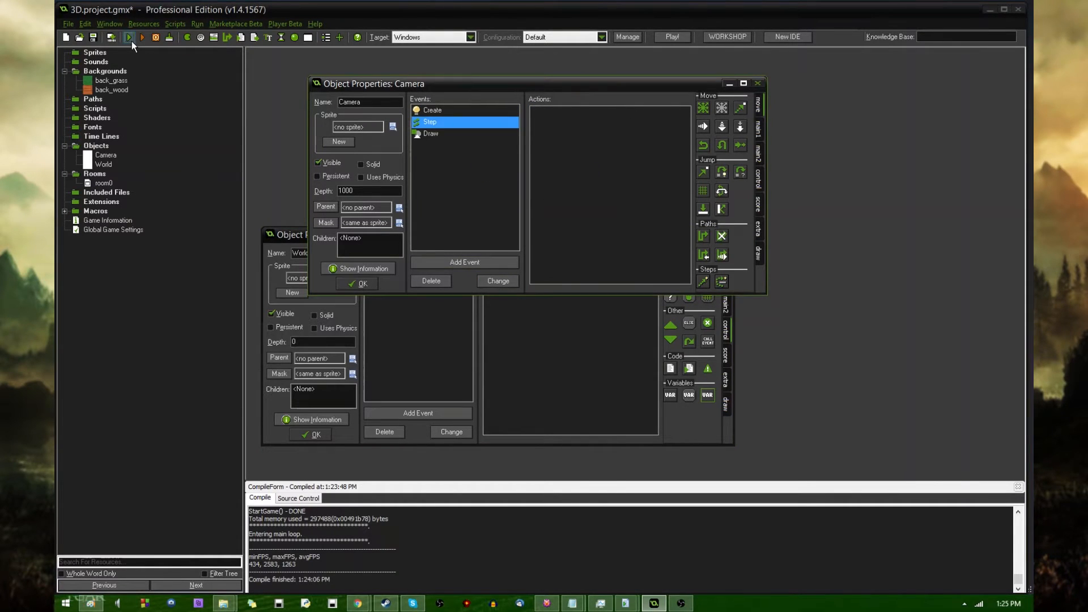
click(129, 36)
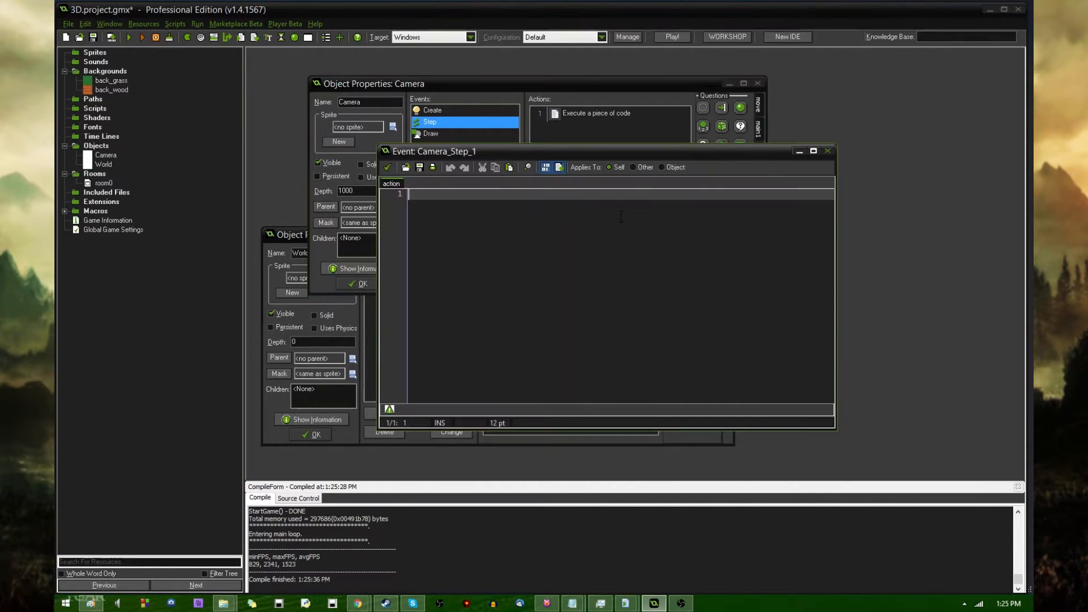
Replace the first three d3d_set_projection arguments in the Camera's Draw code with x, y, z
click(431, 134)
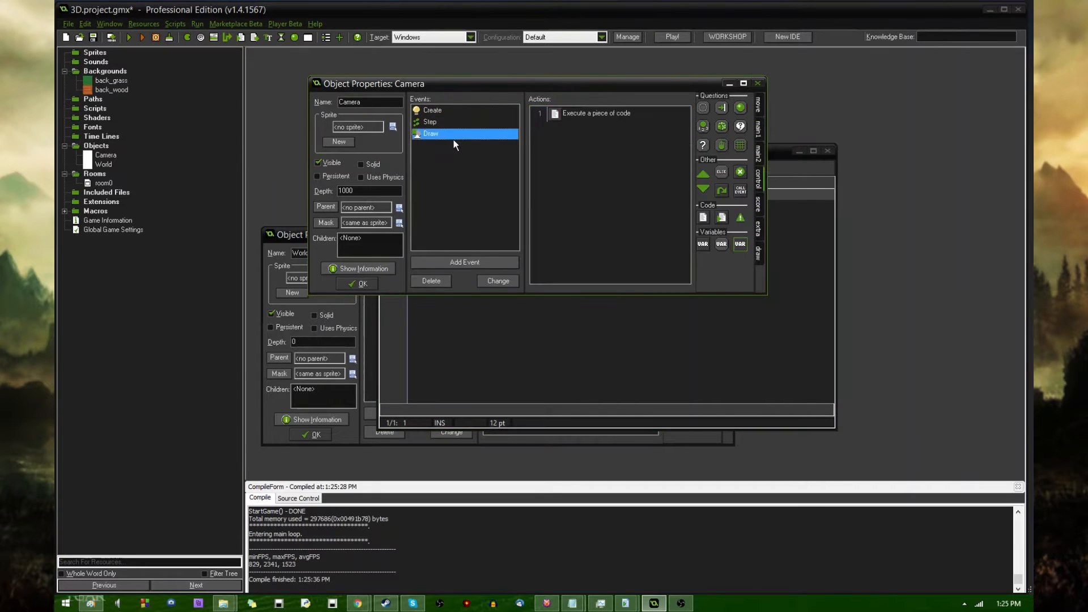
double_click(599, 113)
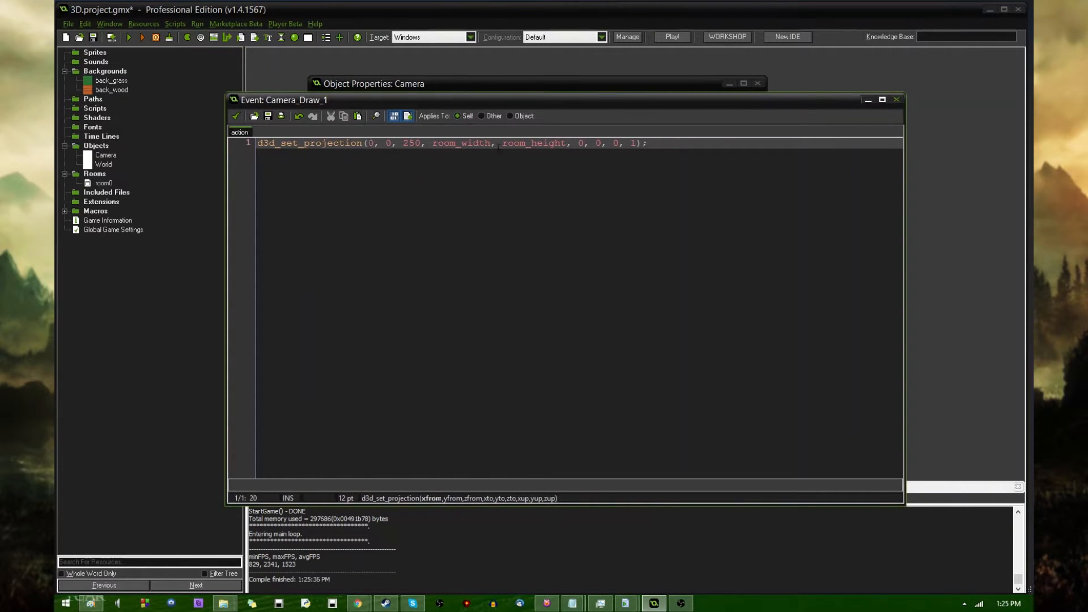
text(x)
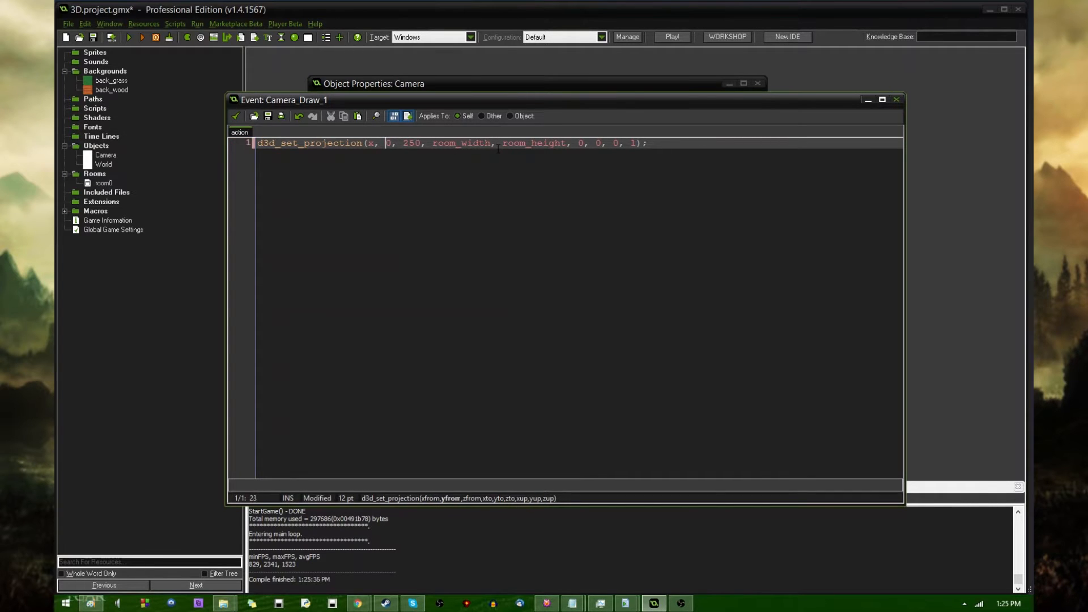
text(y, z)
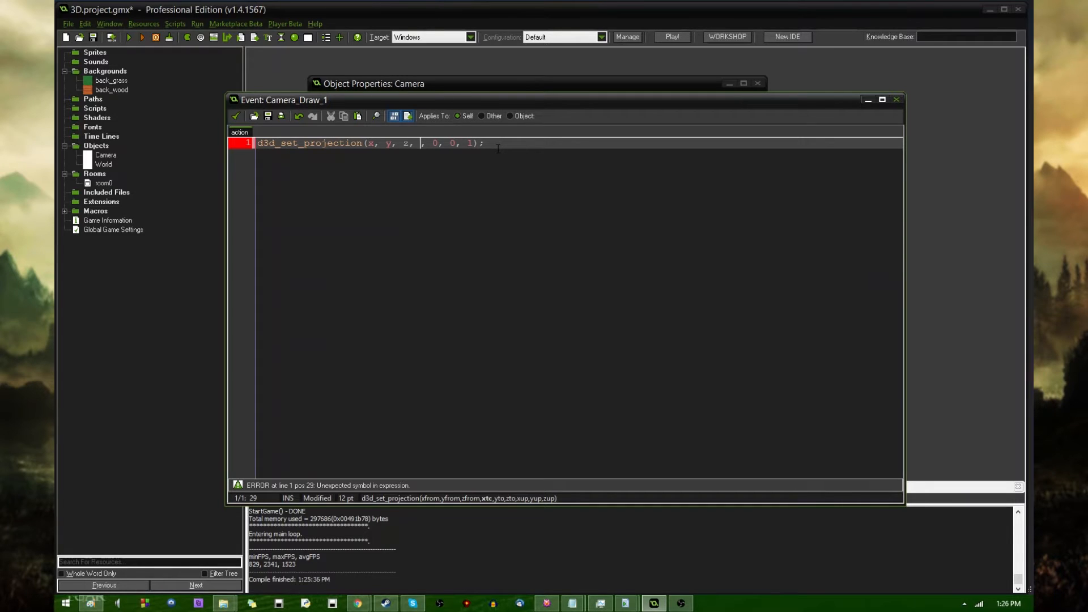
Set the projection target to x+cos(degtorad(direction)) and y-sin(degtorad(direction))
text(x+)
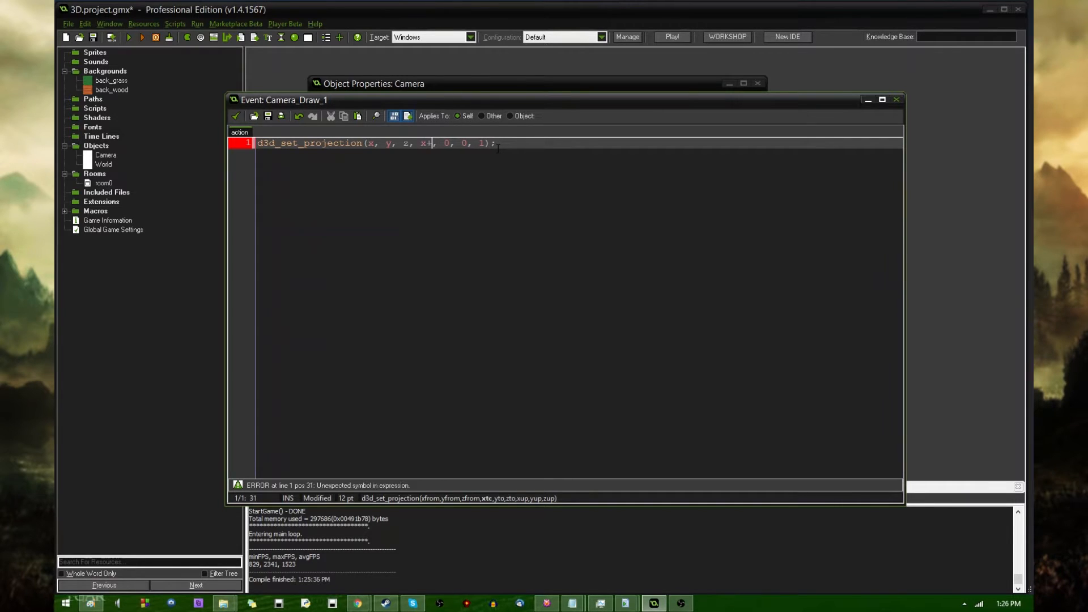
text(cos(degr)
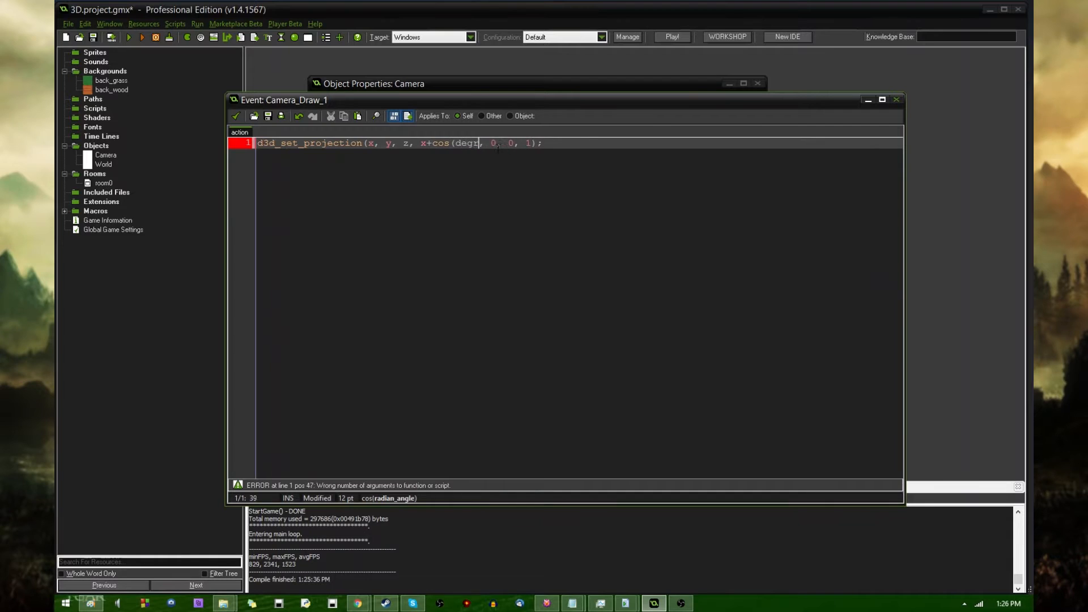
text(o)
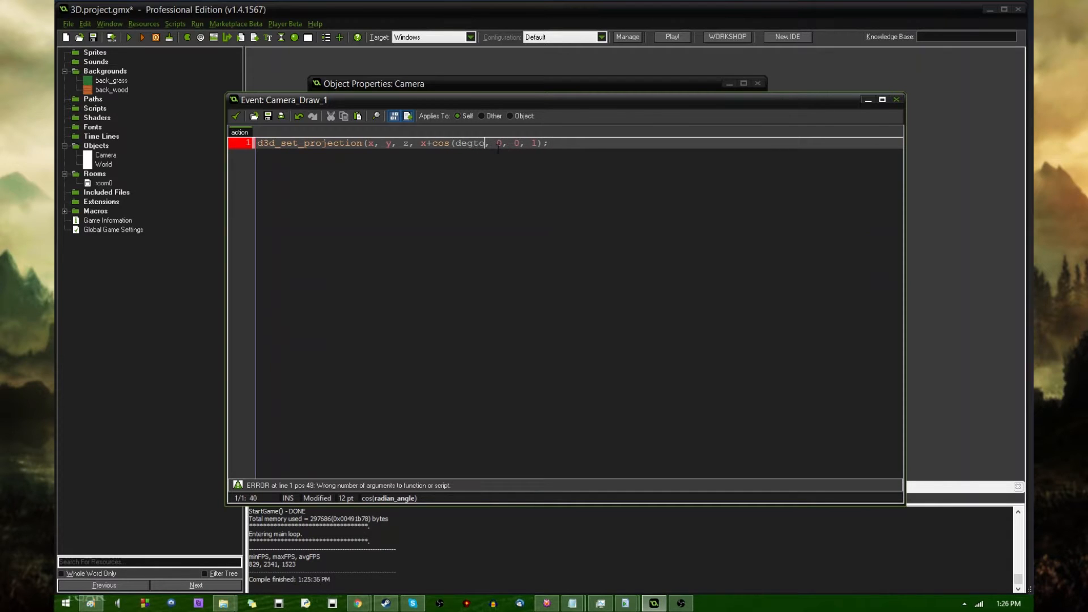
text(rad()
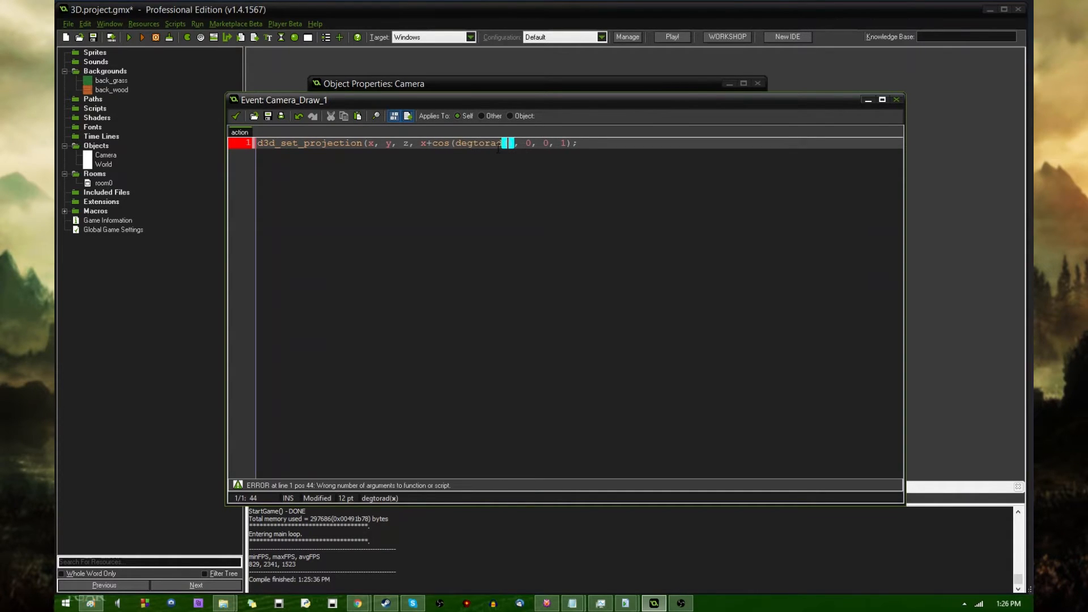
text(direction))
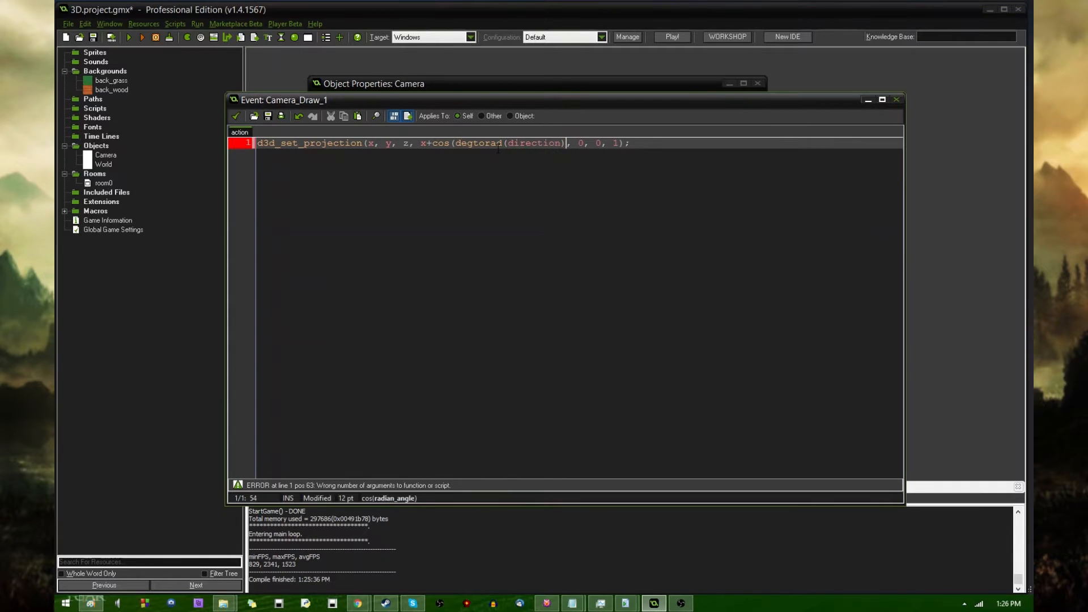
text(), y)
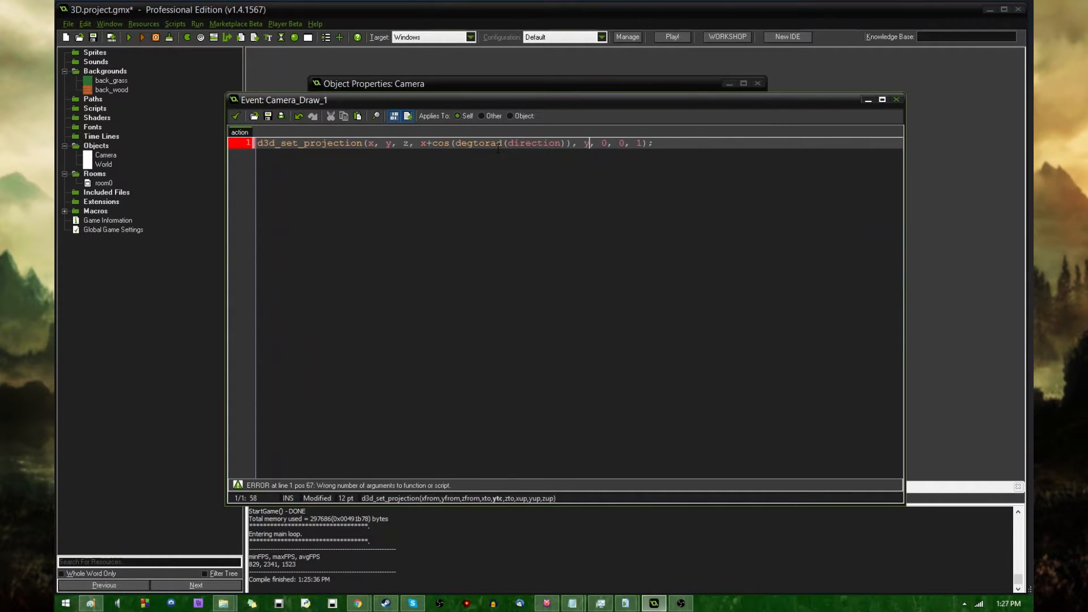
text(-sin)
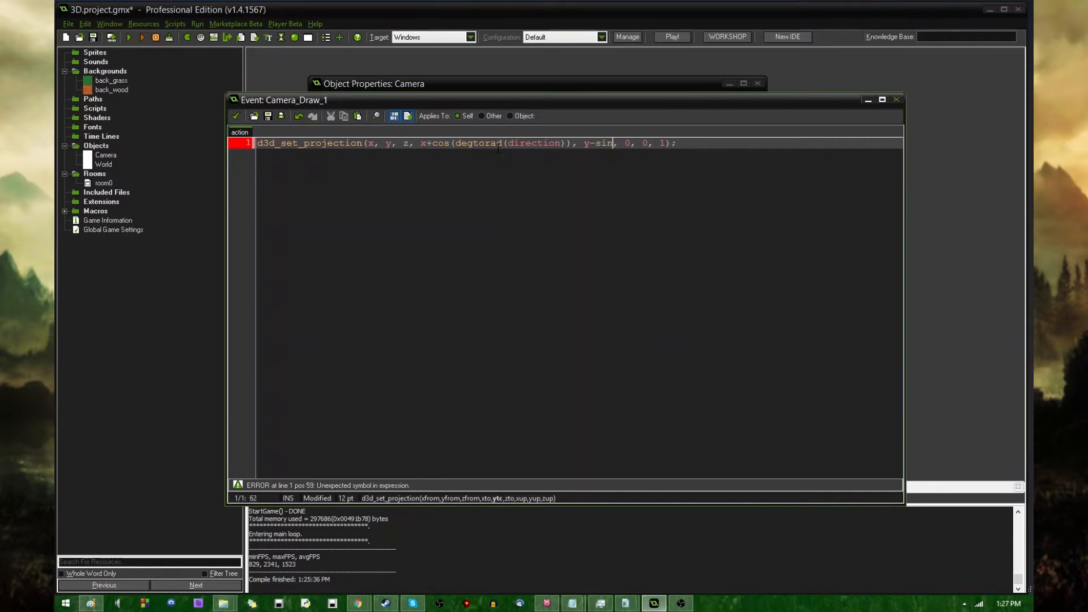
text((degtorad()
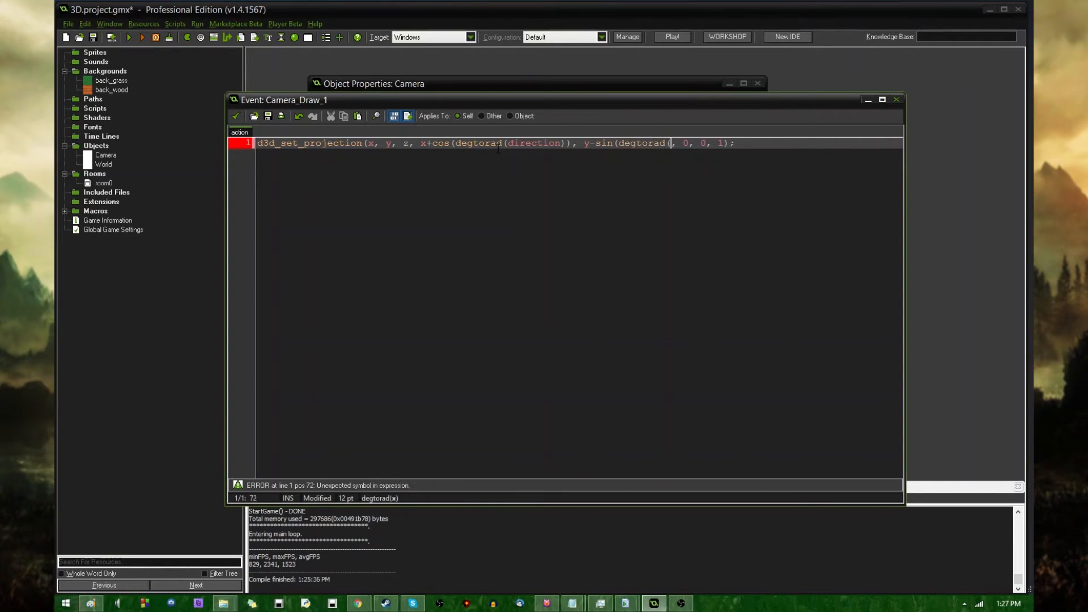
text(direction)),)
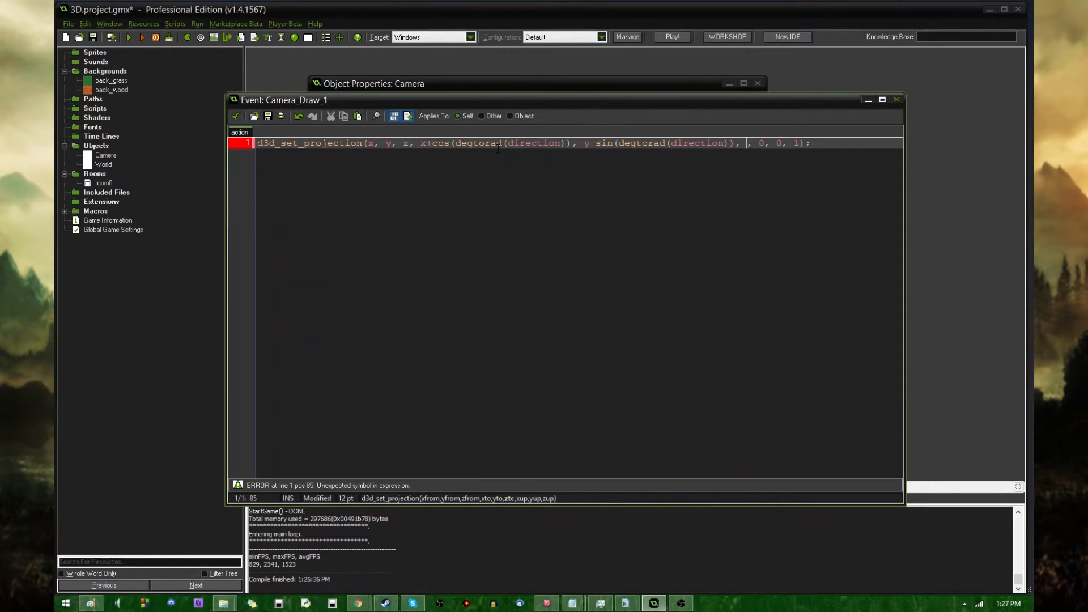
Add the z-sin(degtorad(pitch)) target term and review the projection line
text(z-sin(degtorad(pitch)))
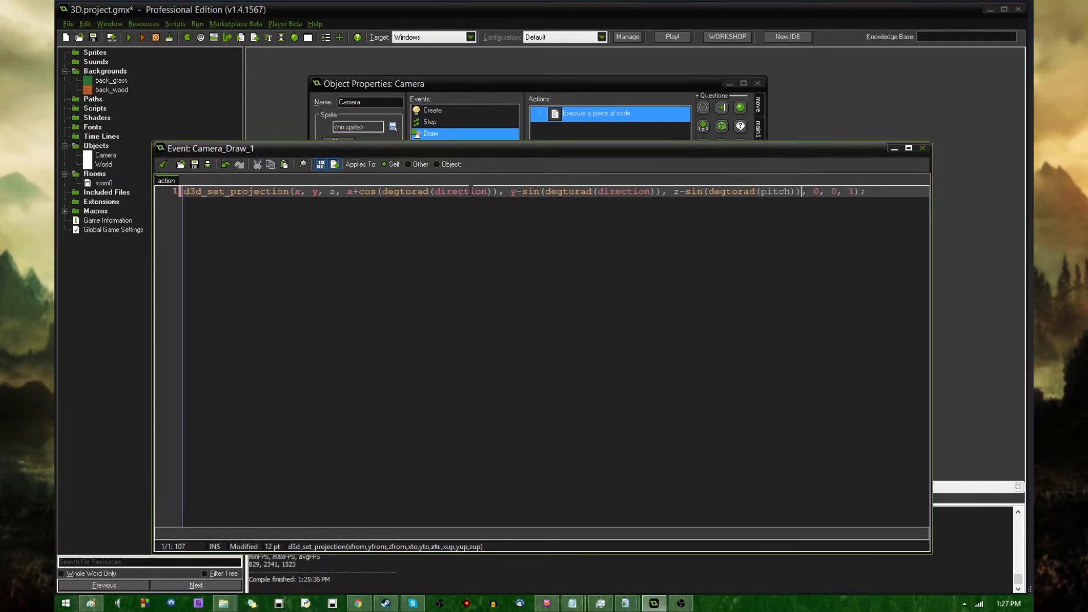
double_click(460, 190)
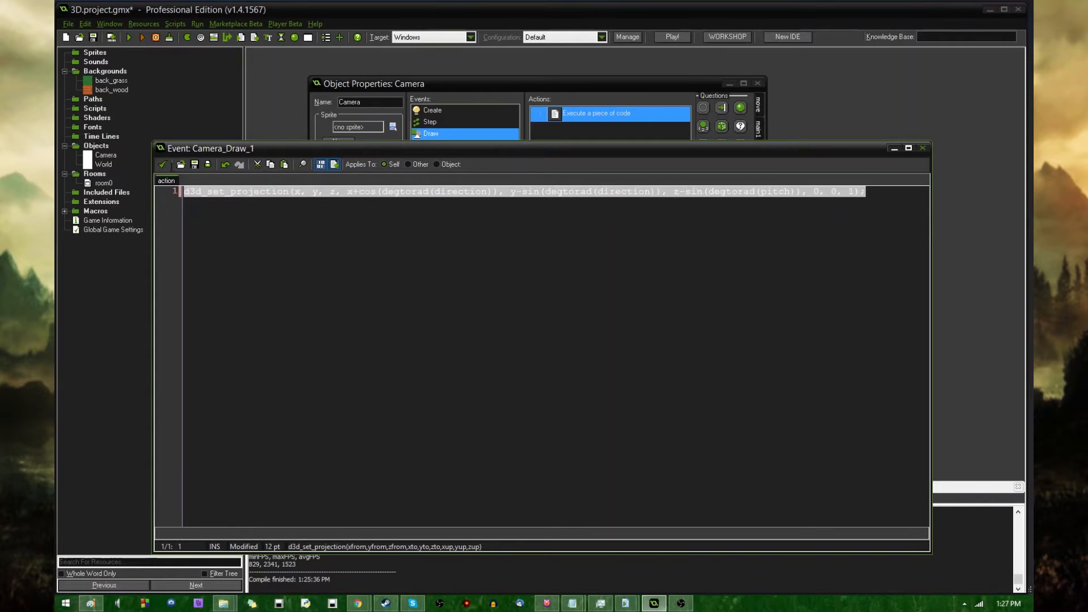
click(538, 191)
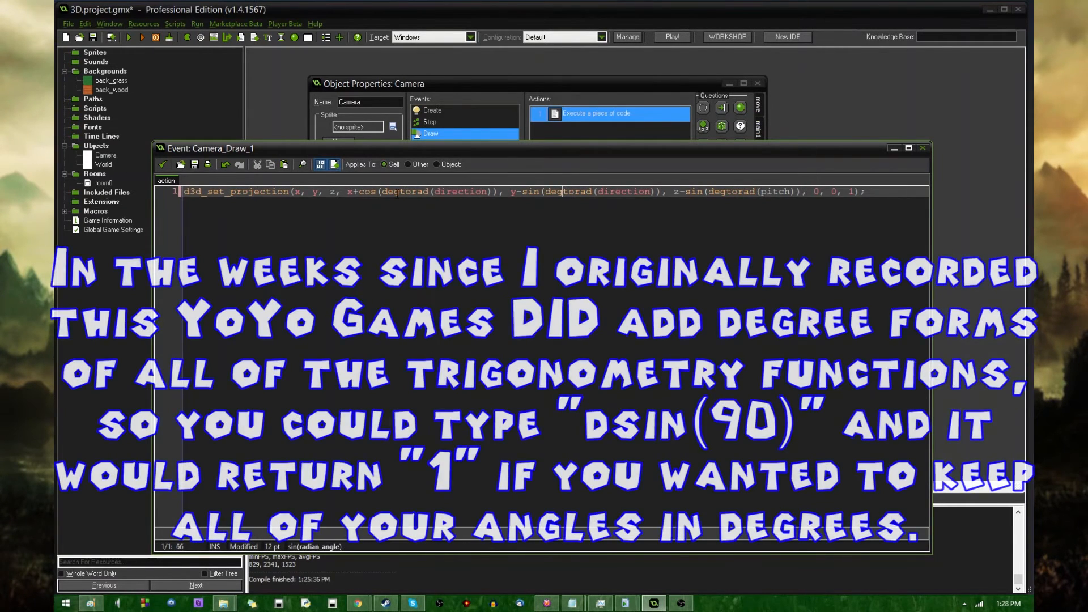
Select the degtorad function name in the projection code before closing for a test run
double_click(410, 191)
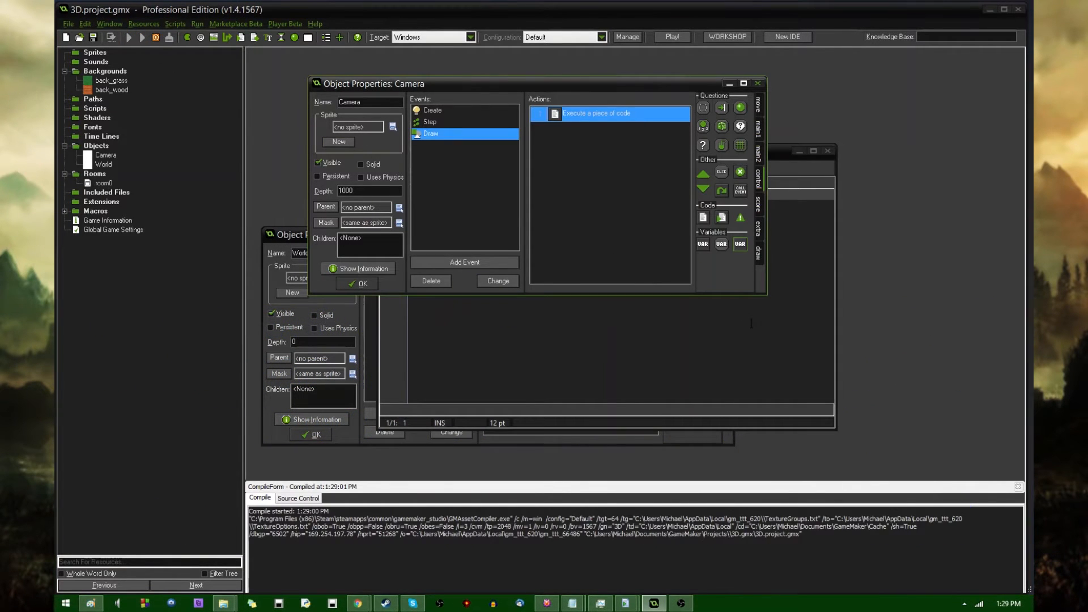
Raise the projection's eye z and target z by 32, then review the Create code variables
click(671, 37)
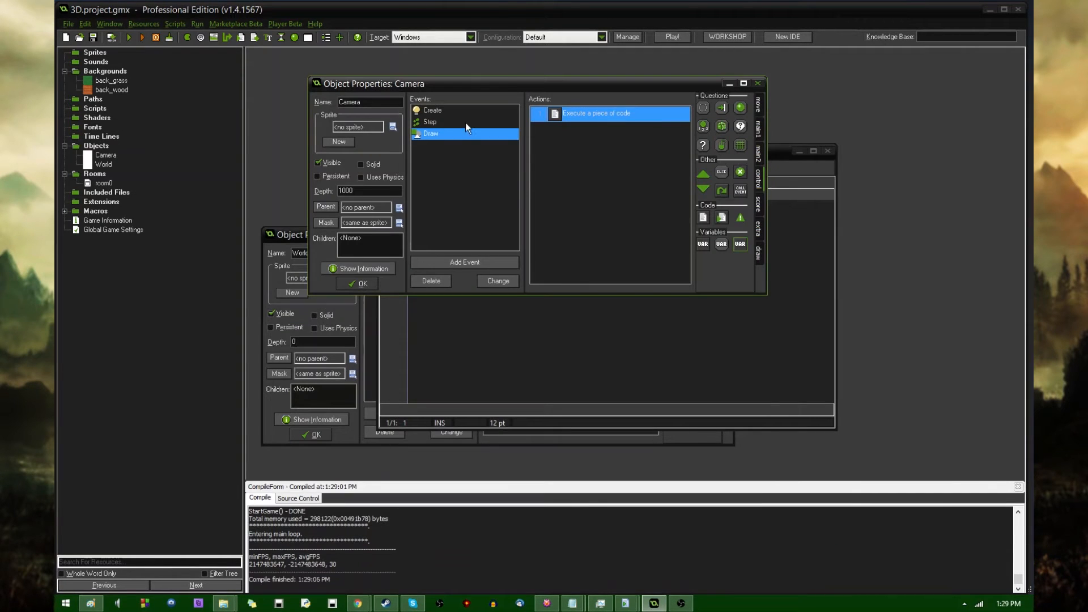
double_click(613, 113)
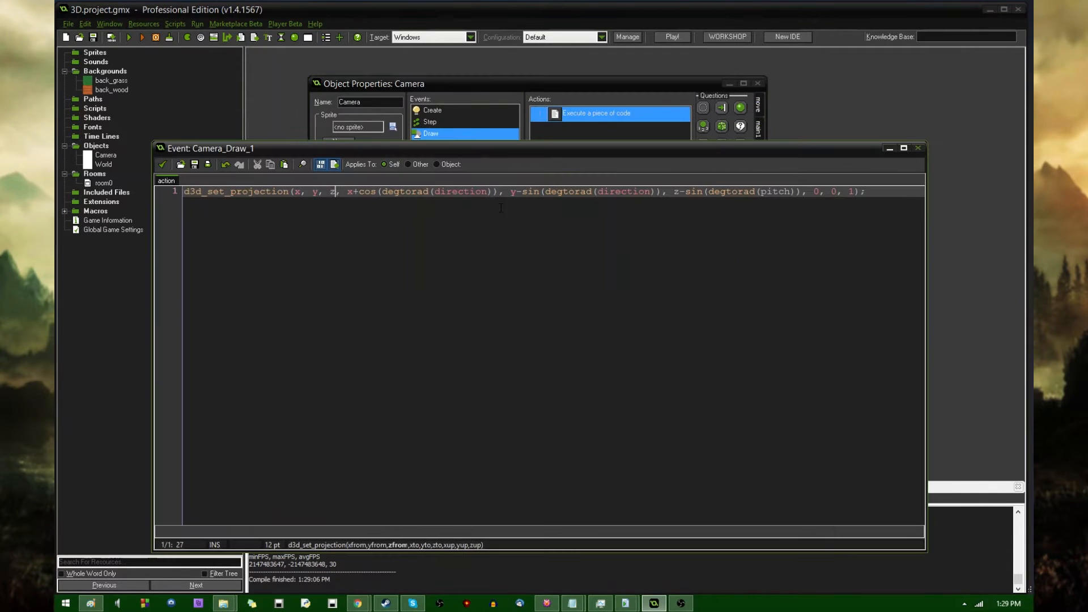
text(+32)
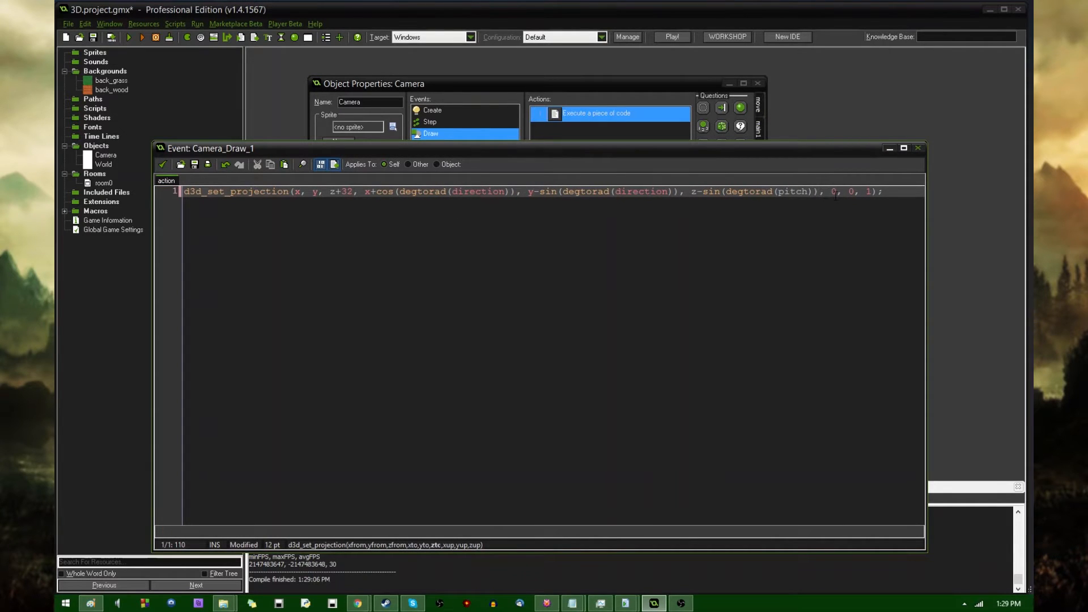
text(+32)
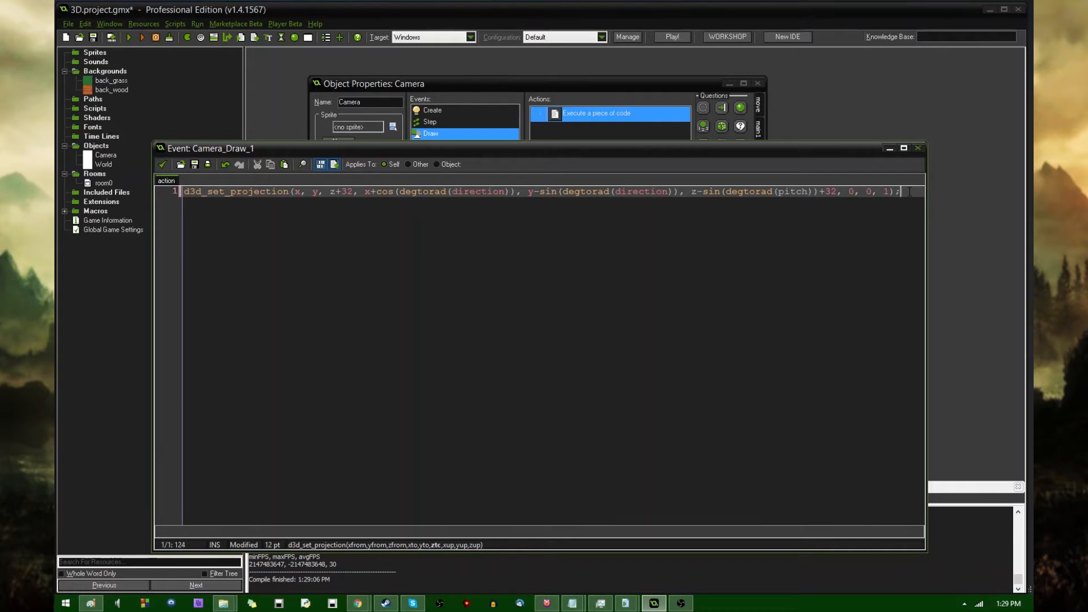
key(ctrl+a)
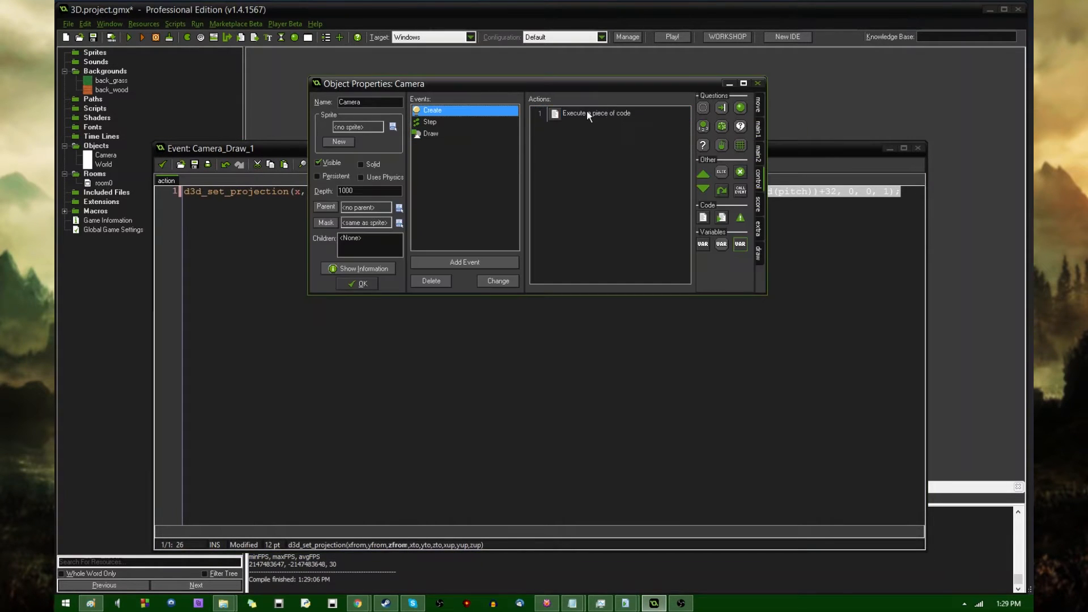
double_click(595, 113)
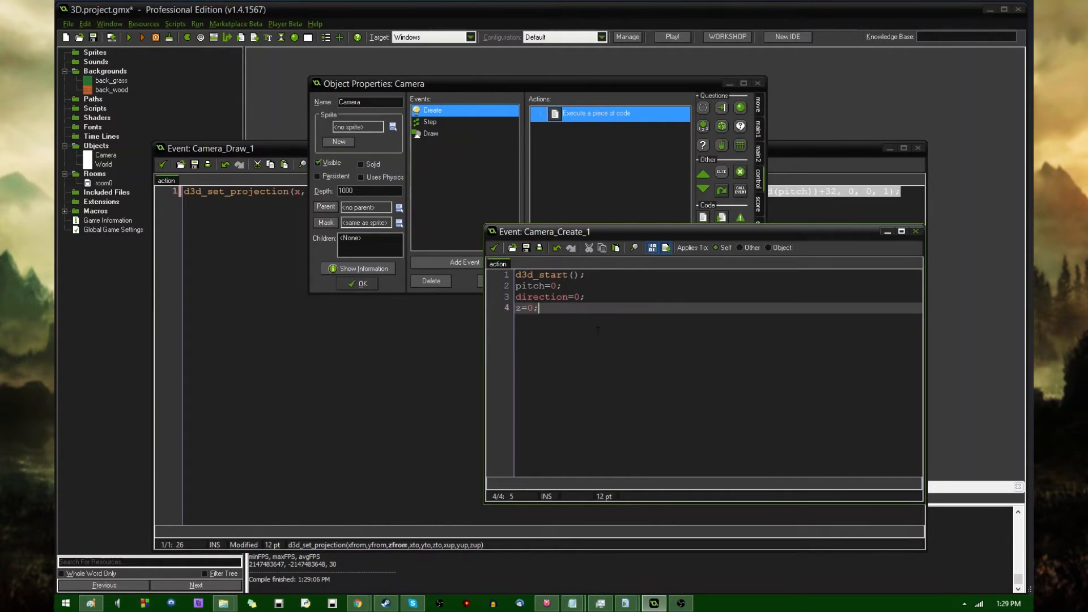
mouse_move(494, 248)
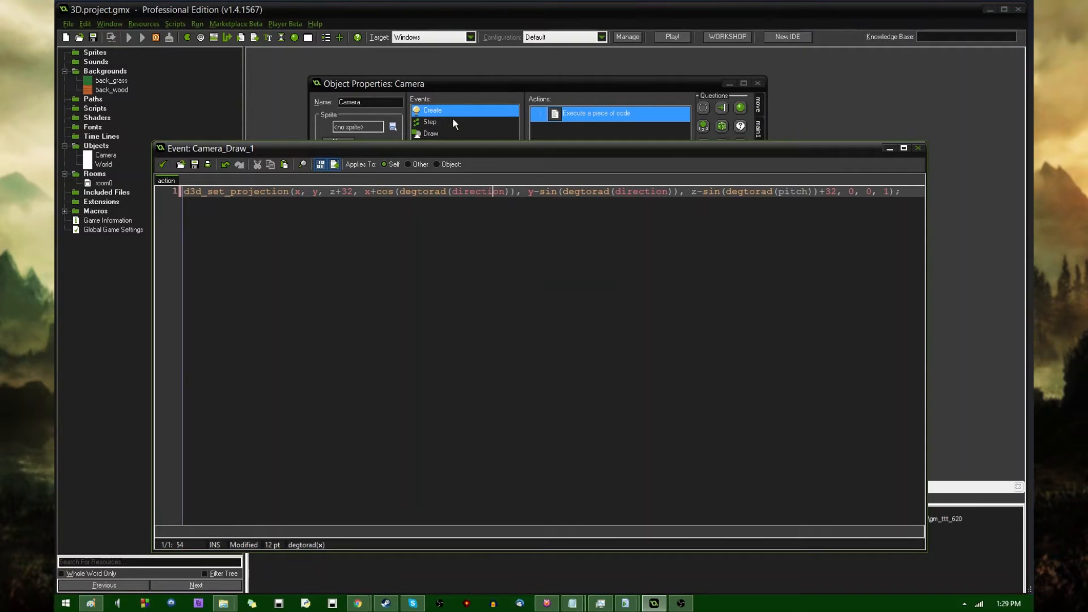
Launch a test run showing the grass scene from the raised camera
click(670, 36)
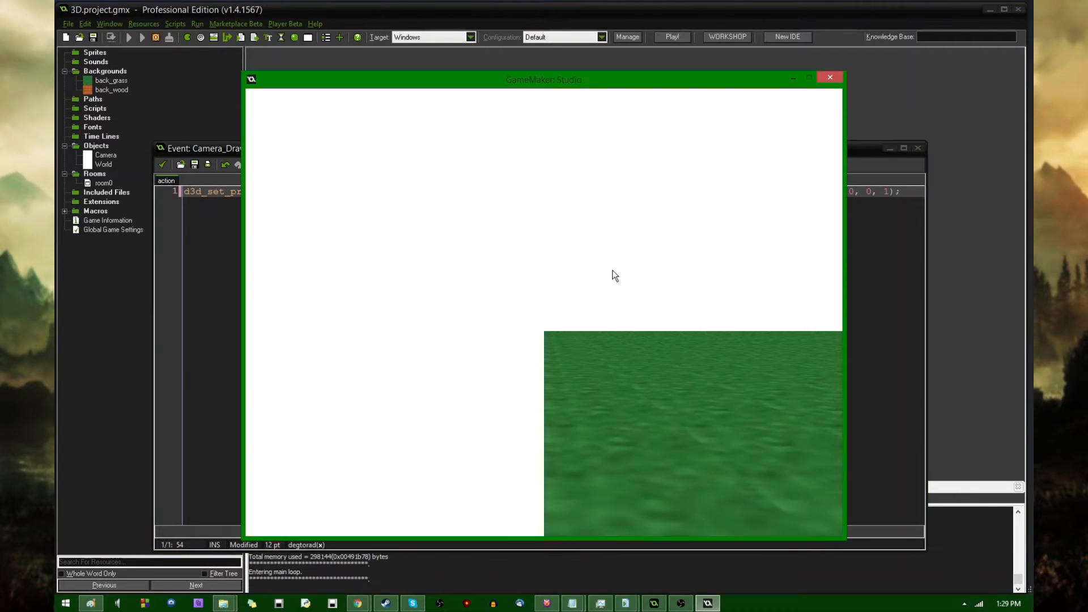
mouse_move(660, 389)
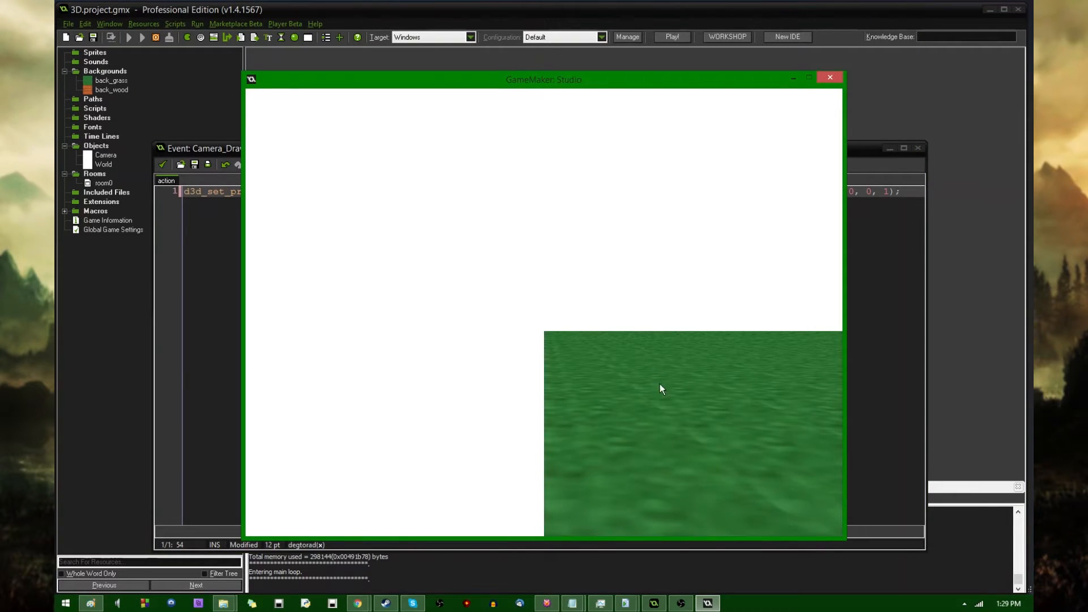
mouse_move(722, 119)
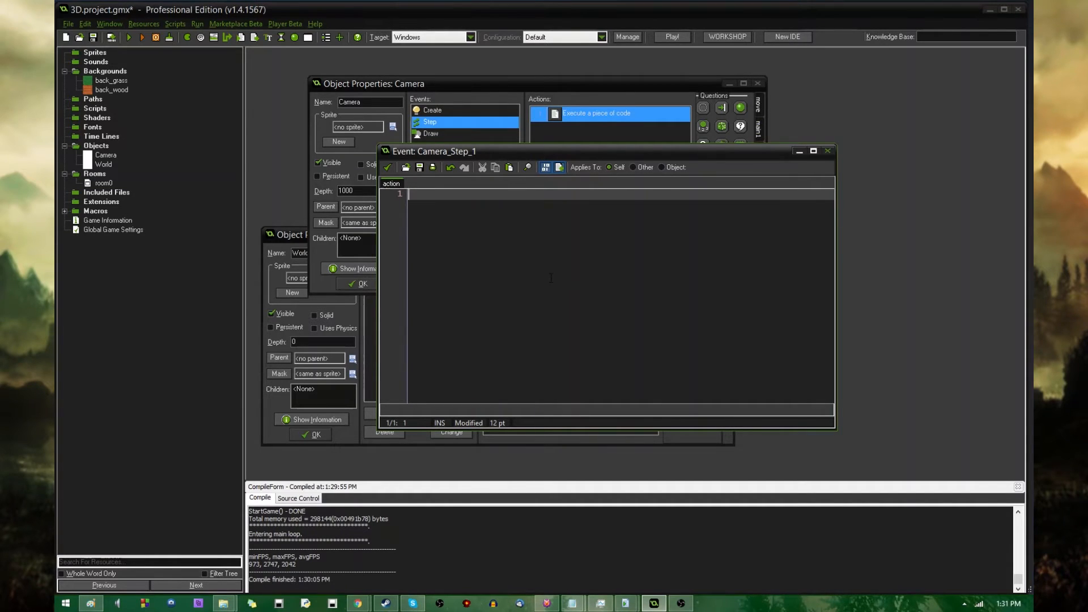
Write direction-=(display_mouse_get_x()-display_get_width()/2)/10; in the Camera's Step code
text(direction)
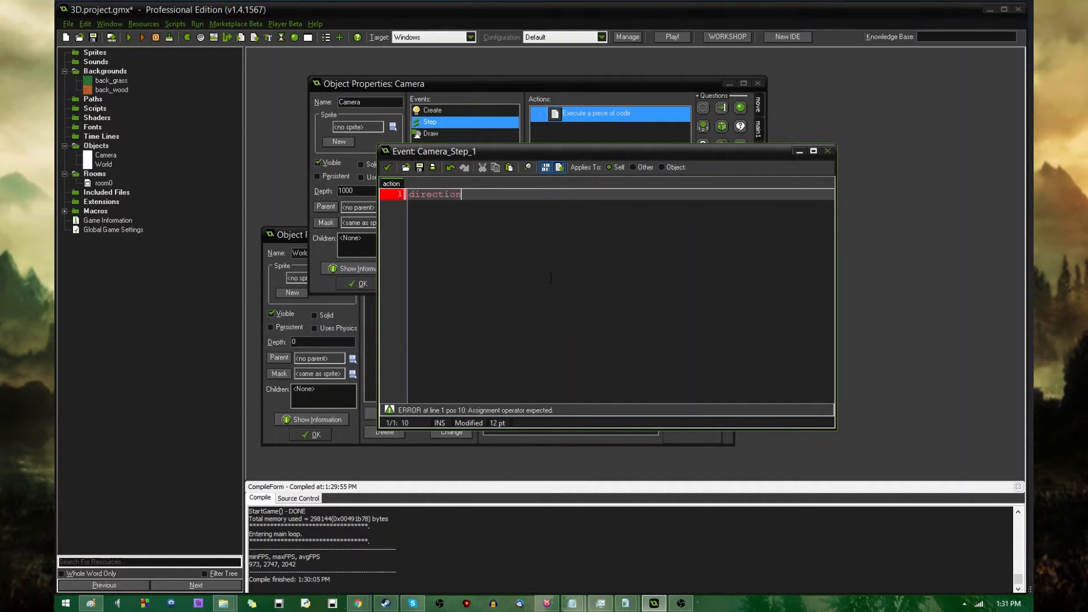
text(-=disp)
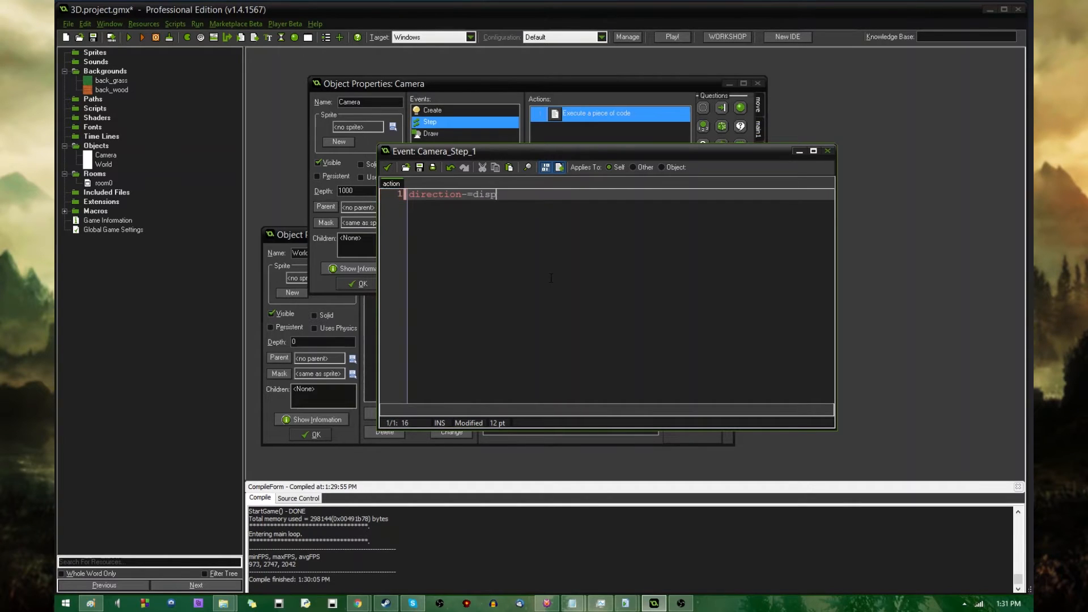
text(lay)
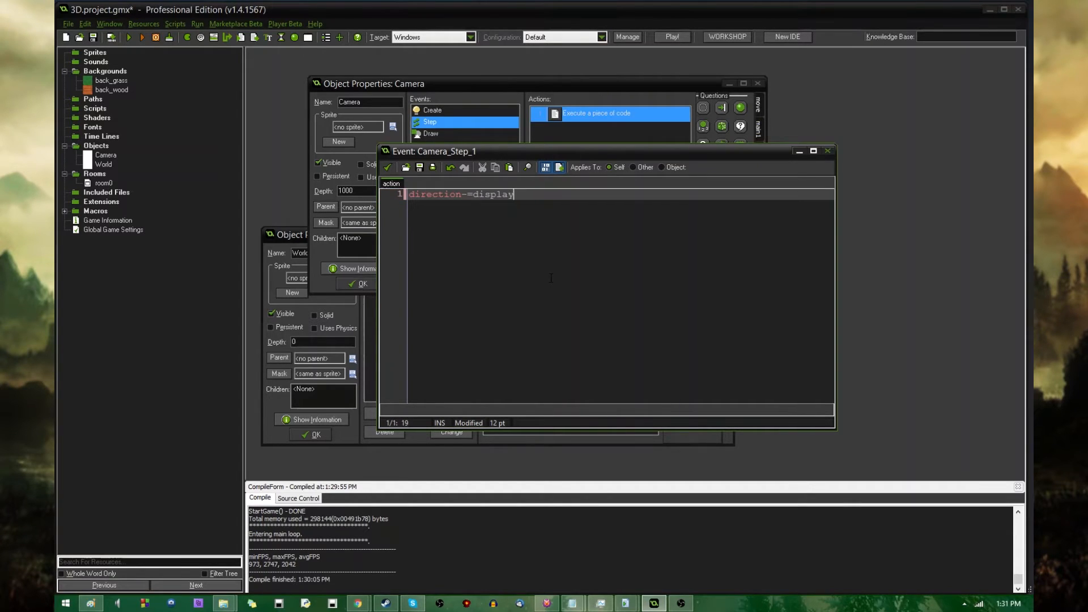
text(_mouse_)
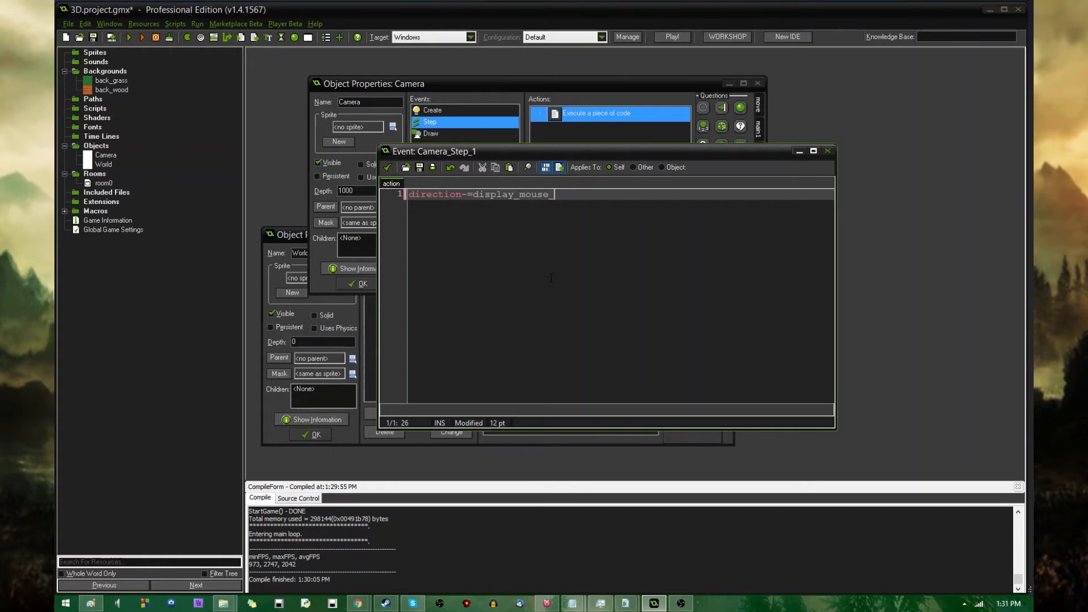
text(get_x()
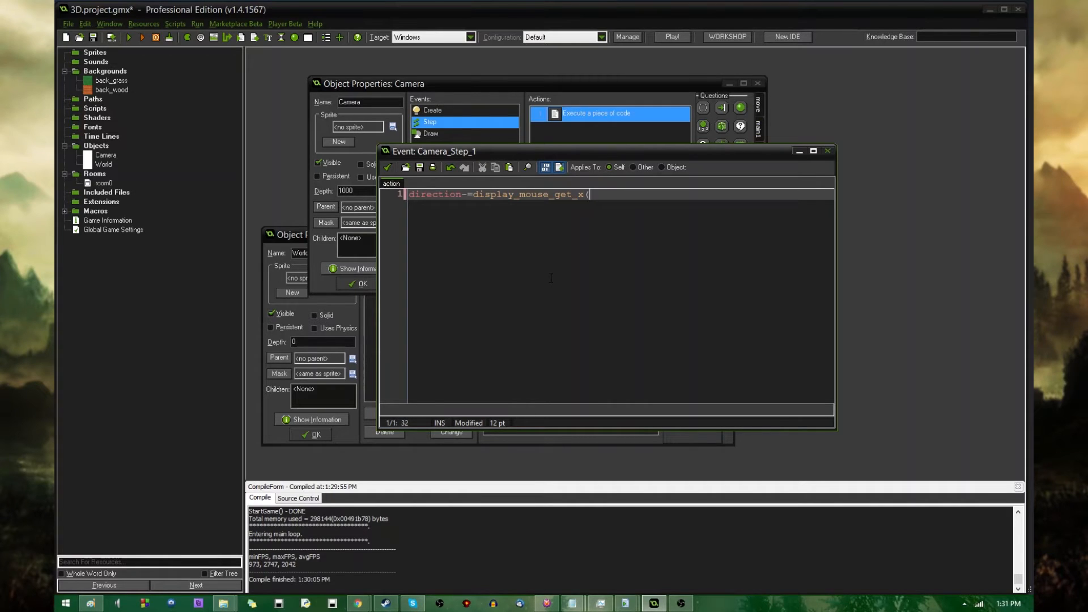
text())
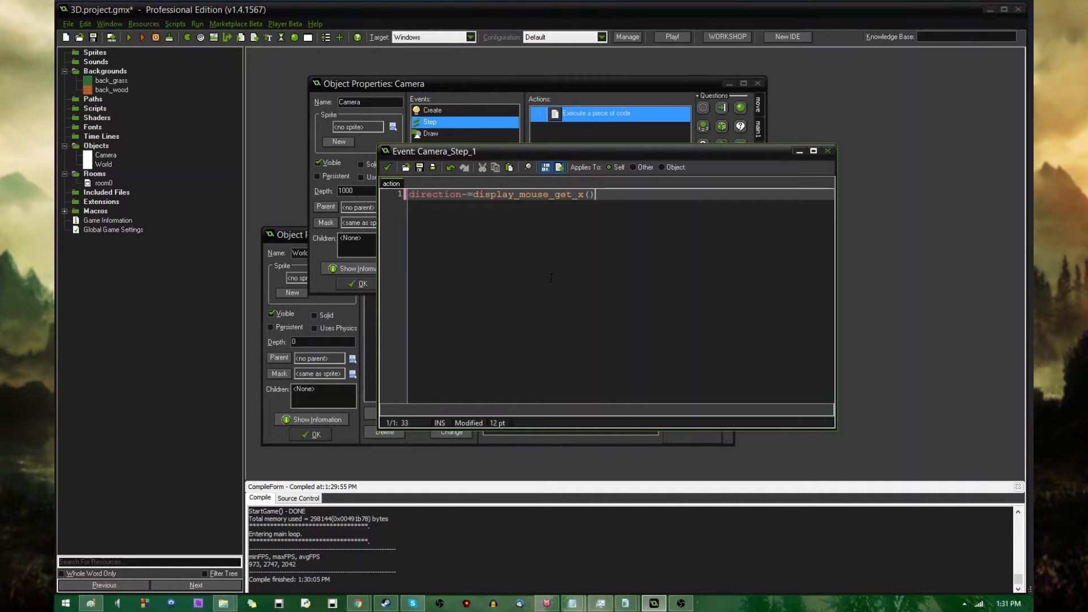
text(-display_)
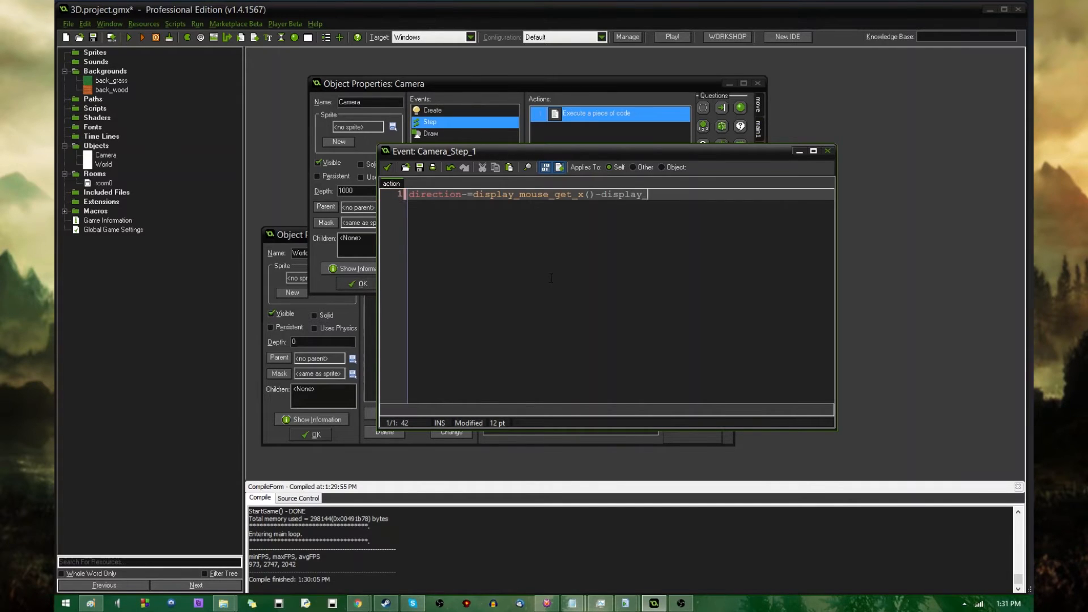
text(get_width)
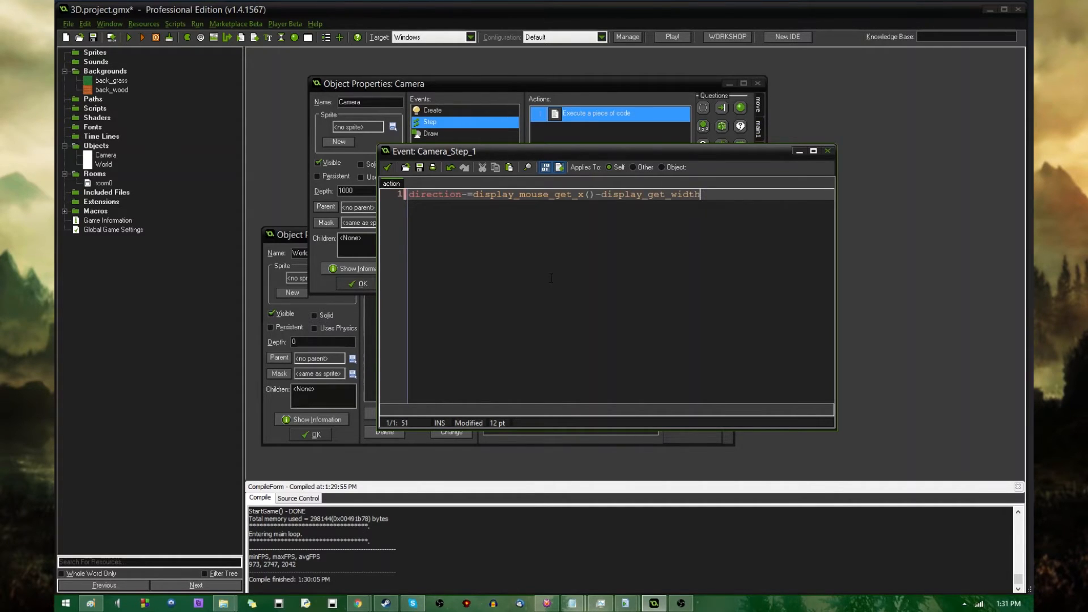
text(()/2)
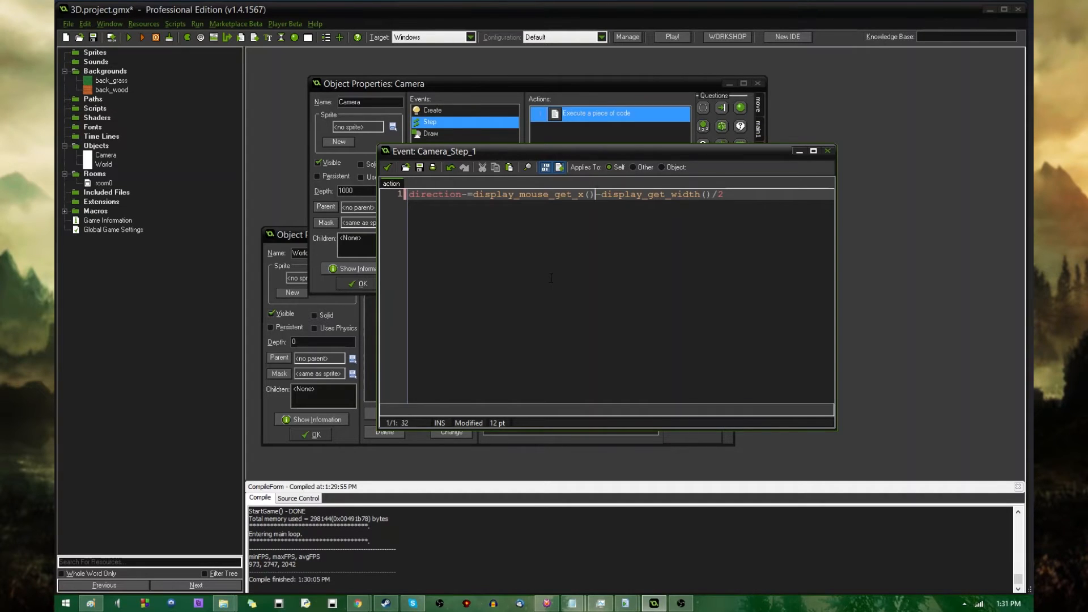
text(()
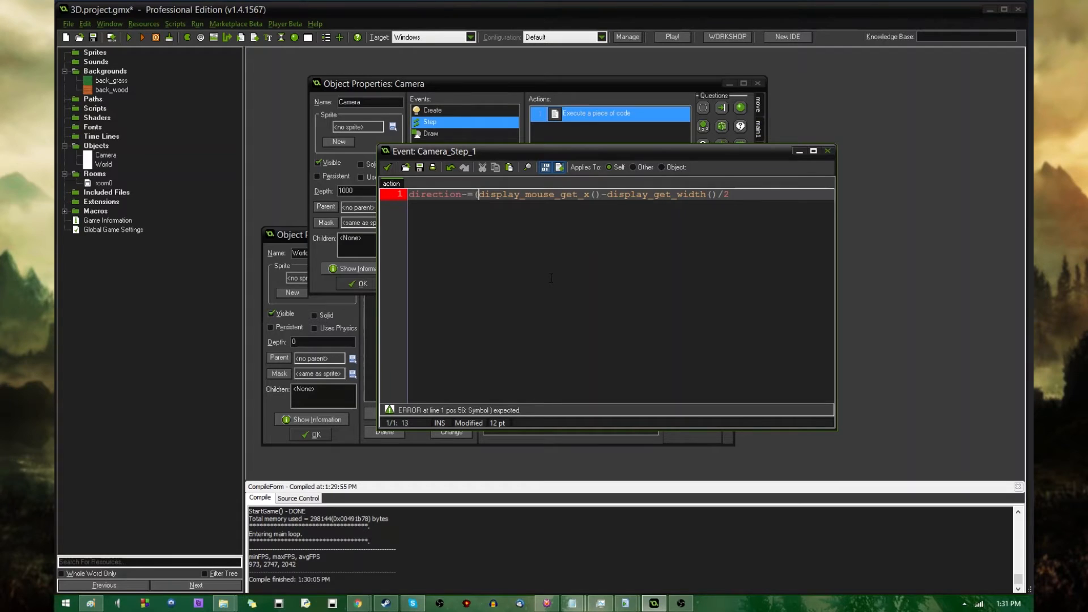
text();)
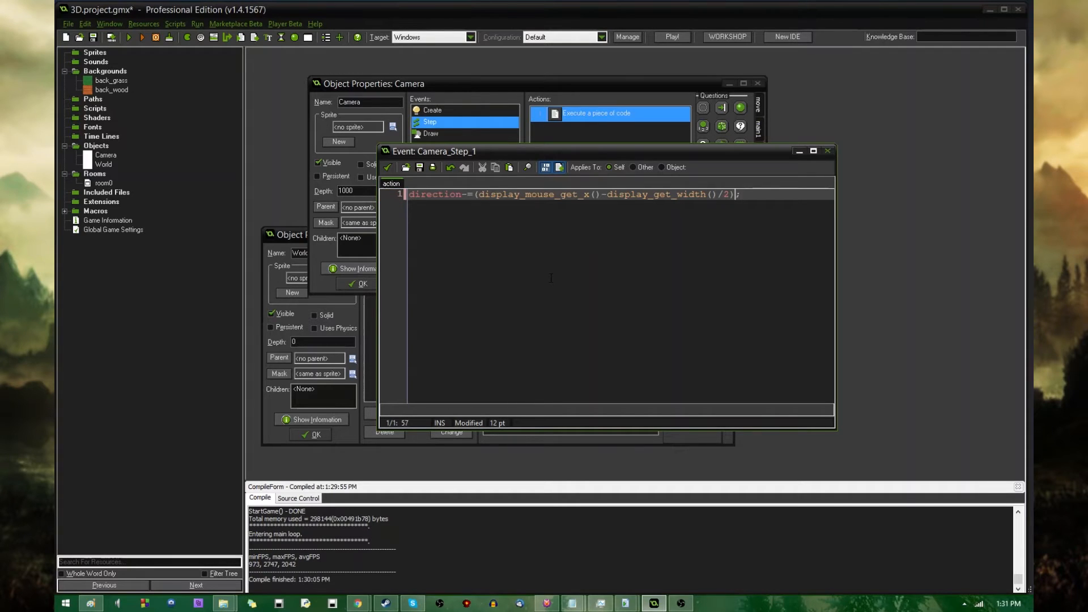
text(/10)
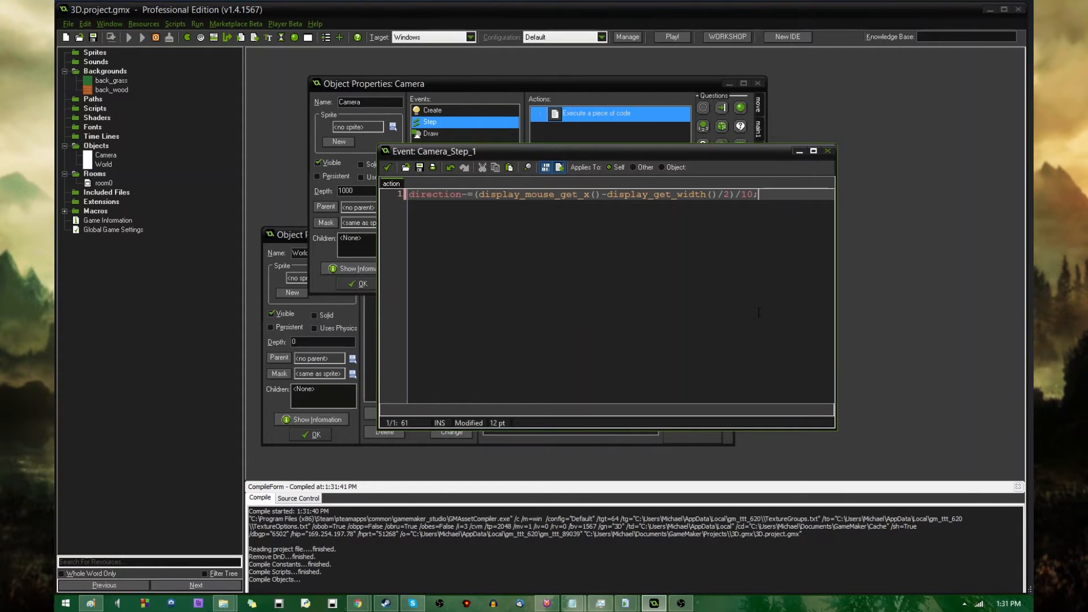
Test-run the mouse-turning camera, then return to the end of the direction line
click(670, 36)
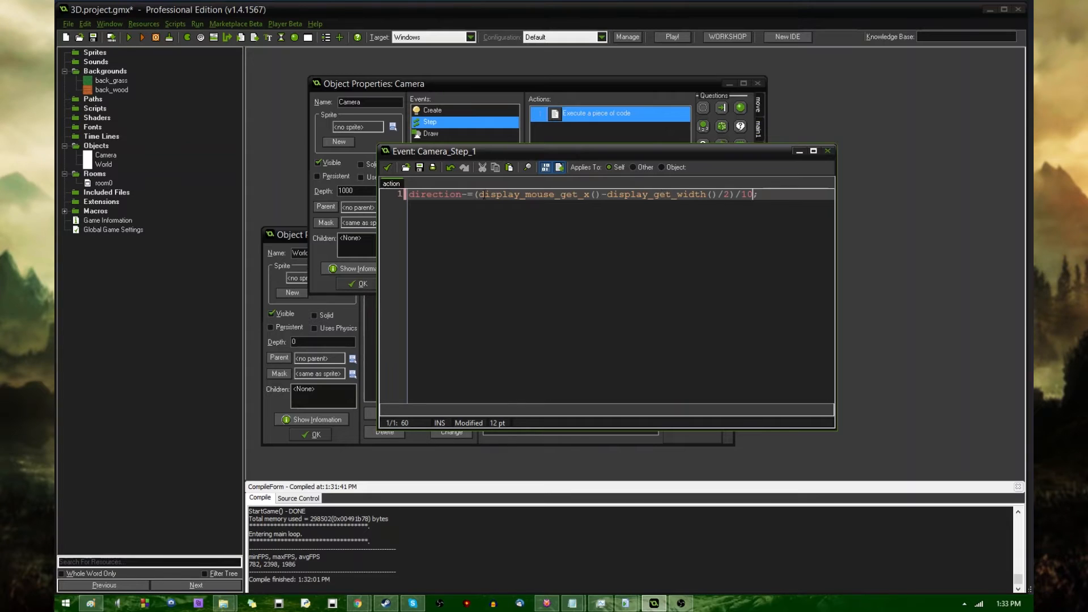
click(477, 194)
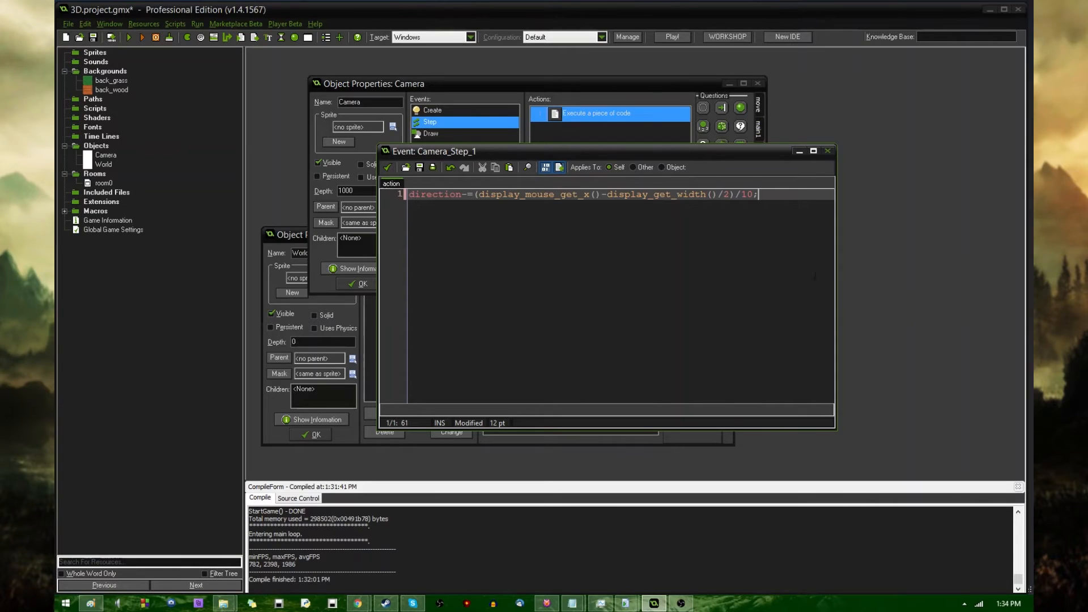
mouse_move(250, 344)
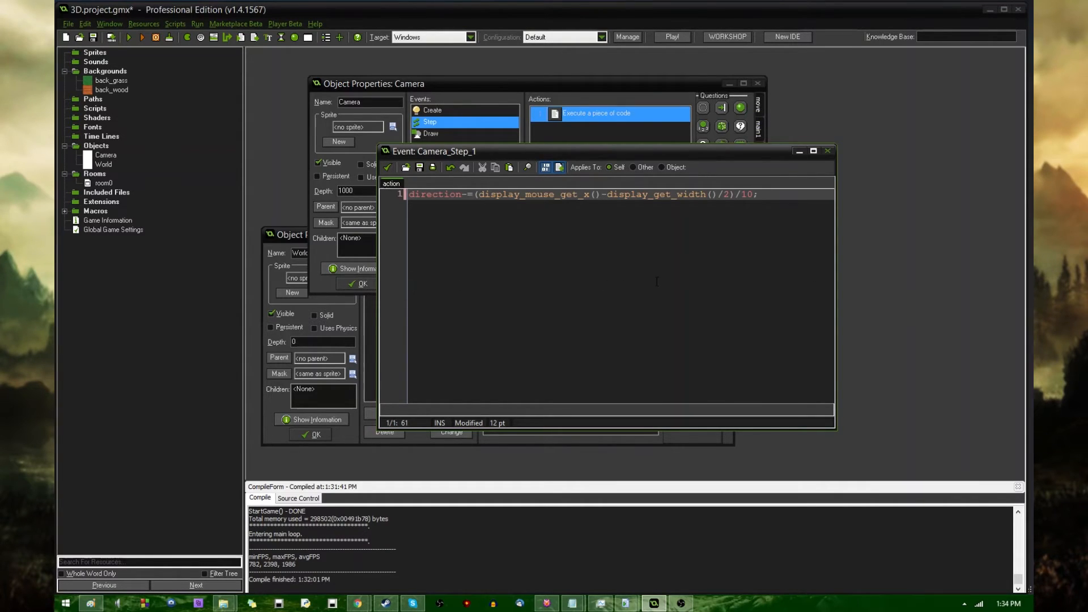
mouse_move(665, 280)
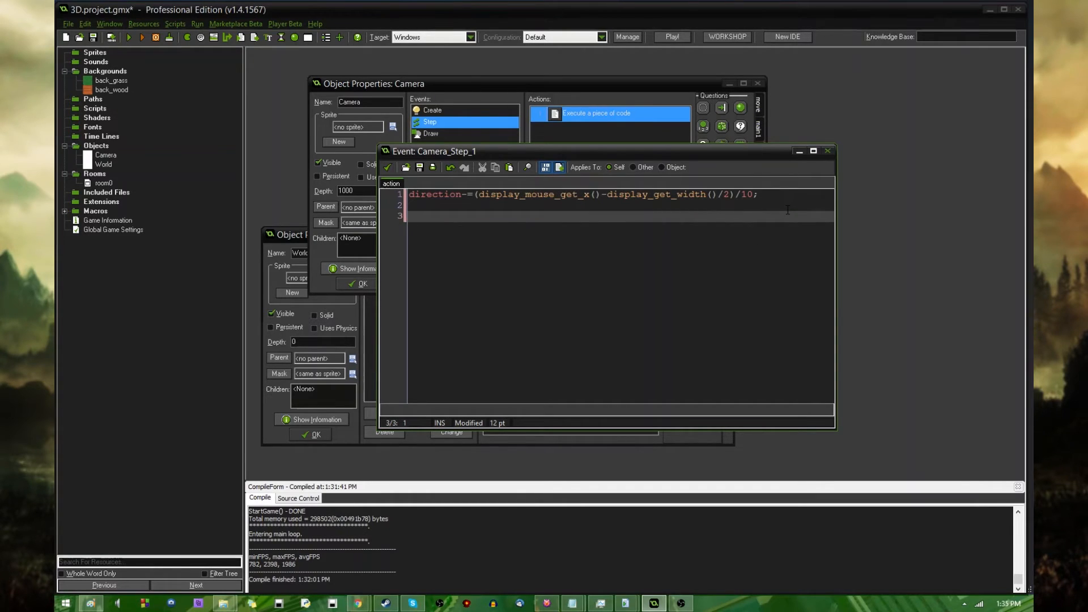
mouse_move(665, 267)
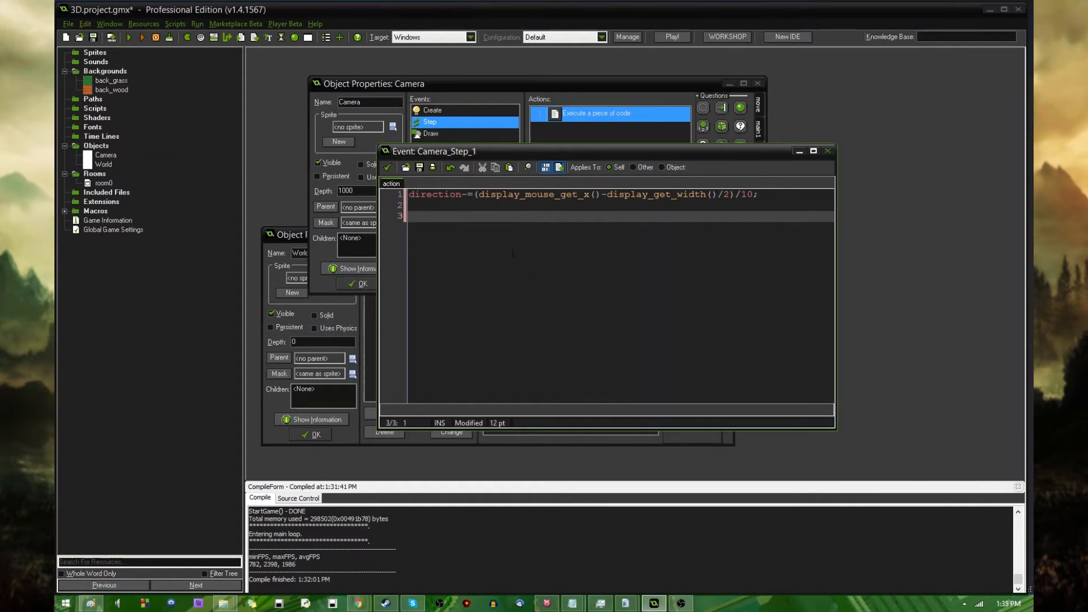
mouse_move(613, 306)
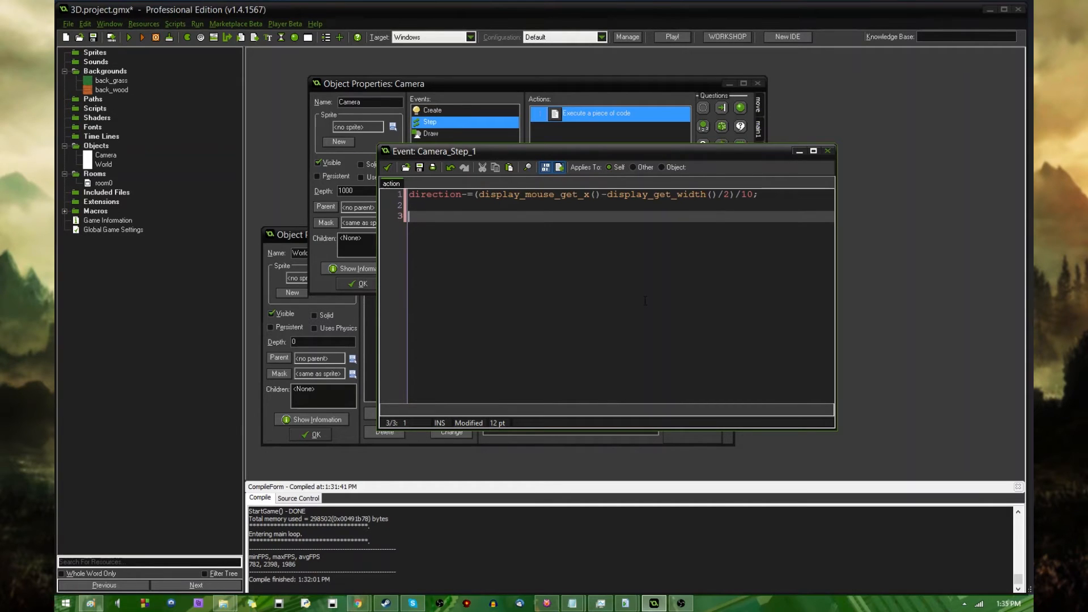
Recentre the mouse each step with display_mouse_set(display_get_width()/2, display_get_height()/2);
text(di)
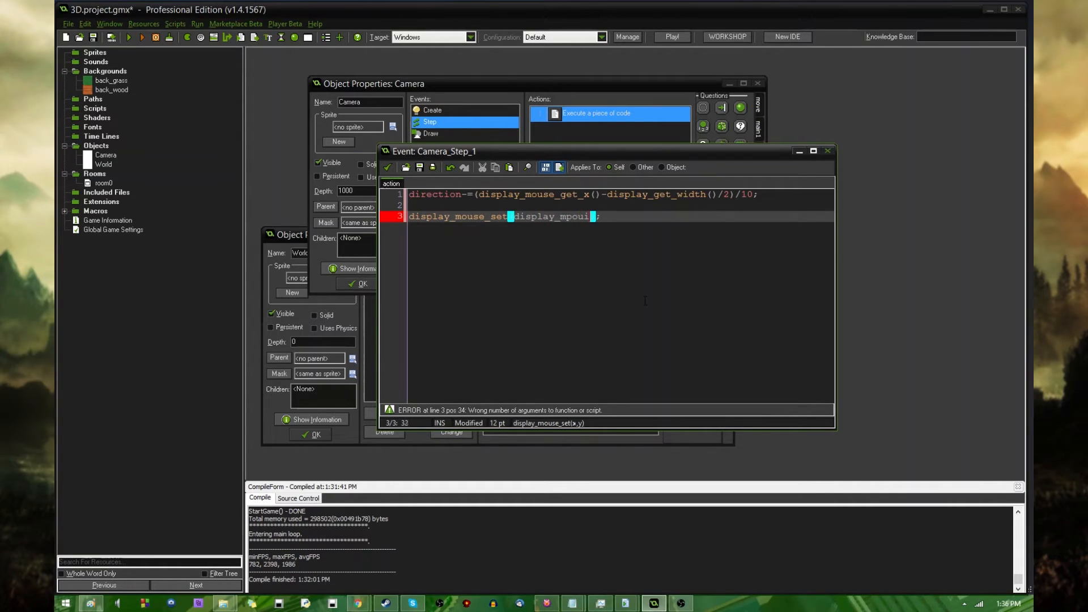
text(display_get_width()/2, display_get_height()/2)
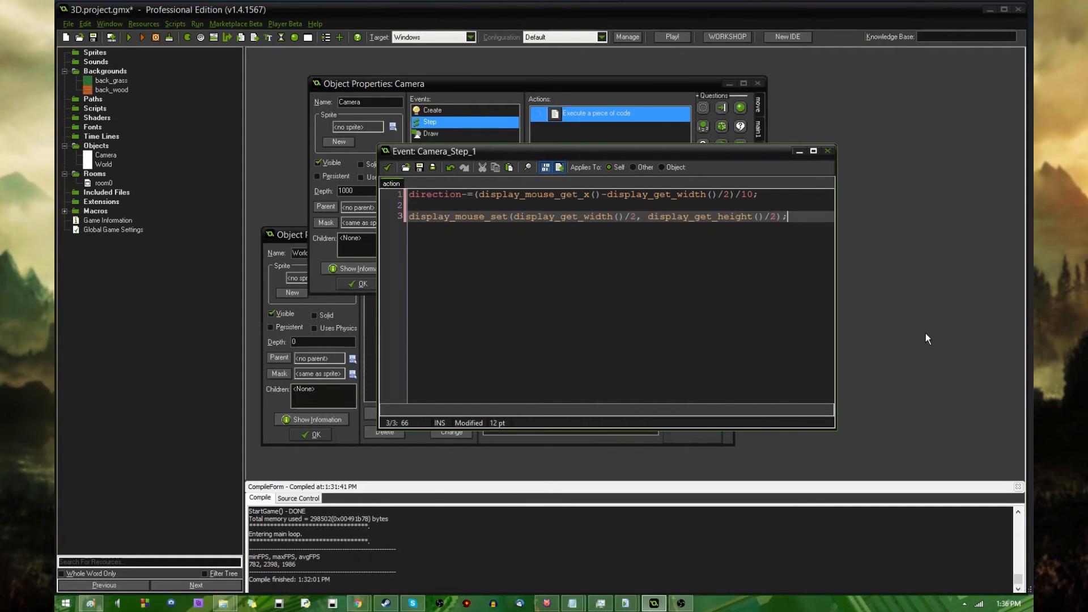
mouse_move(835, 280)
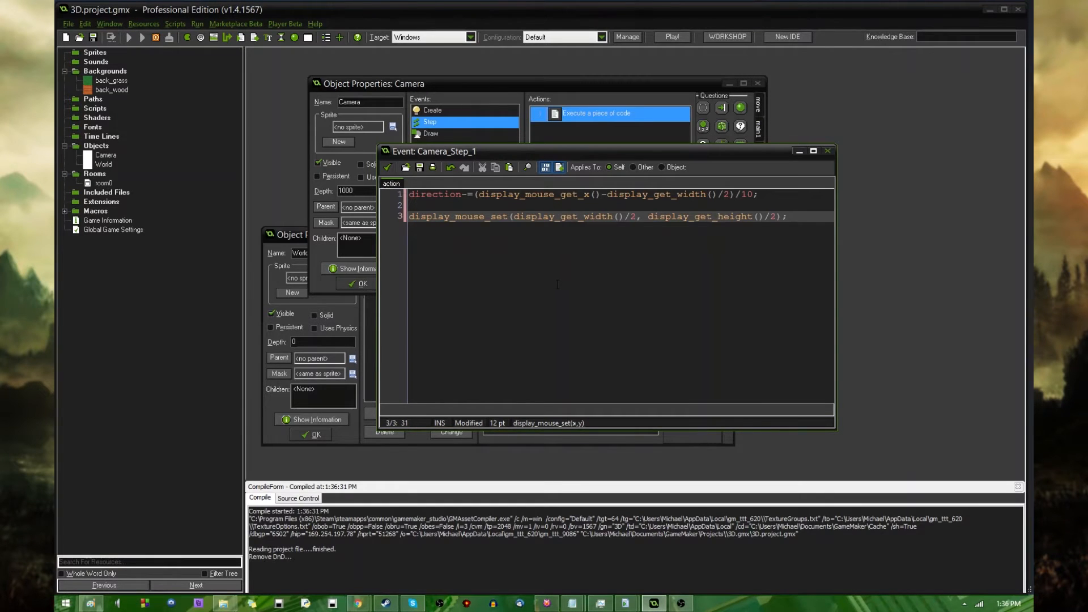
Run the game to try the mouse-look camera, then close the runner window
click(670, 36)
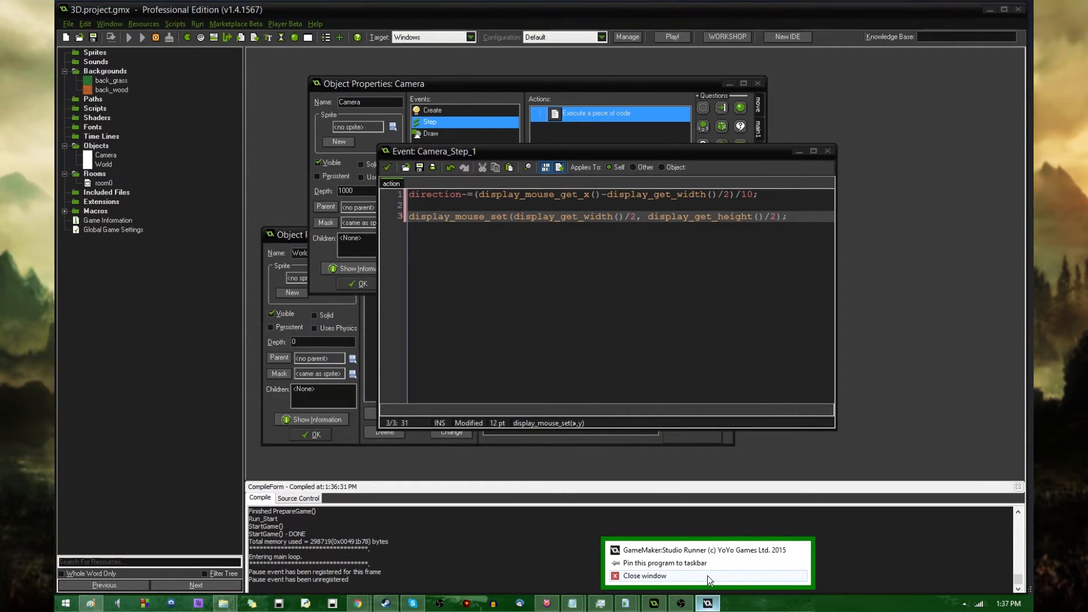
click(644, 576)
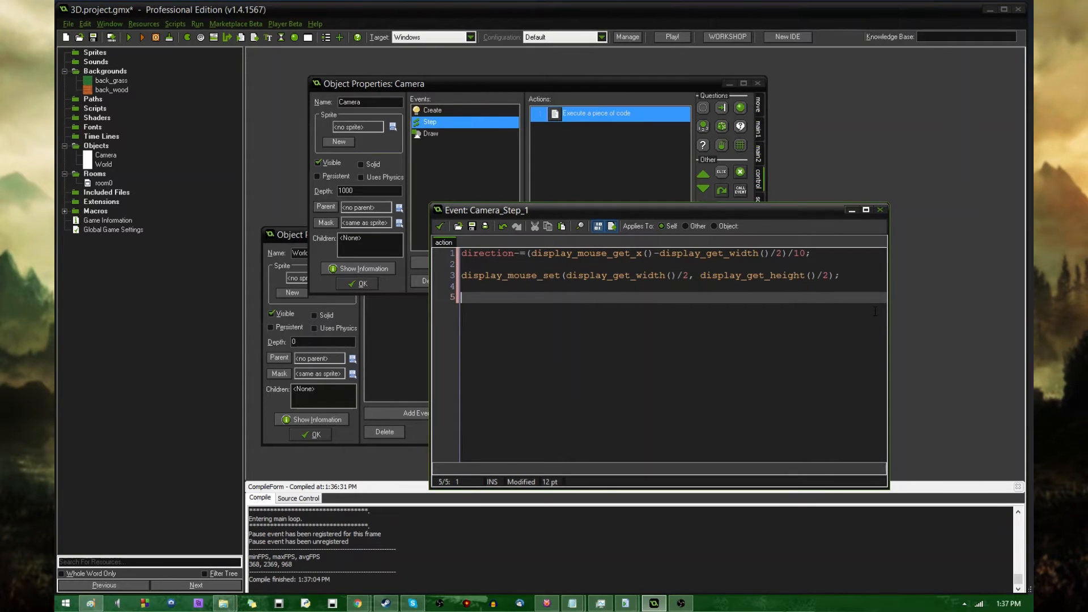
Add if (keyboard_check(vk_escape)) game_end(); to the Camera's Step code
text(if (keyboard_check(vk_escape)))
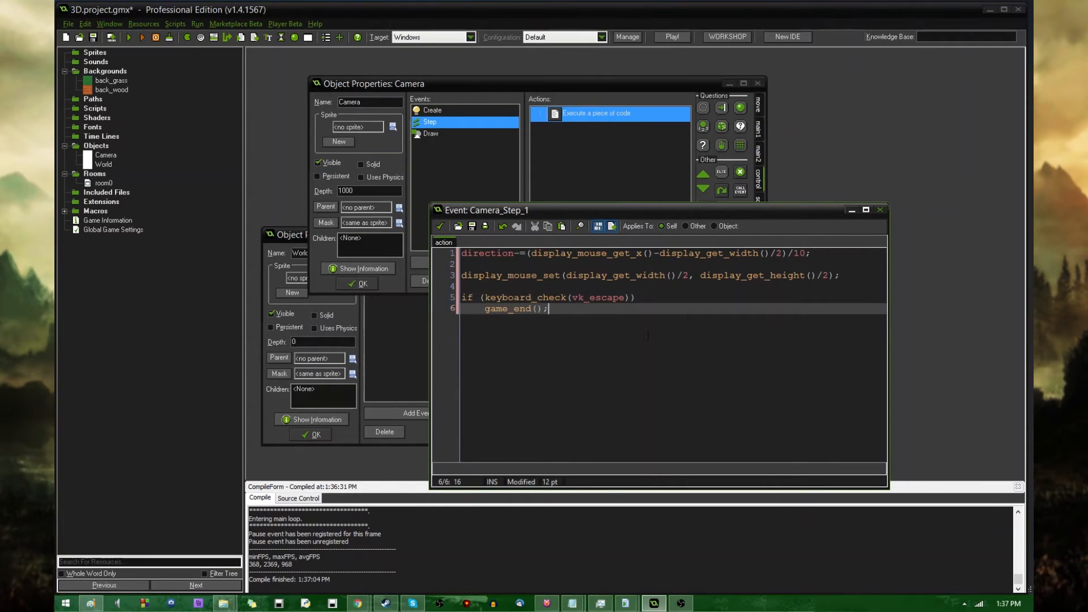
mouse_move(494, 251)
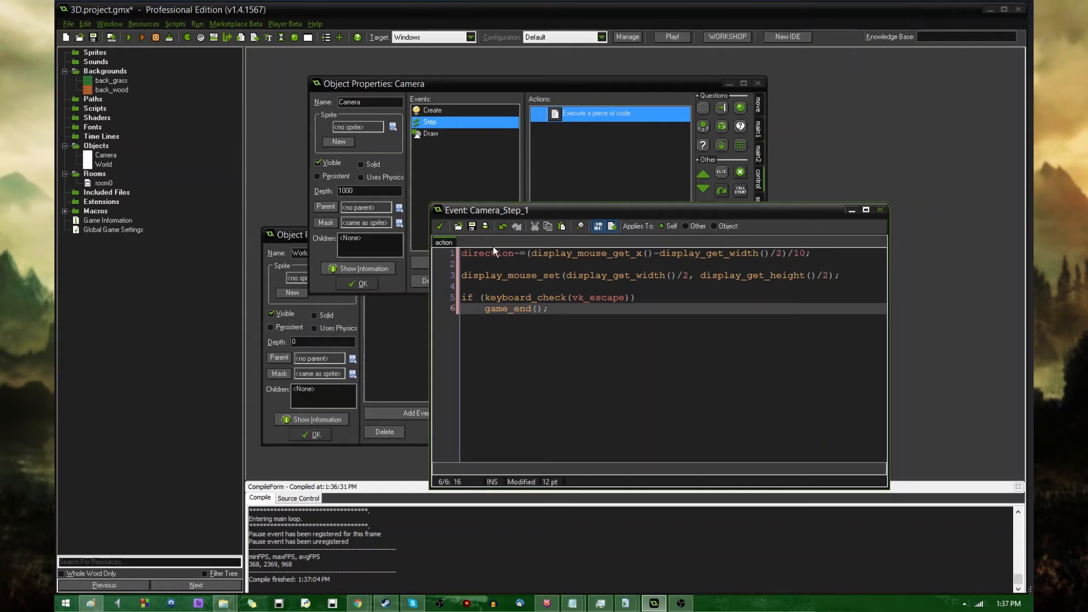
mouse_move(495, 252)
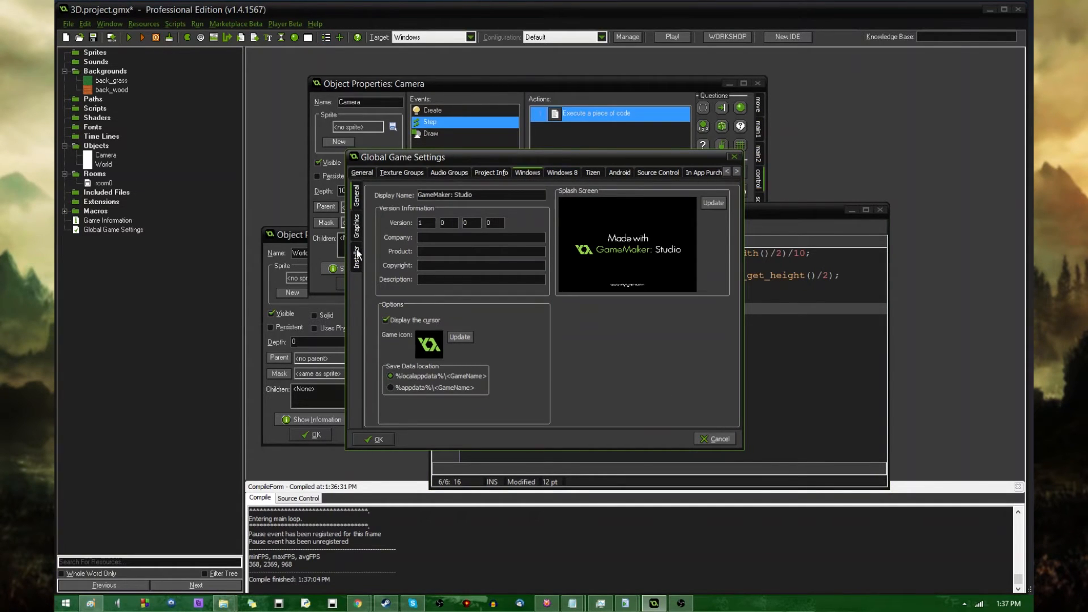
mouse_move(379, 454)
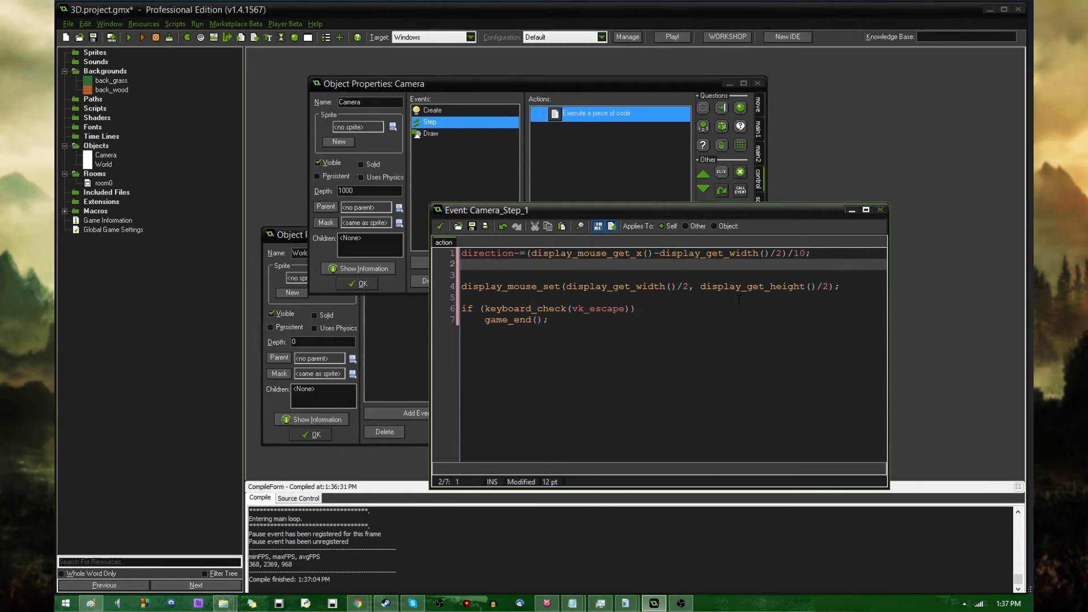
Write pitch=clamp(pitch+(display_mouse_get_y()-display_get_height()/2)/10, -80, 80); on line 2
text(pitch)
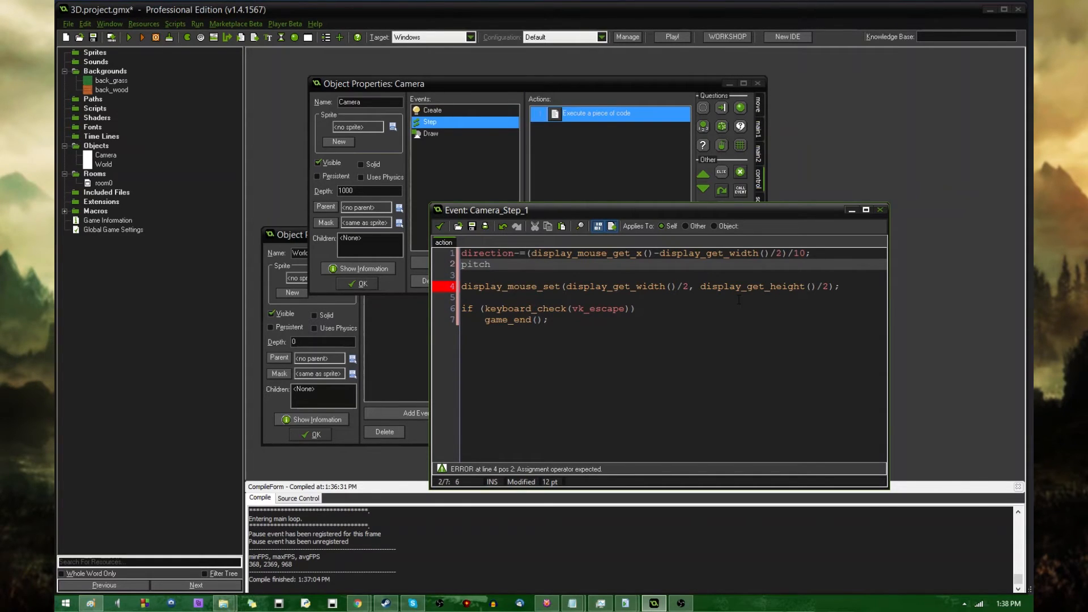
text(=)
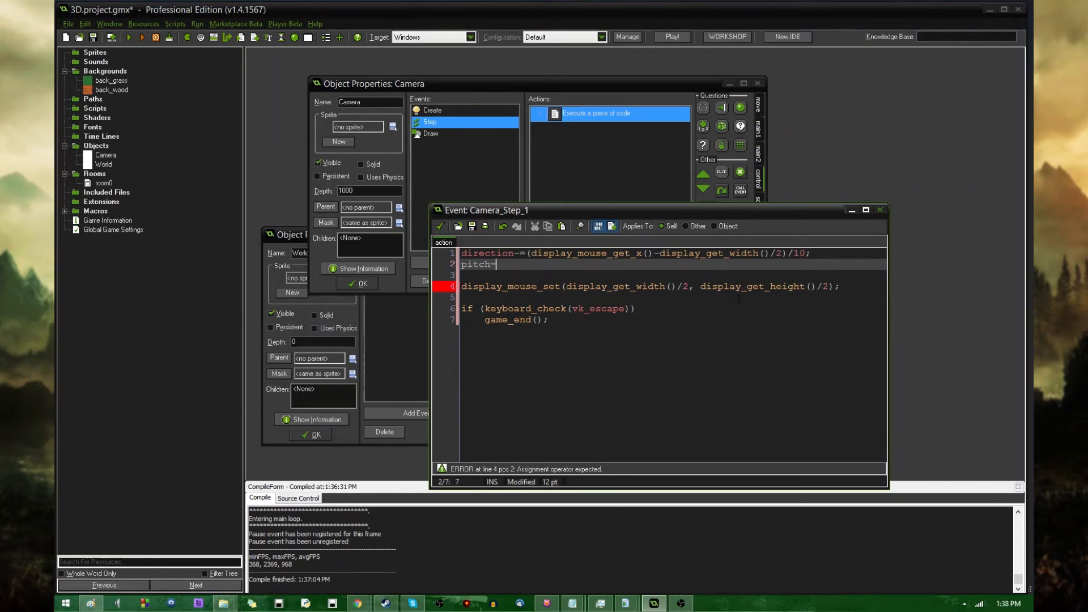
text(clamp();)
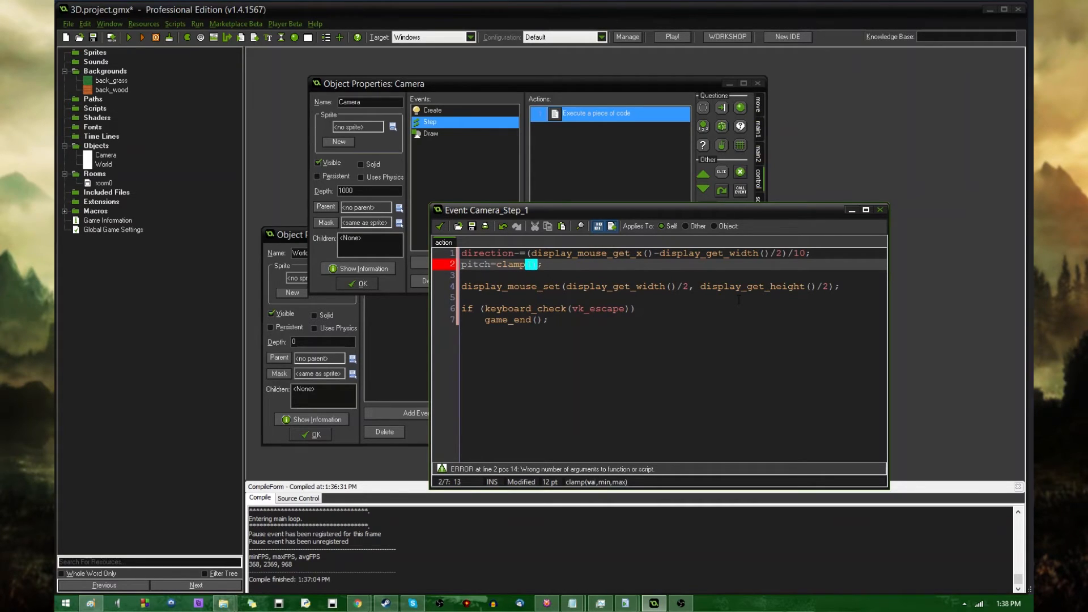
text(pitch)
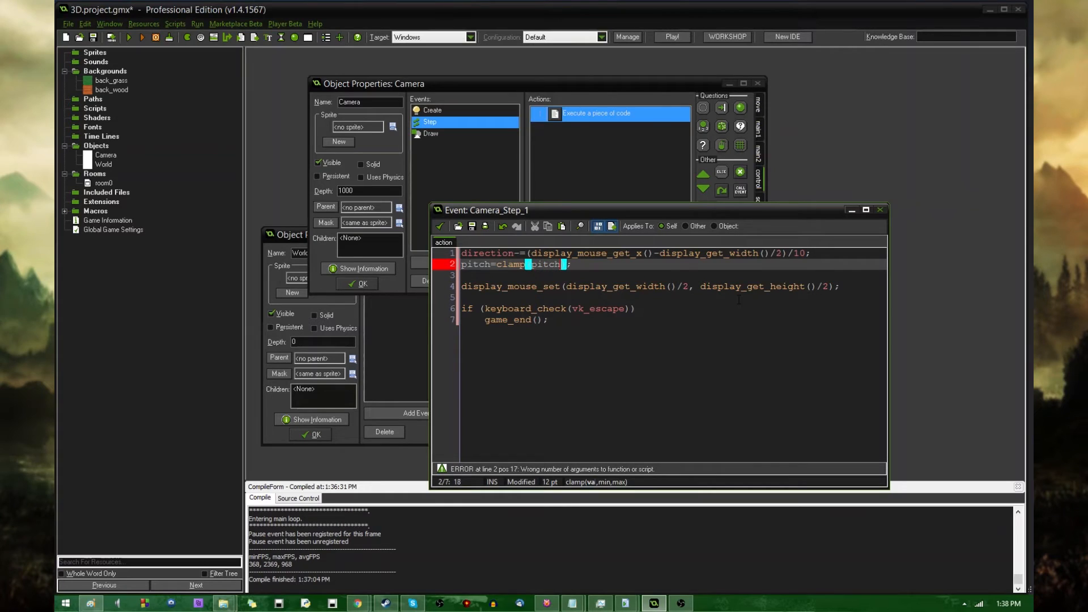
text(+)
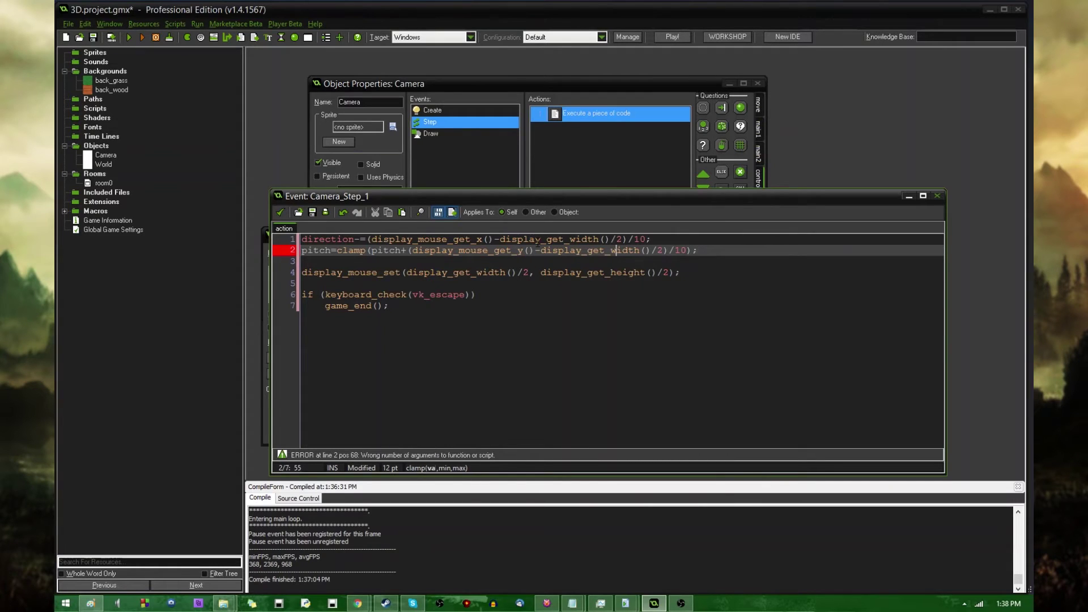
text(height)
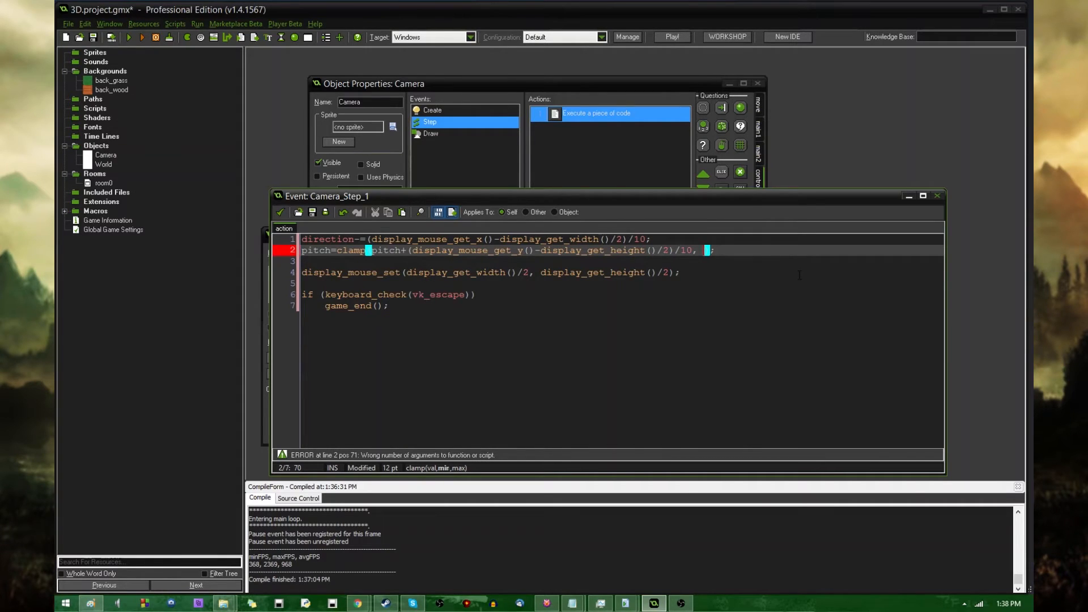
text(-80,)
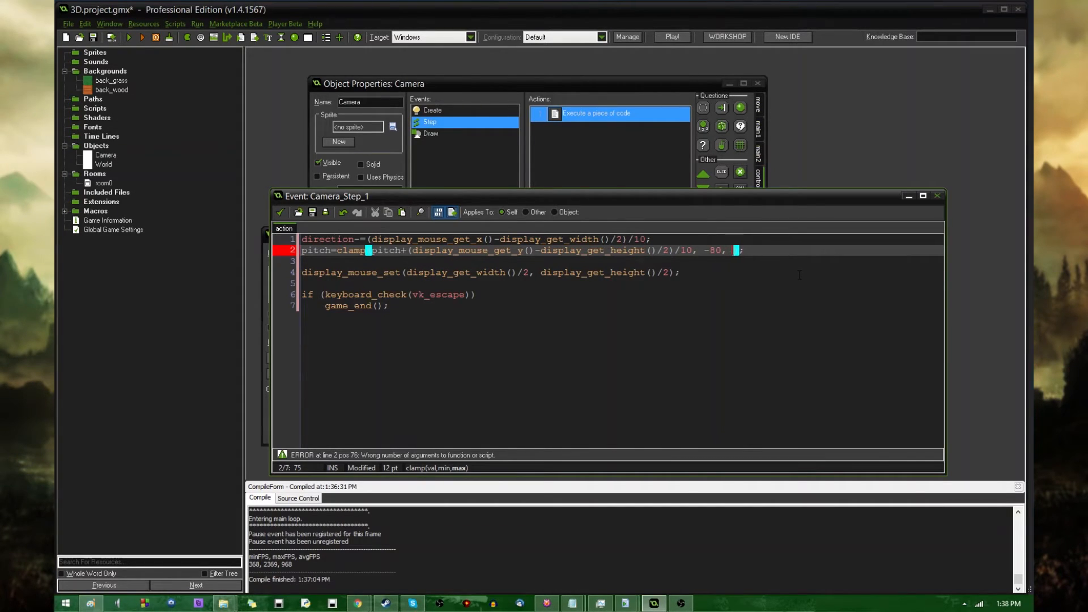
text(80)
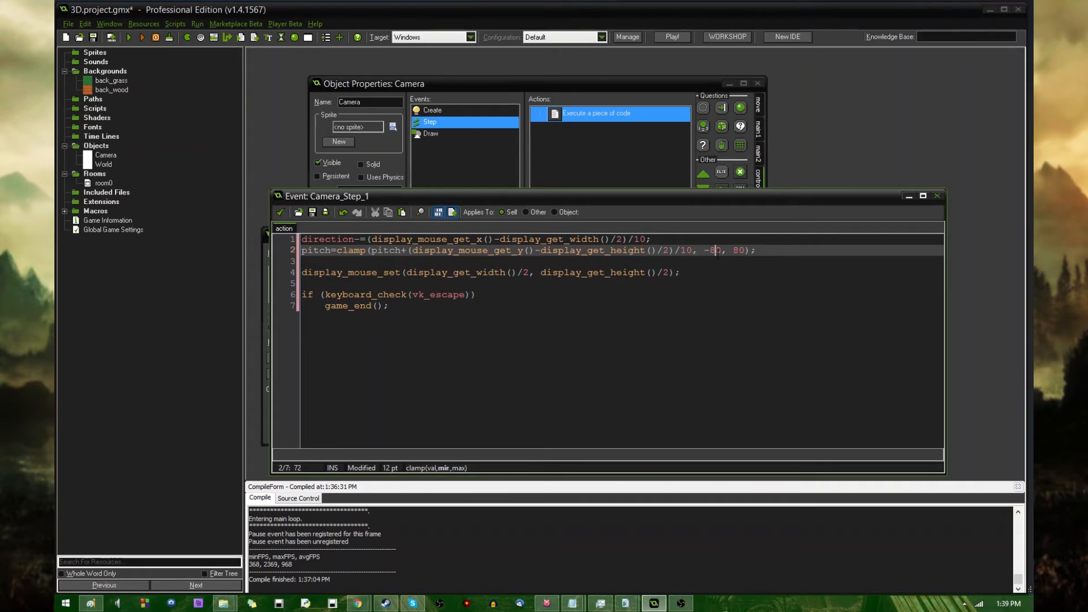
text(0)
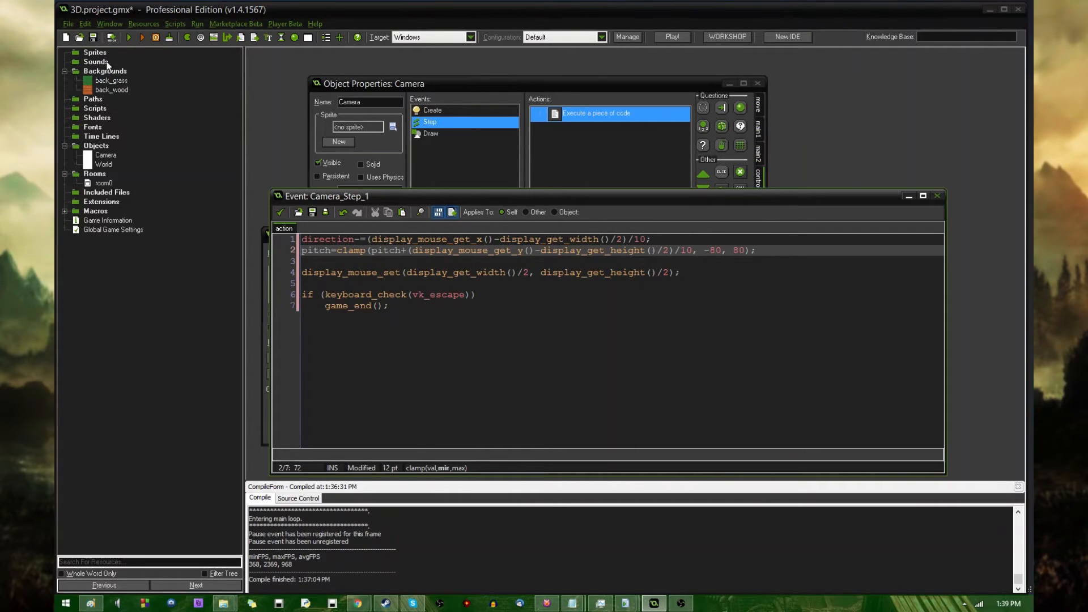
Test-run the pitch clamp, try the direction operator flip, then accept and close the Step code
click(128, 36)
text(+)
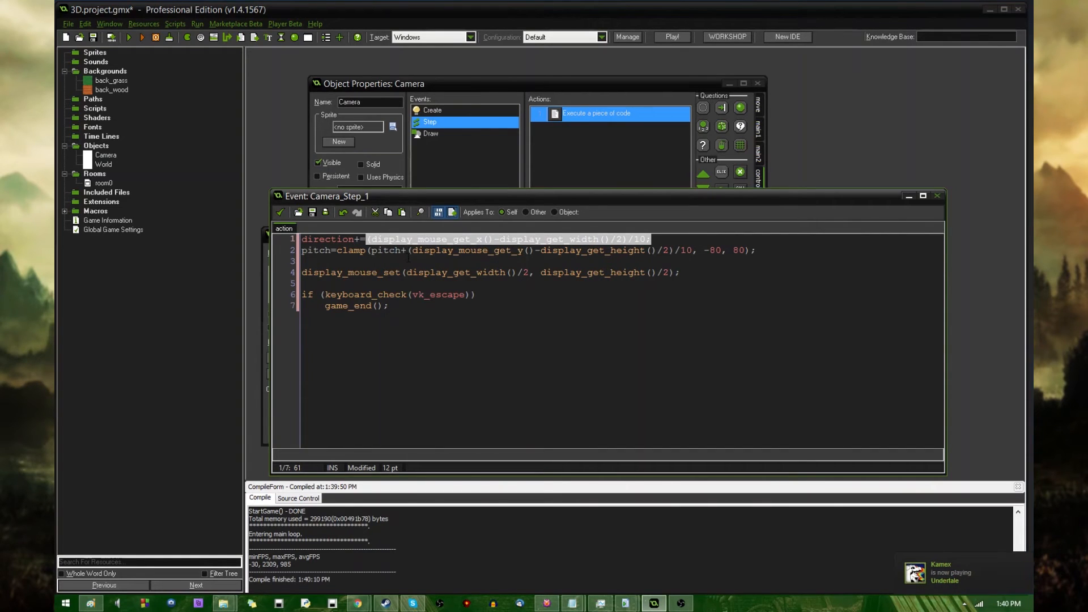
click(409, 250)
text(-)
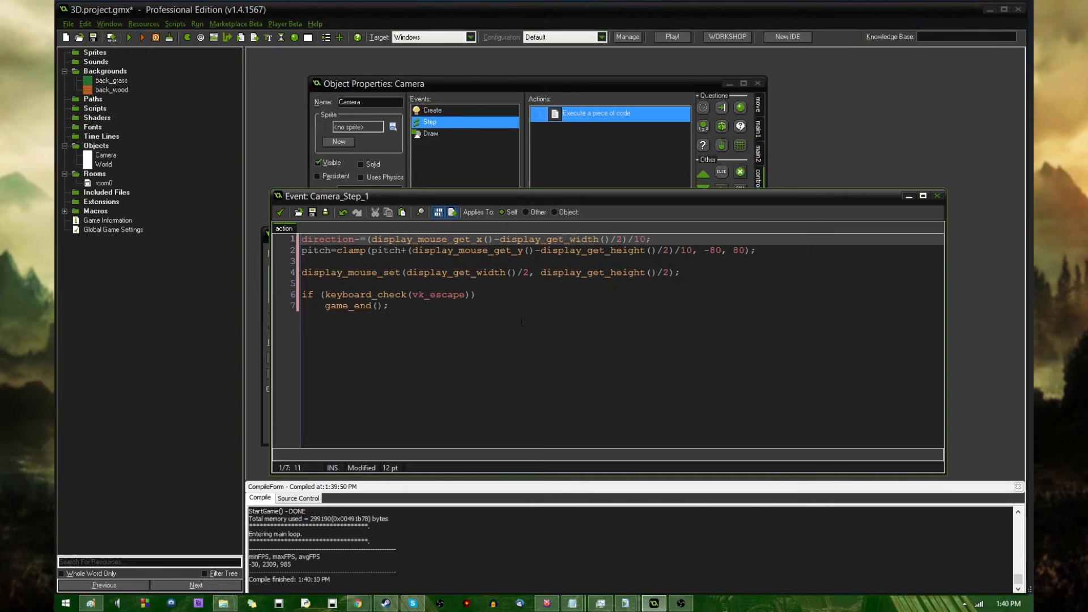
click(388, 305)
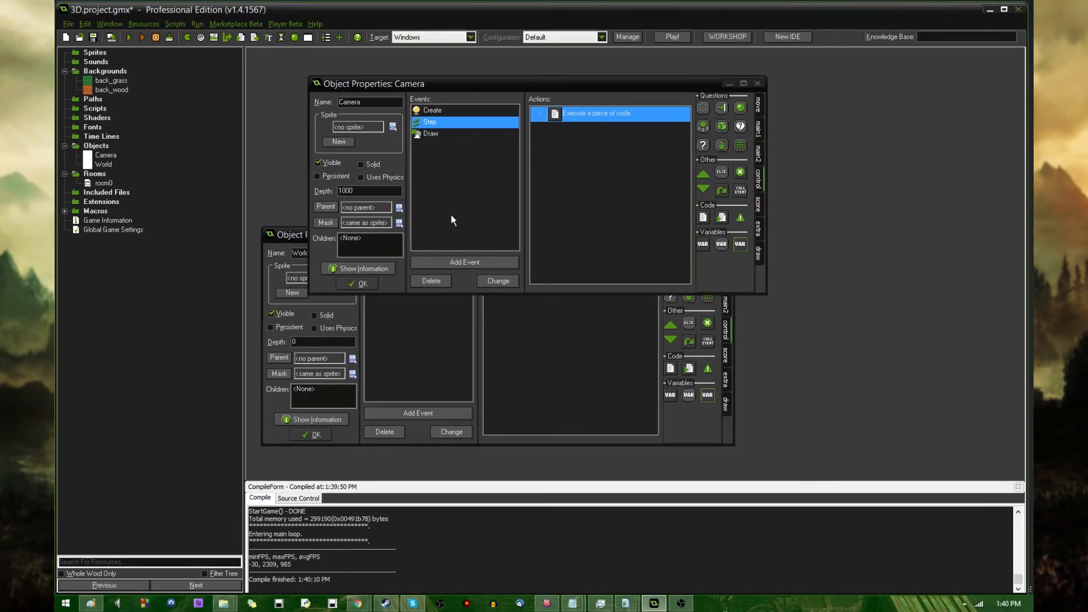
Reopen the Camera's Step code and add switch (keyboard_key) { with arrow/letter key cases and breaks
double_click(595, 113)
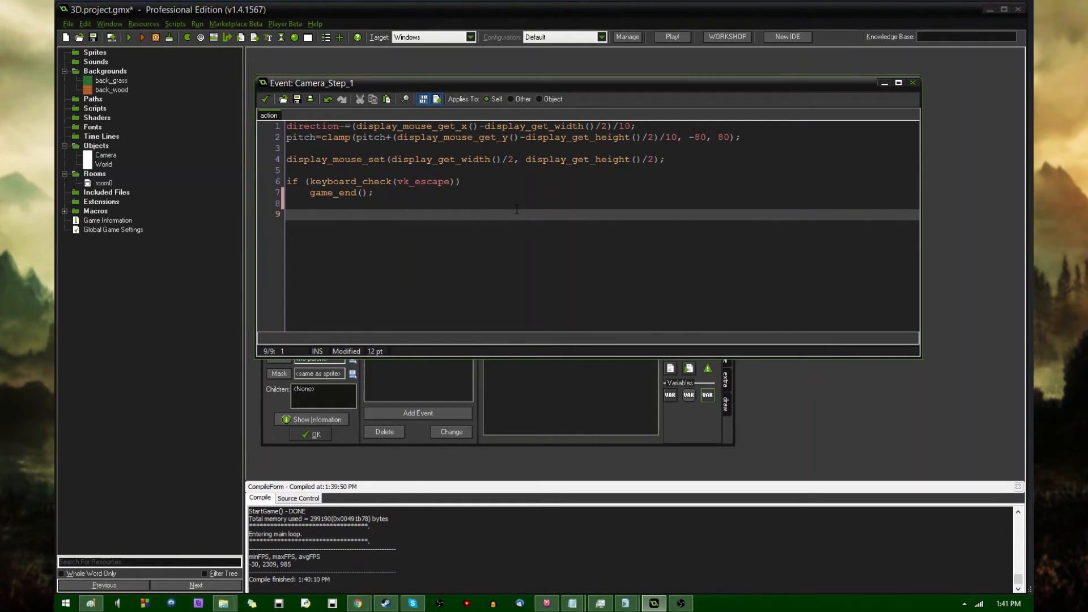
text(switch (keyboard_key) {)
text(case ord('A'):)
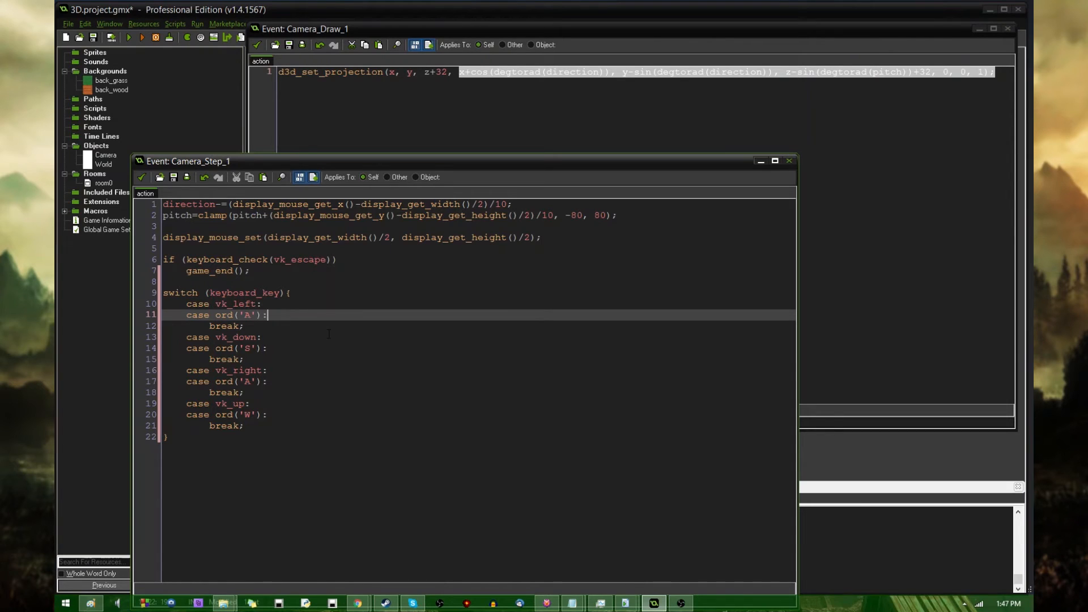
Give the left/A case x-=4 and the down/S case y+=4; on new lines
key(Return)
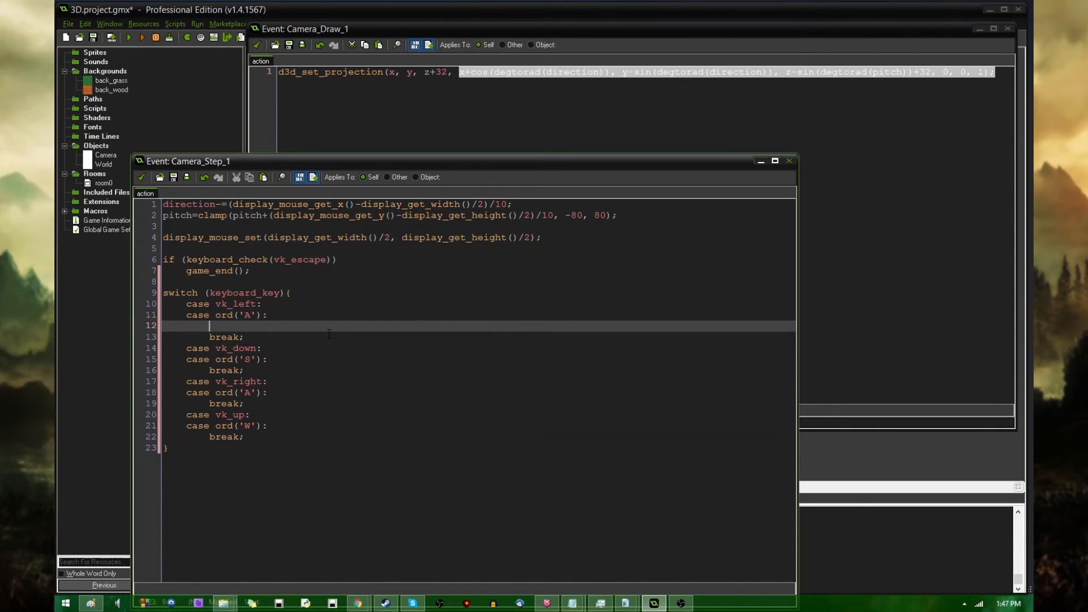
text(x-=4)
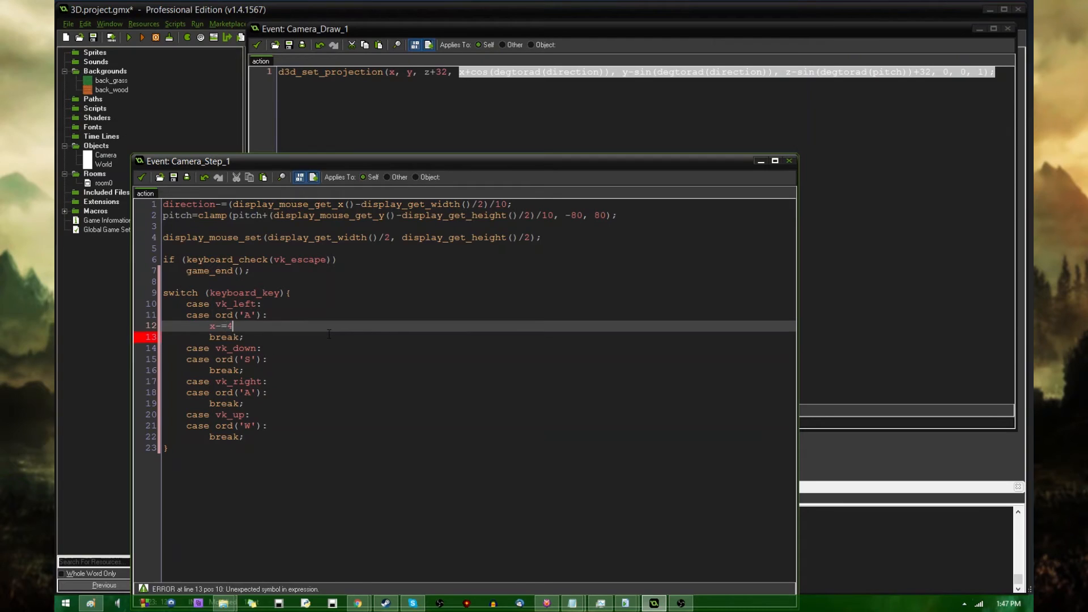
key(Return)
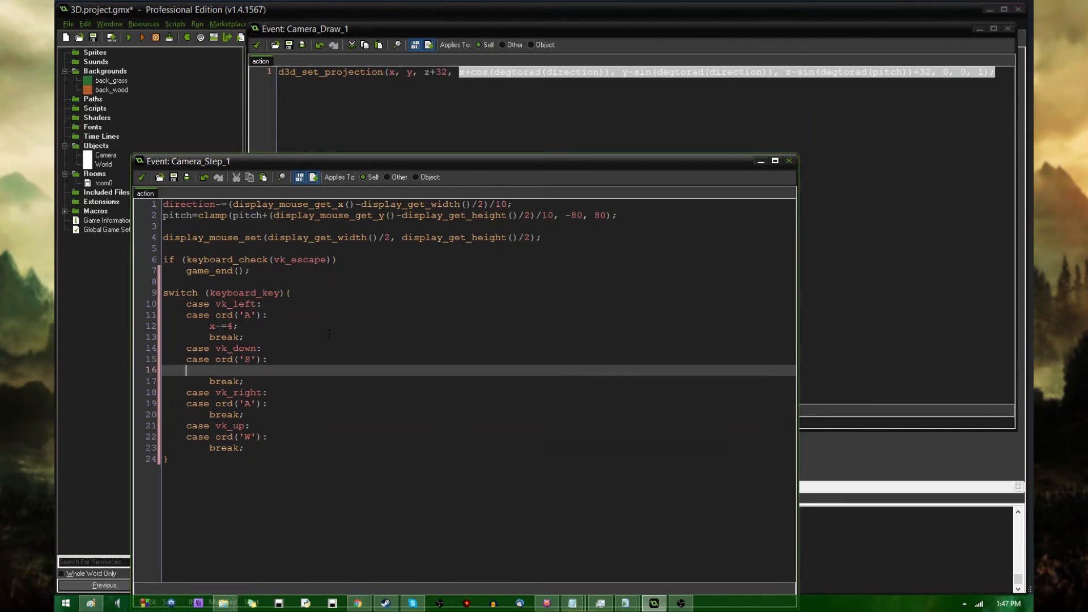
text(y+=4;)
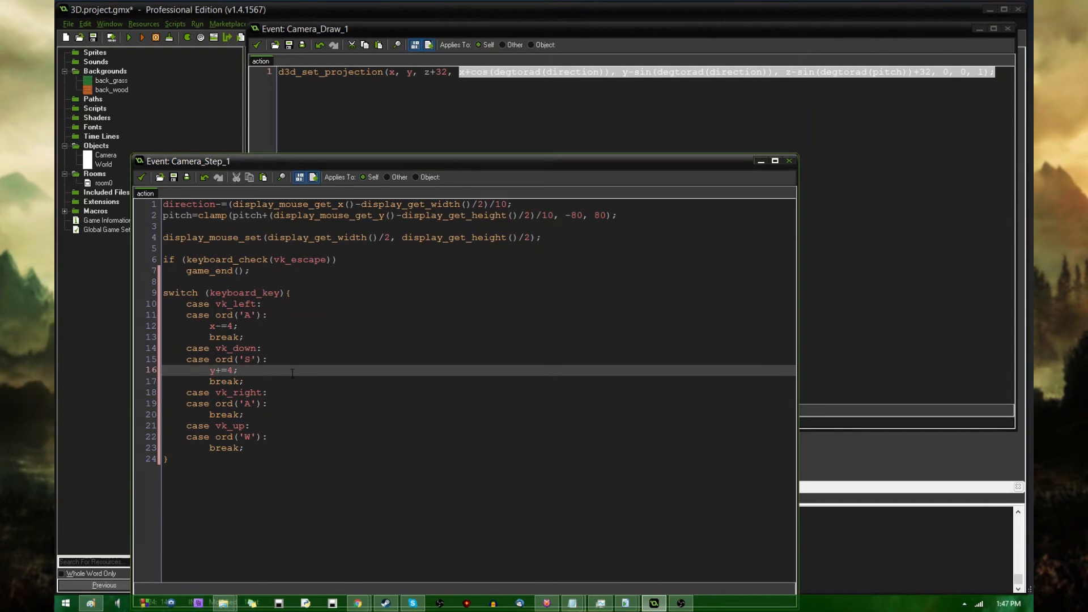
mouse_move(310, 366)
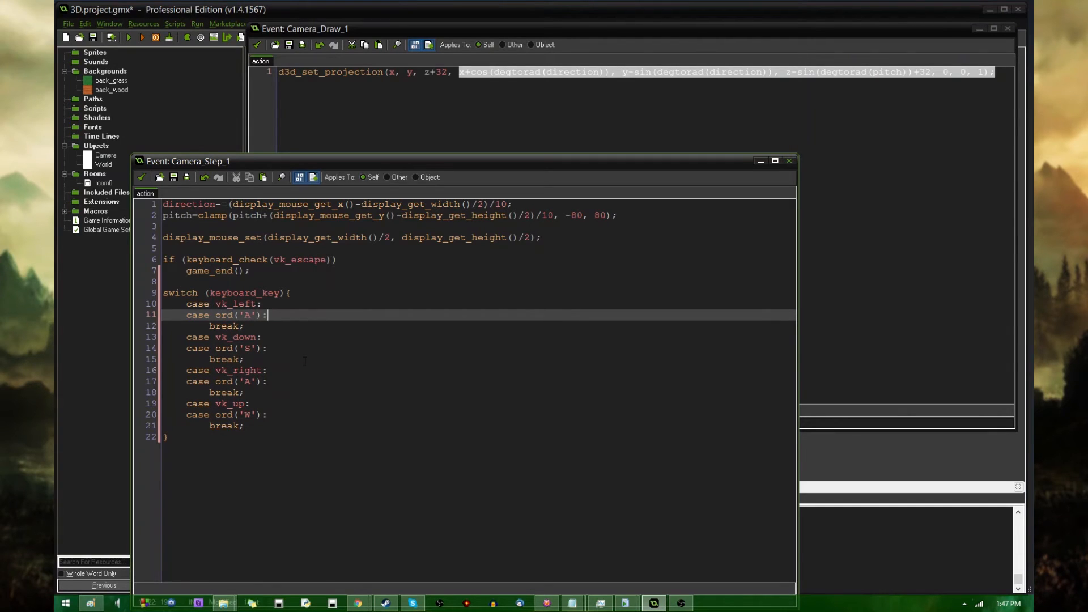
mouse_move(339, 413)
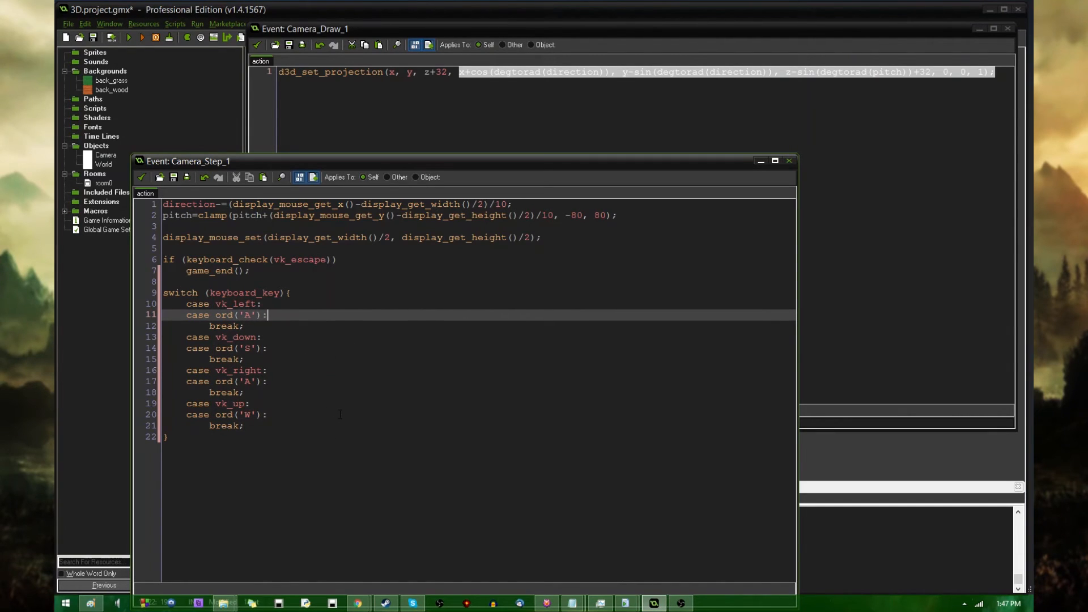
mouse_move(417, 431)
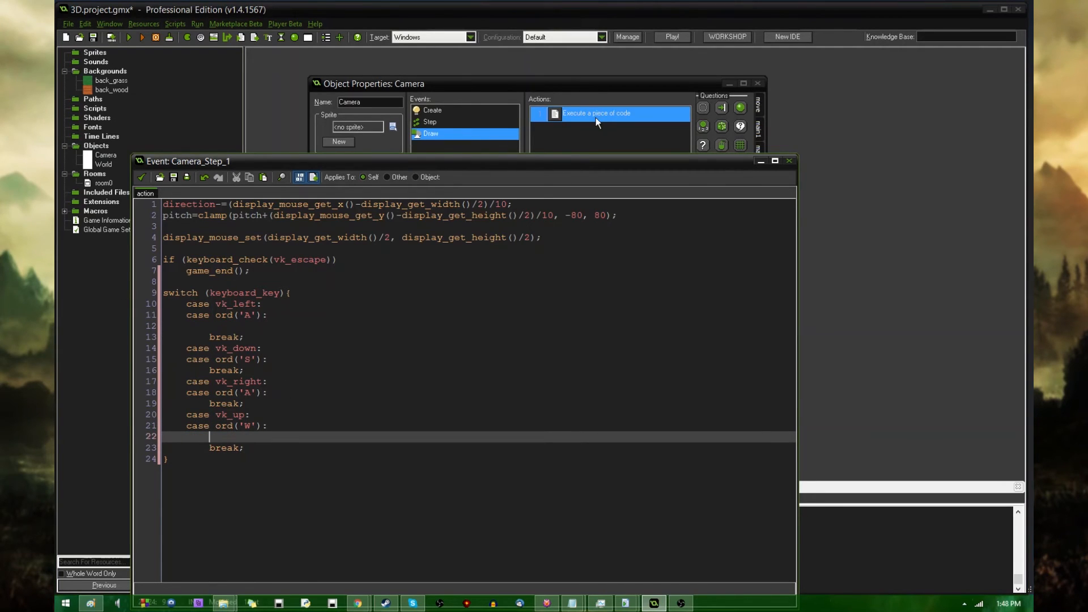
With the Draw code open for reference, write x+=cos(degtorad(direction))*4; under case ord('W')
double_click(610, 113)
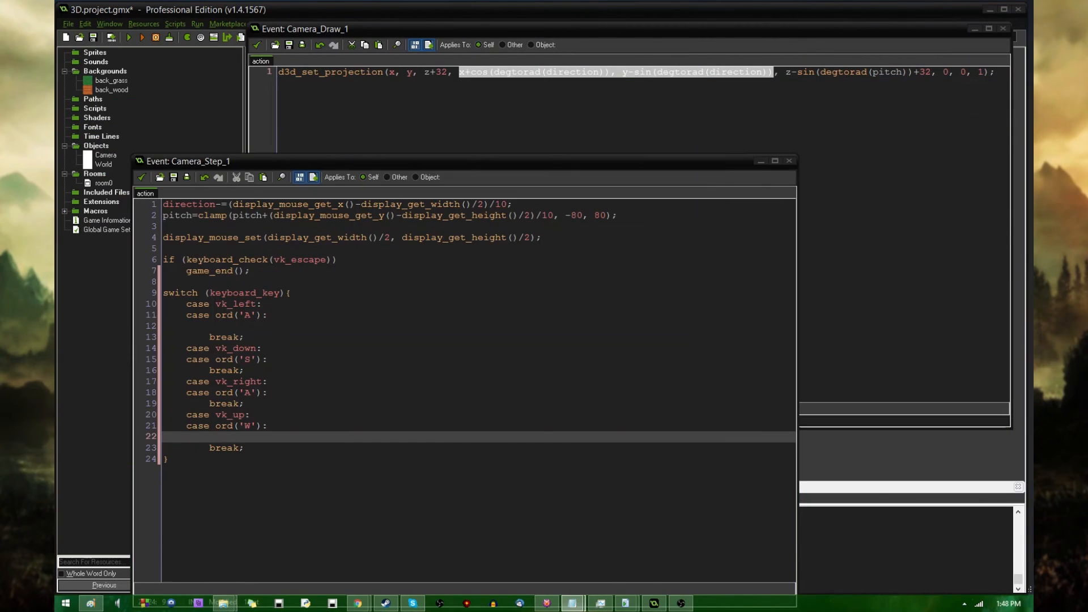
text(x+=)
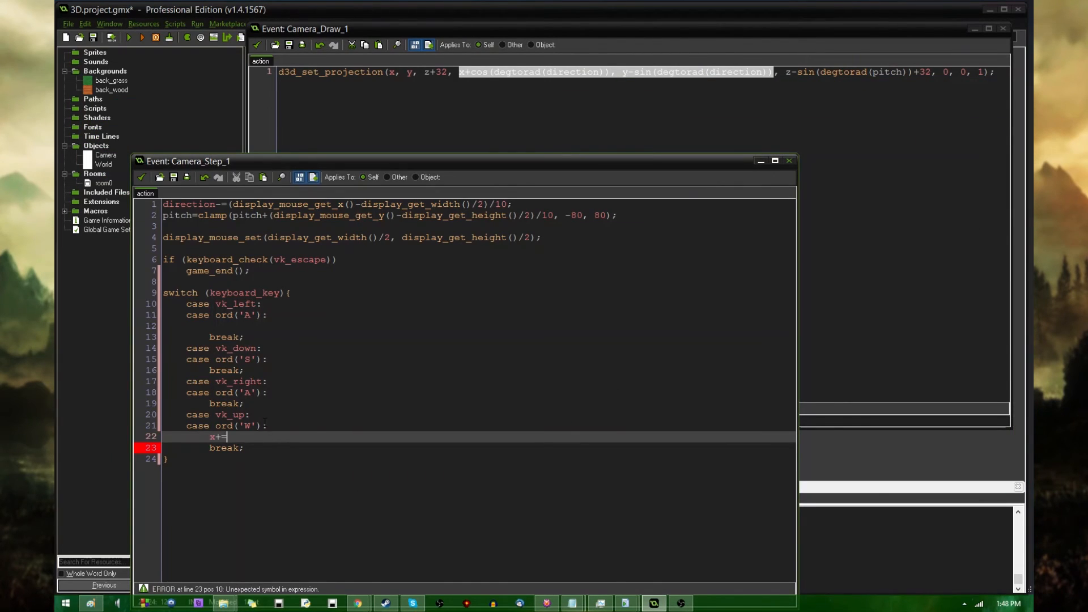
text(cos(di)
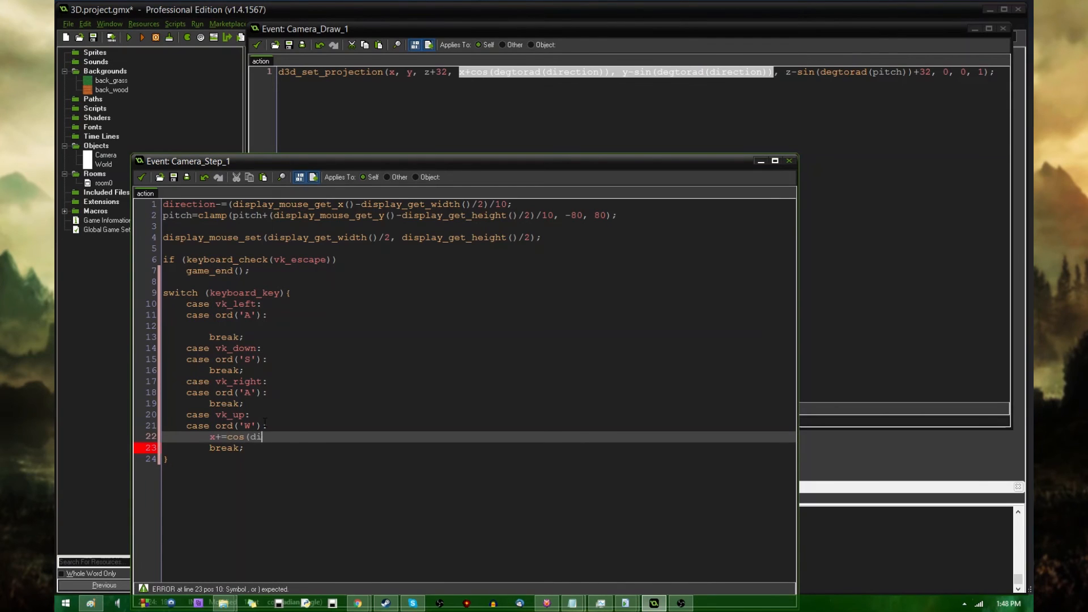
text(egtorad(dir)
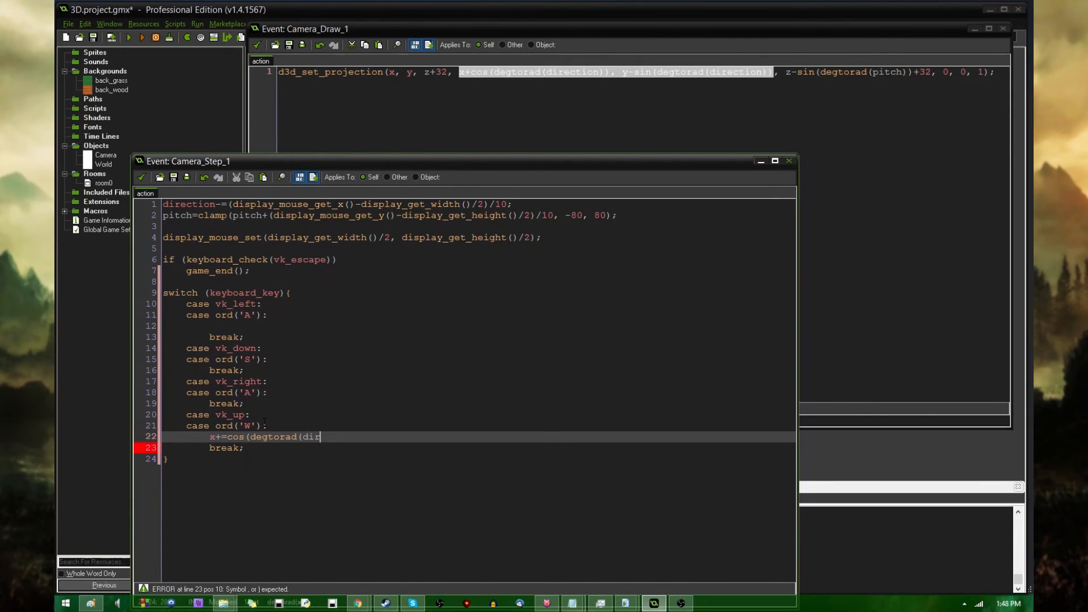
text(ection)))
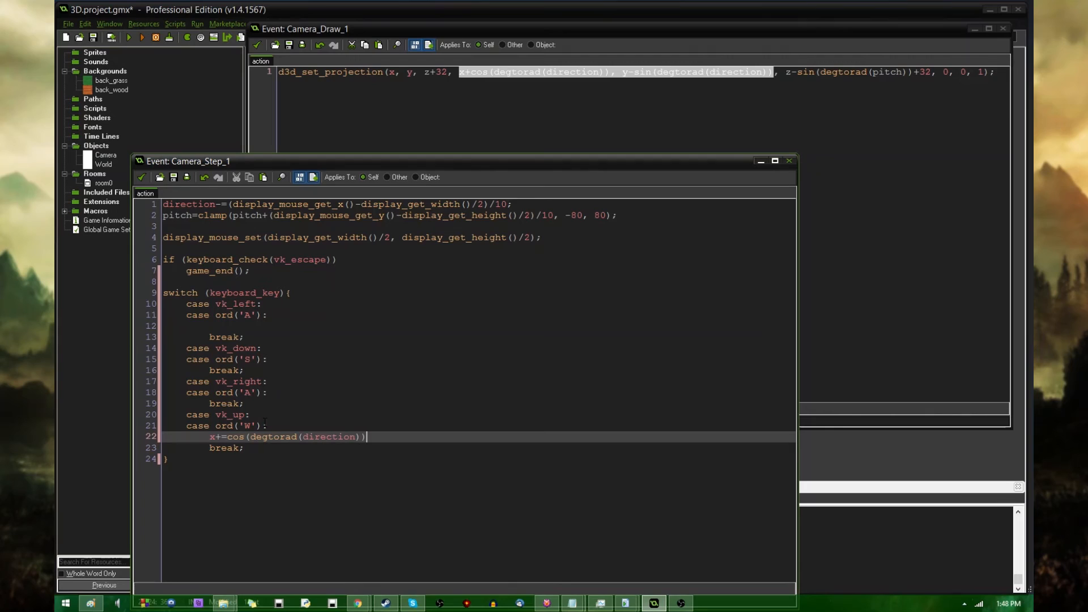
text(*4)
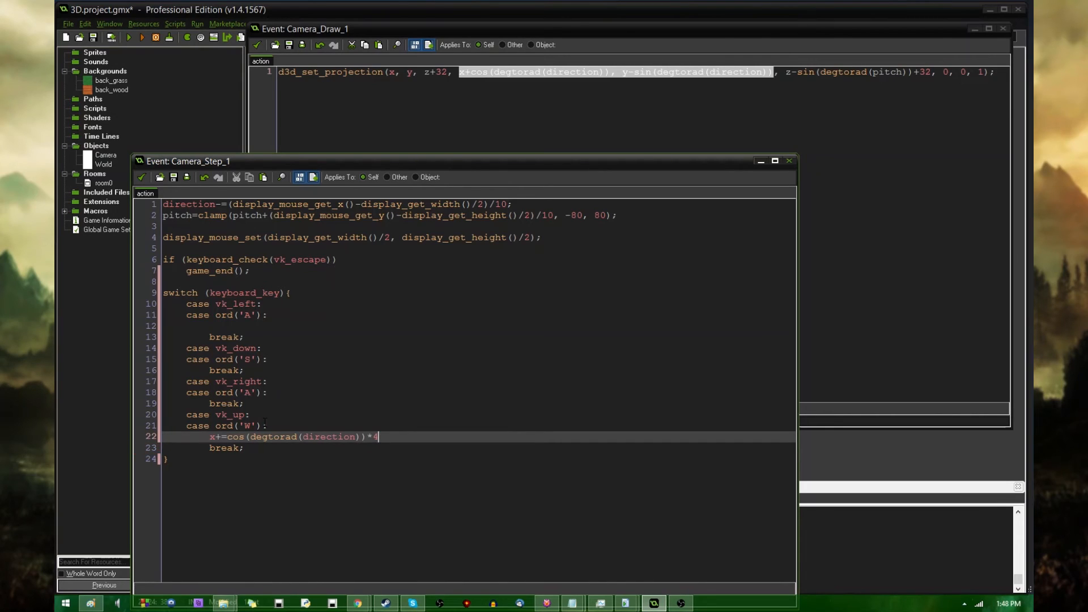
text(;)
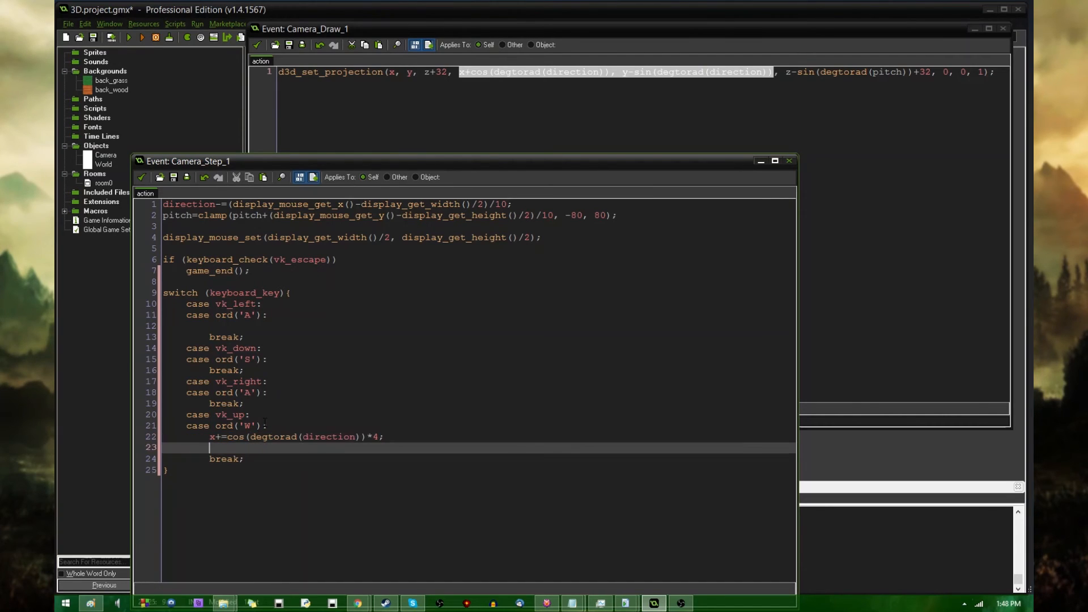
Add y-=sin(degtorad(direction))*4 as the W case's vertical movement line
text(y-=sin)
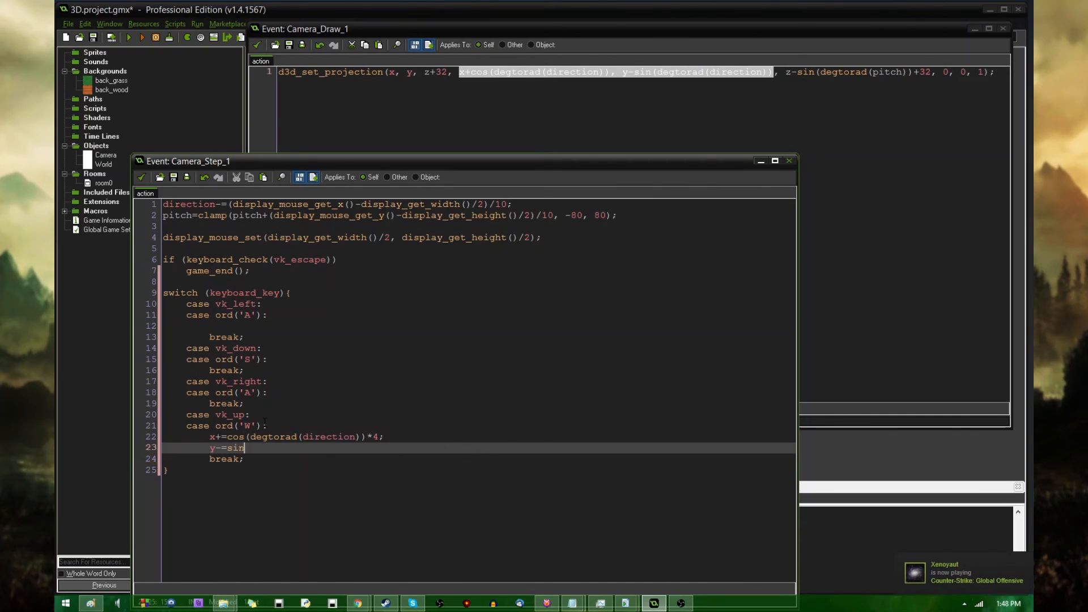
text((degtorad(d)
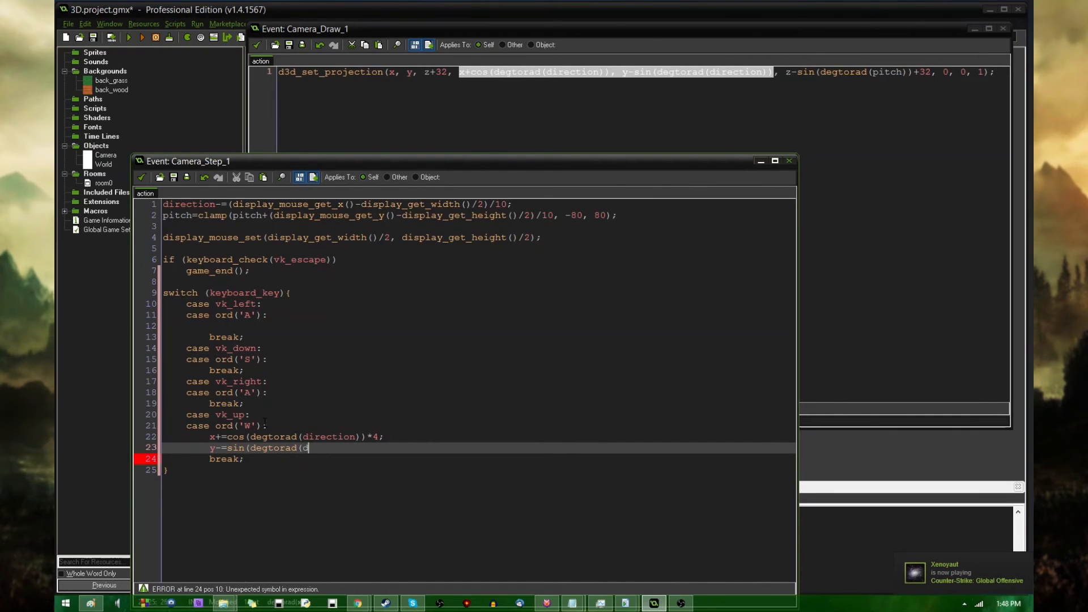
text(irection))*4;)
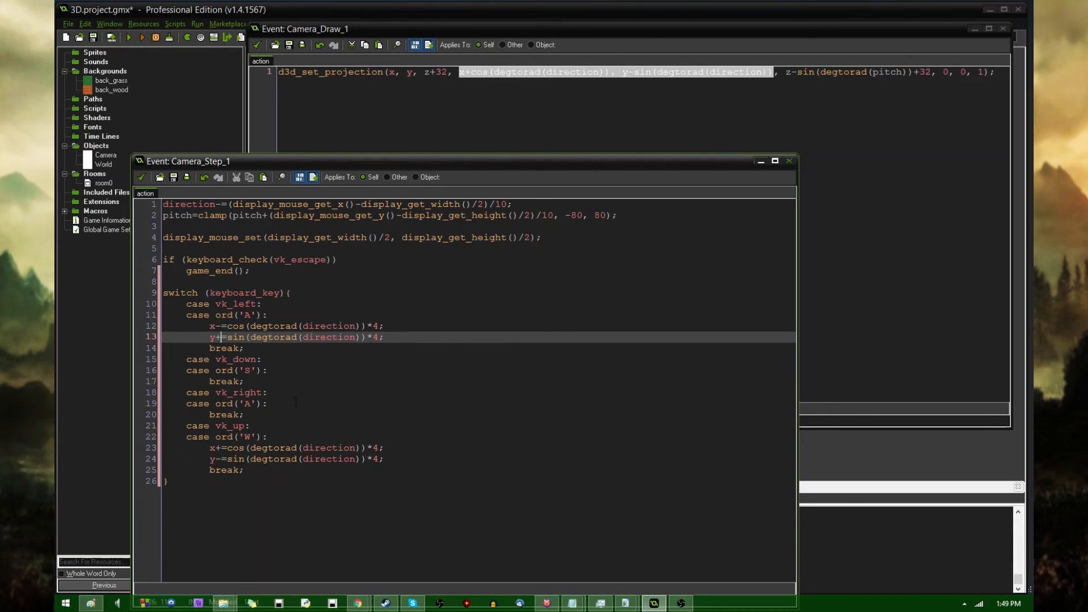
Copy the movement lines into the other cases, flipping signs and swapping sin/cos for the strafe cases
click(271, 381)
text(-)
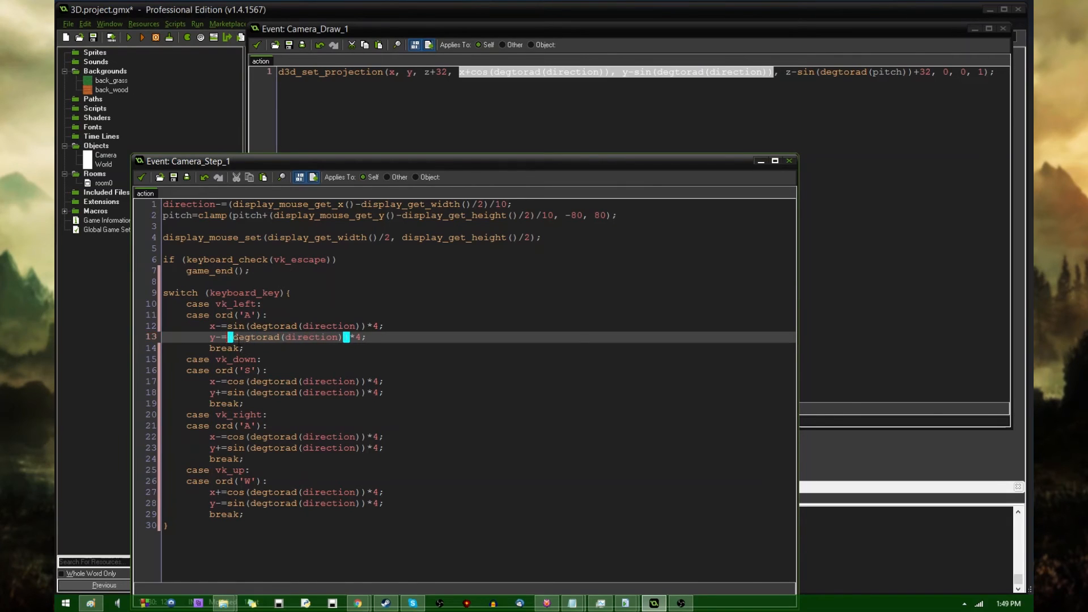
text(cos()
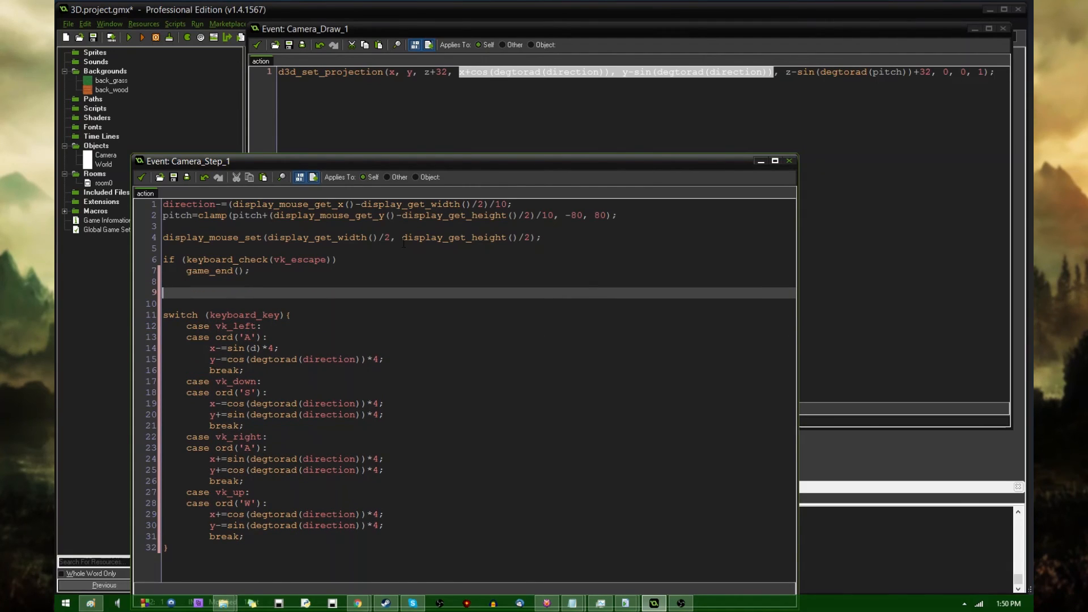
Add var d=degtorad(direction); above the switch and fix the duplicated ord('A') key letter
text(var d=degtorad(direction);)
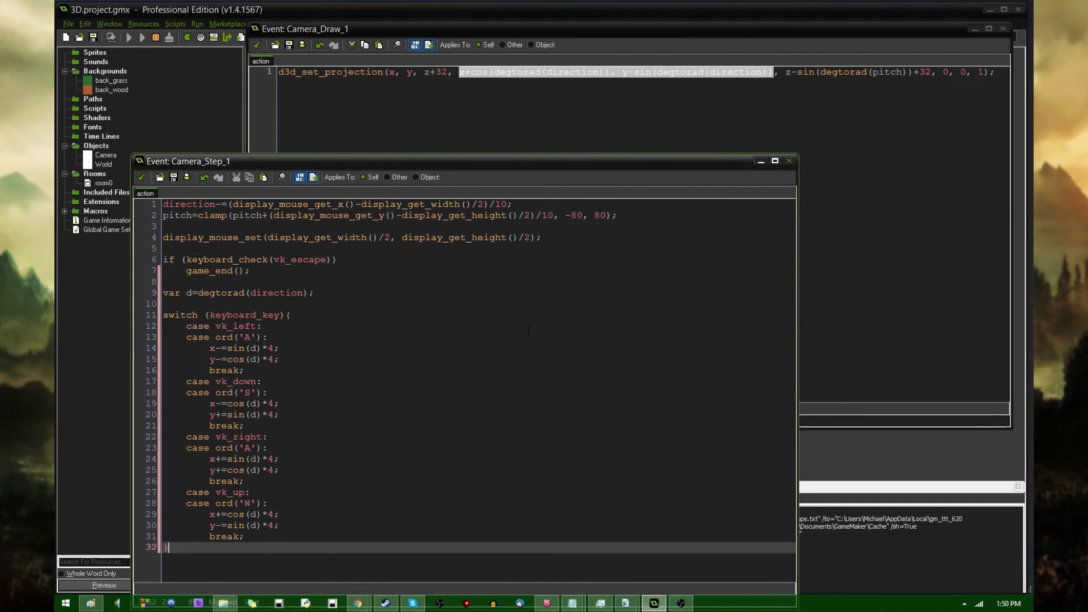
click(129, 37)
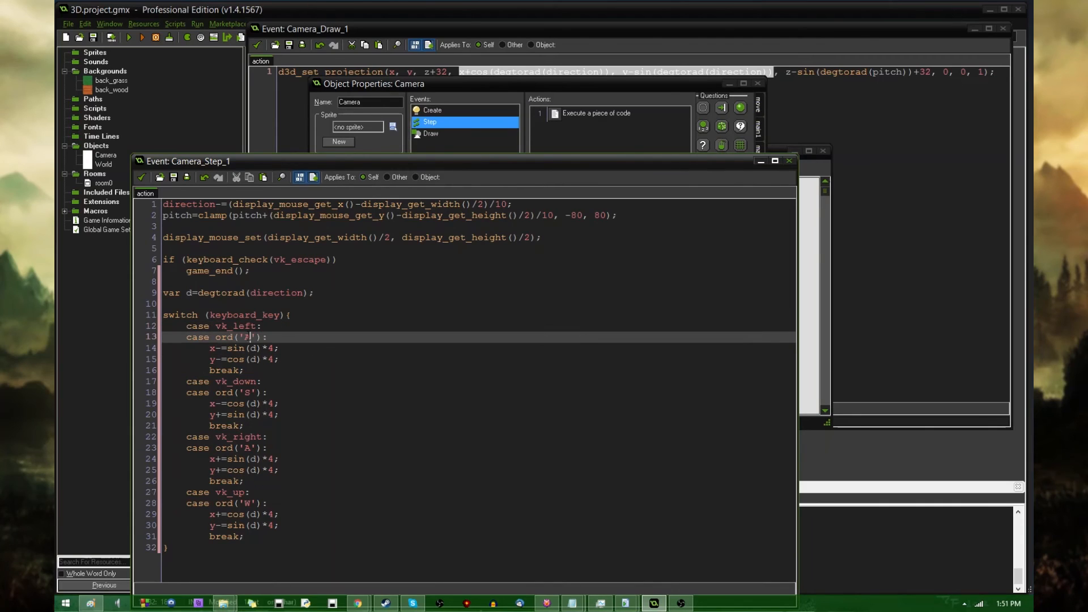
text(A)
click(221, 448)
text(D)
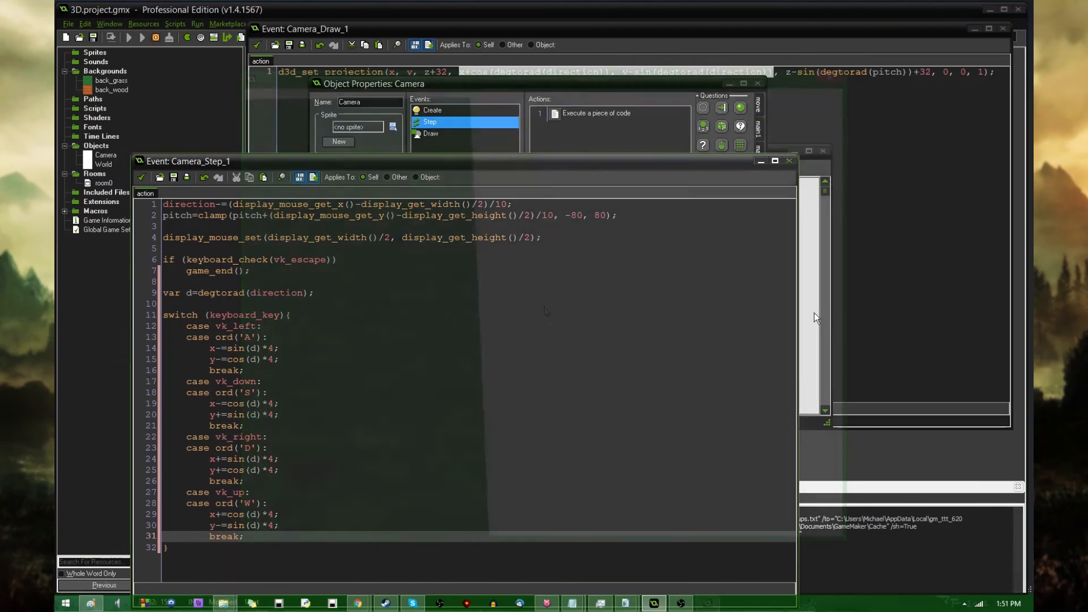
click(129, 37)
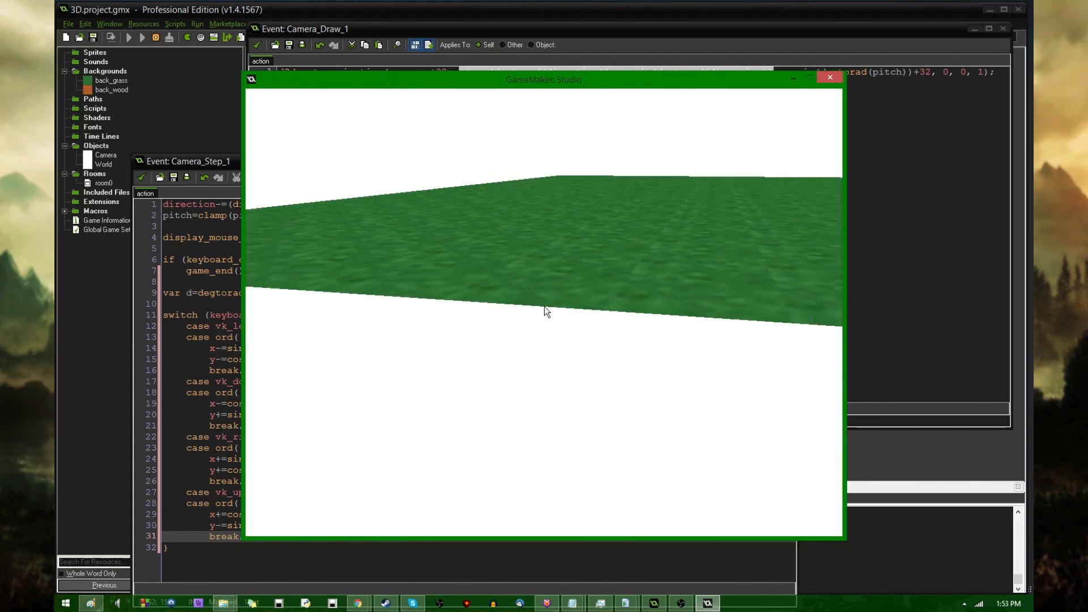
click(830, 77)
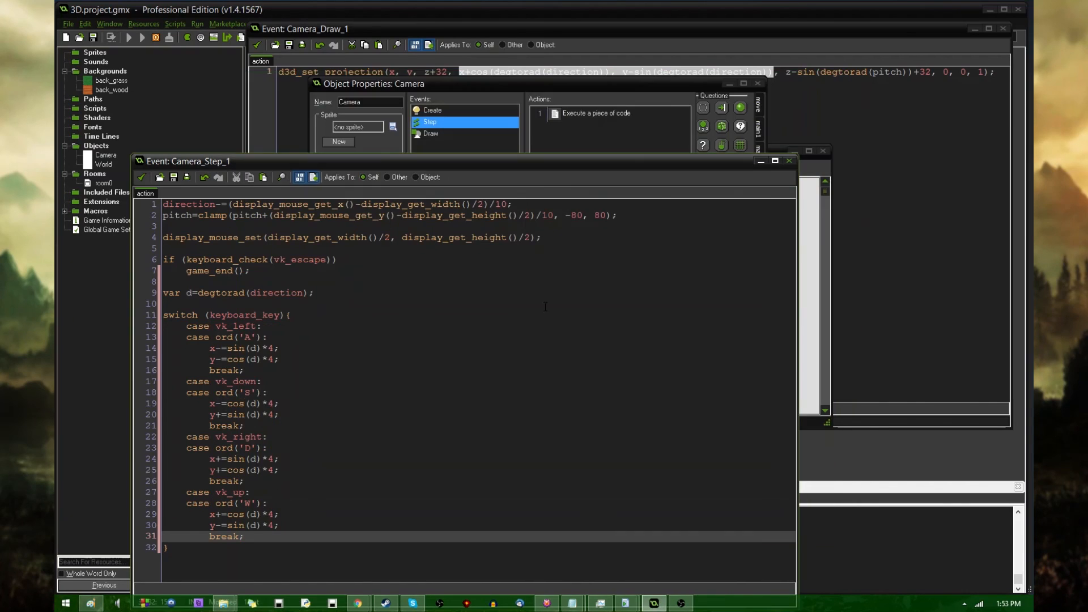
Start File > Export Project, proposing 3D.gmz as a compressed GameMaker file
click(68, 24)
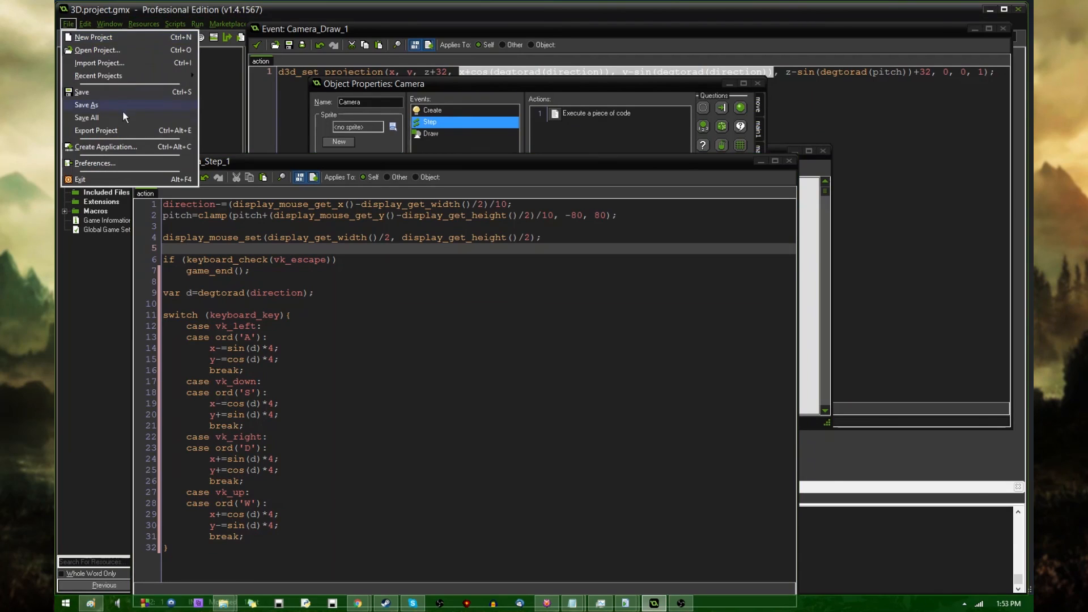
click(95, 130)
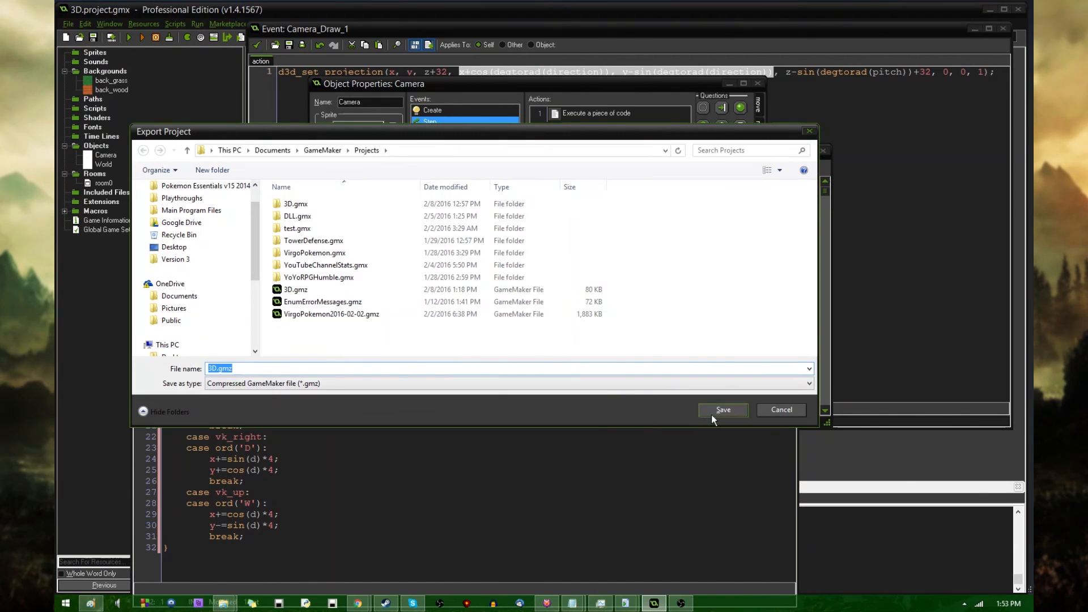